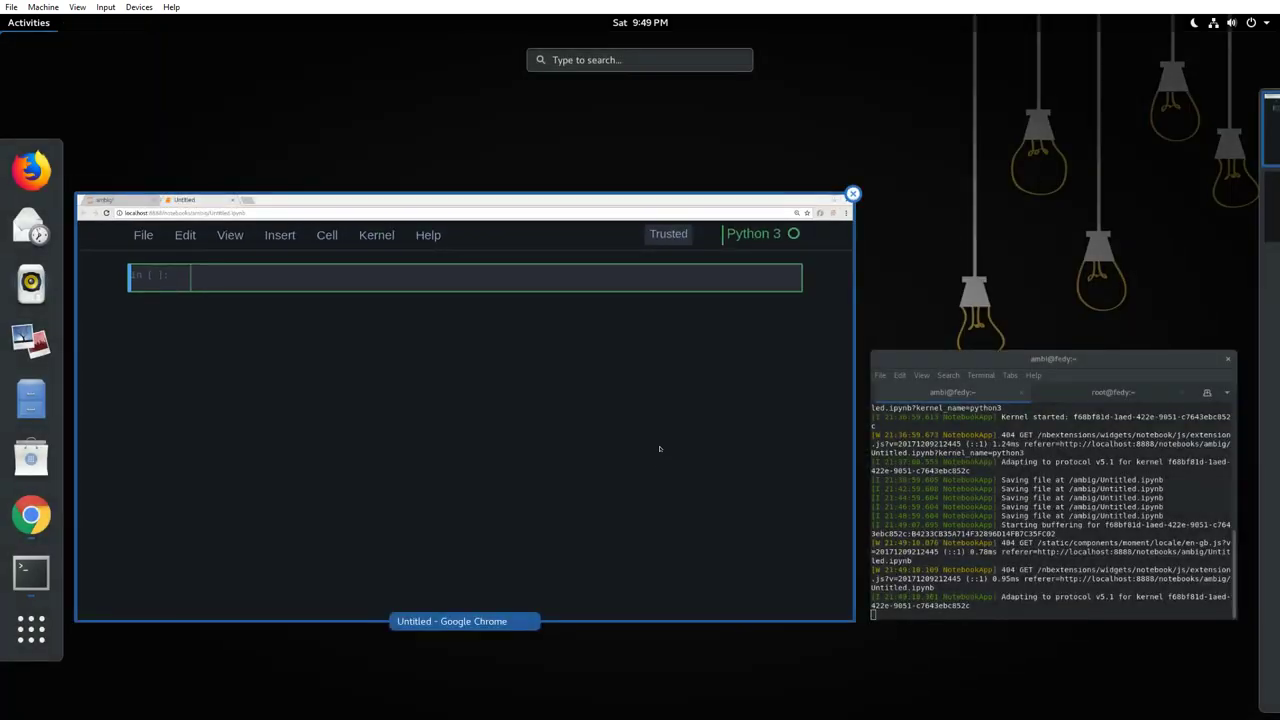
{"action": "mouse_move", "coordinate": [592, 408]}
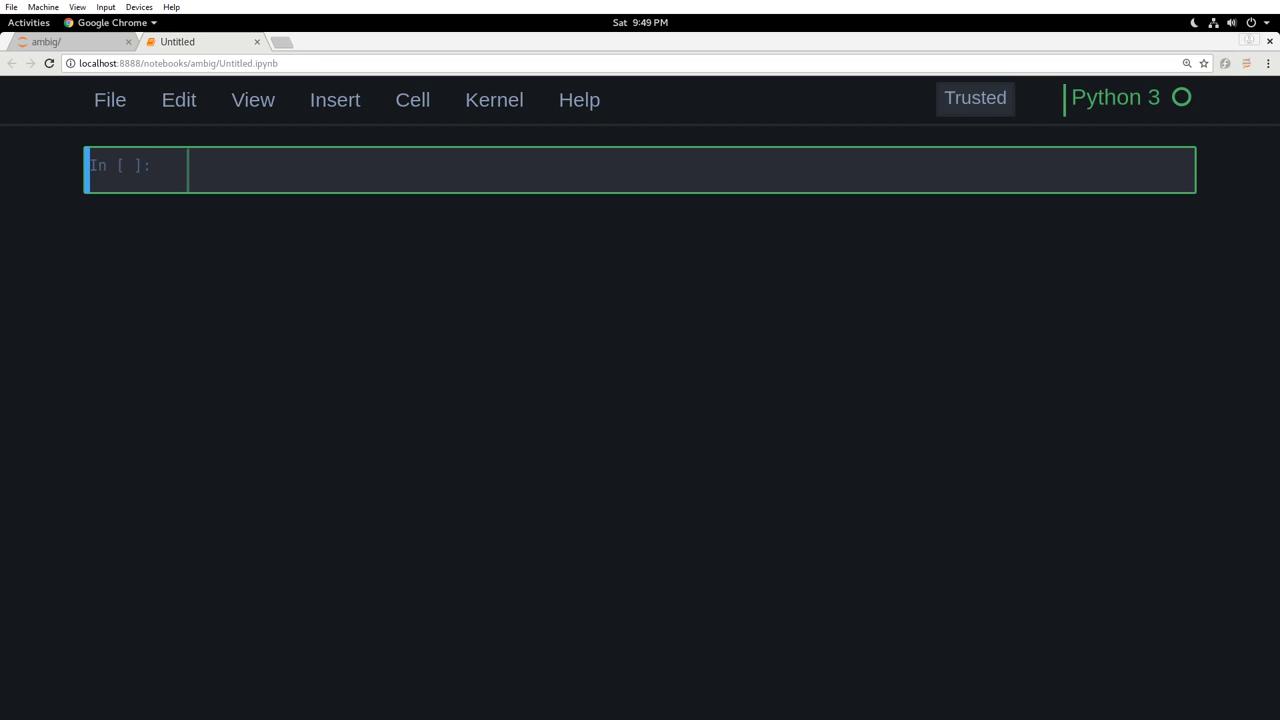
{"action": "mouse_move", "coordinate": [494, 356]}
{"action": "type", "text": "def"}
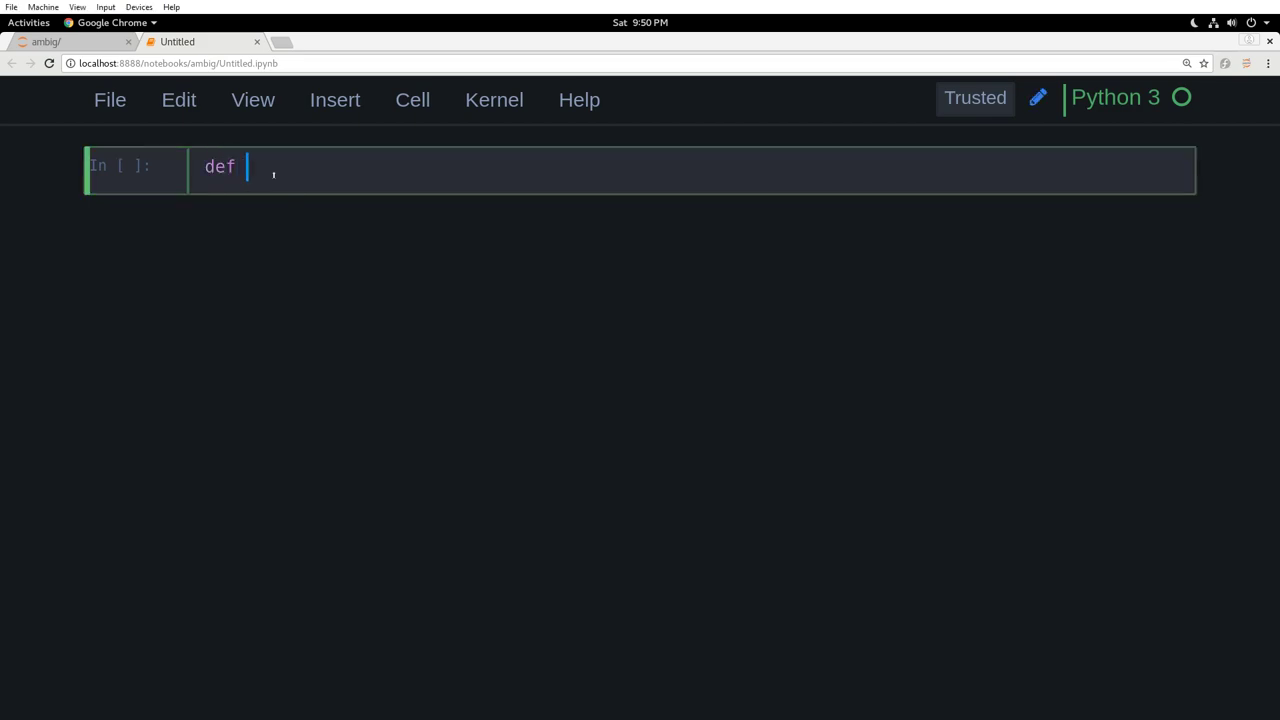
Step: Define outer(name) whose body assigns text = f"namaste {name}"
{"action": "type", "text": "outer()"}
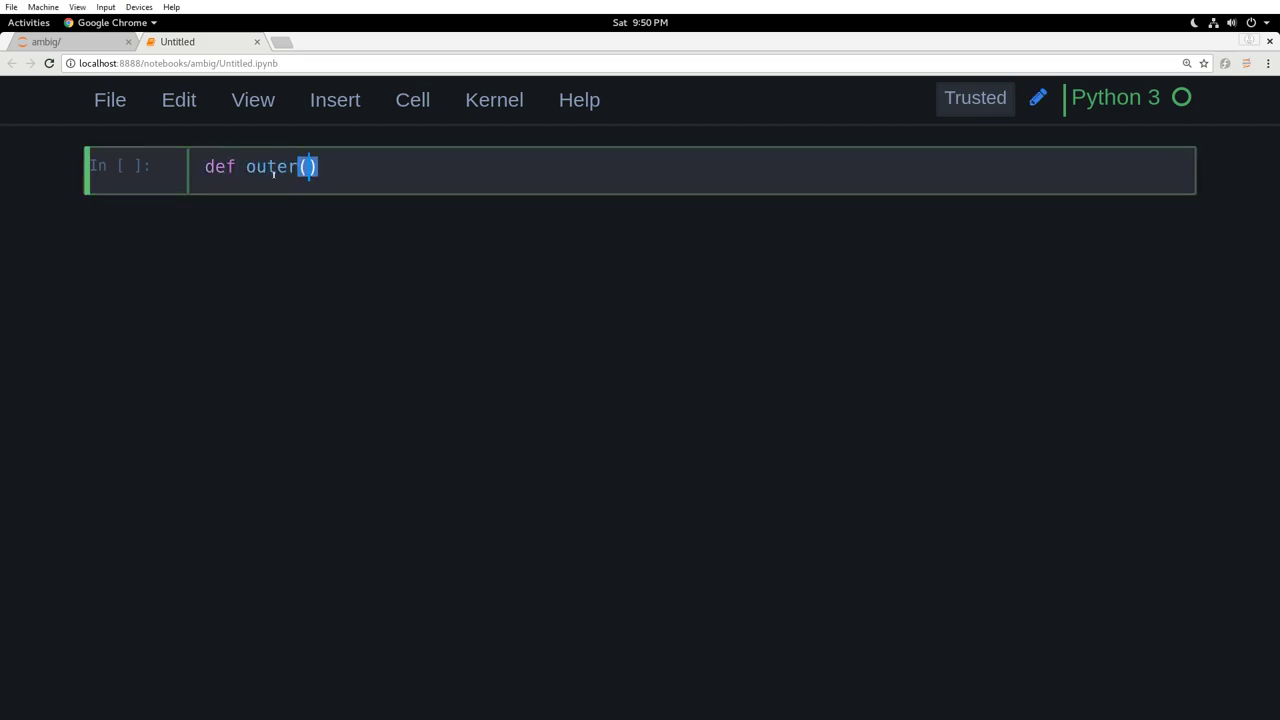
{"action": "type", "text": "name"}
{"action": "type", "text": "t"}
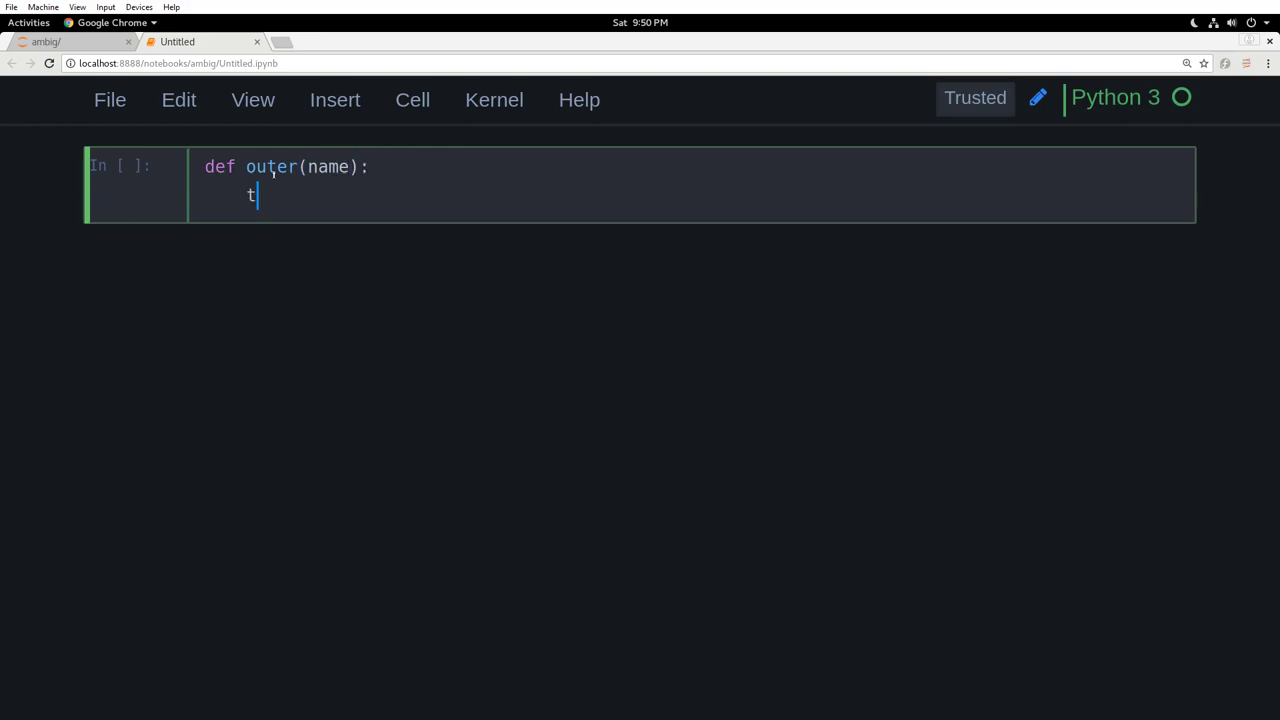
{"action": "type", "text": "ext"}
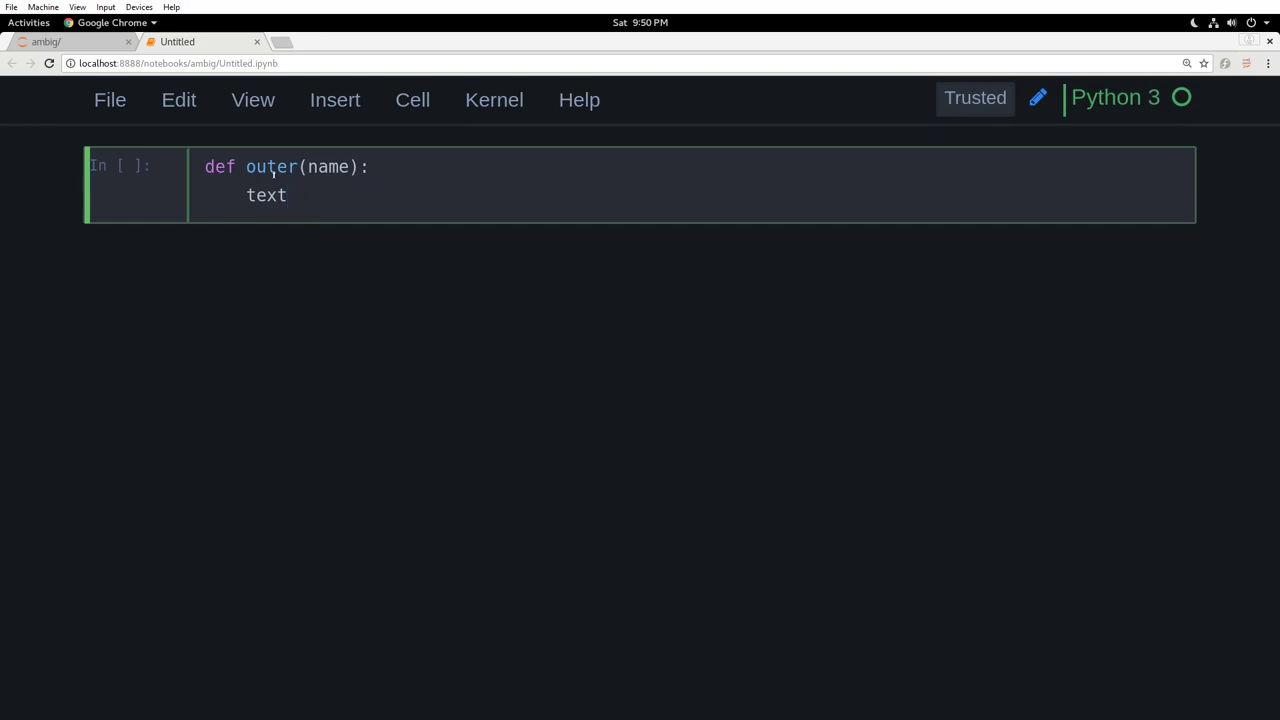
{"action": "type", "text": "=f\"\""}
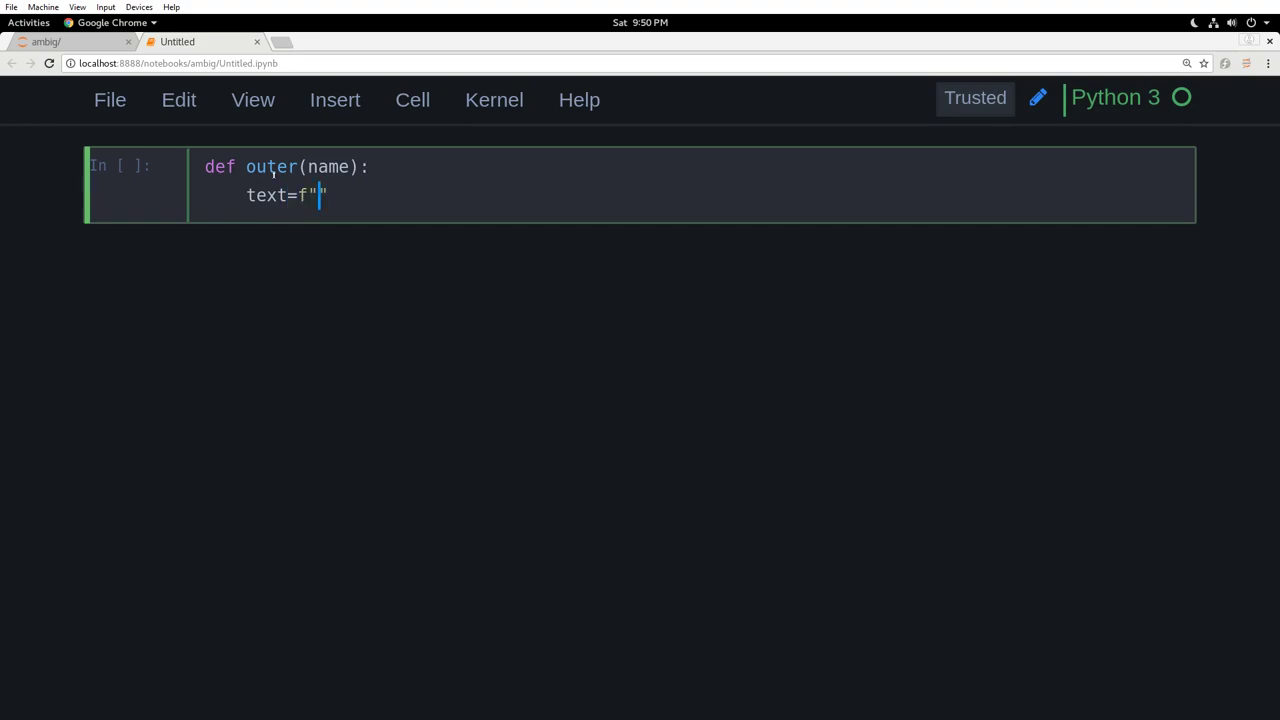
{"action": "type", "text": "nam"}
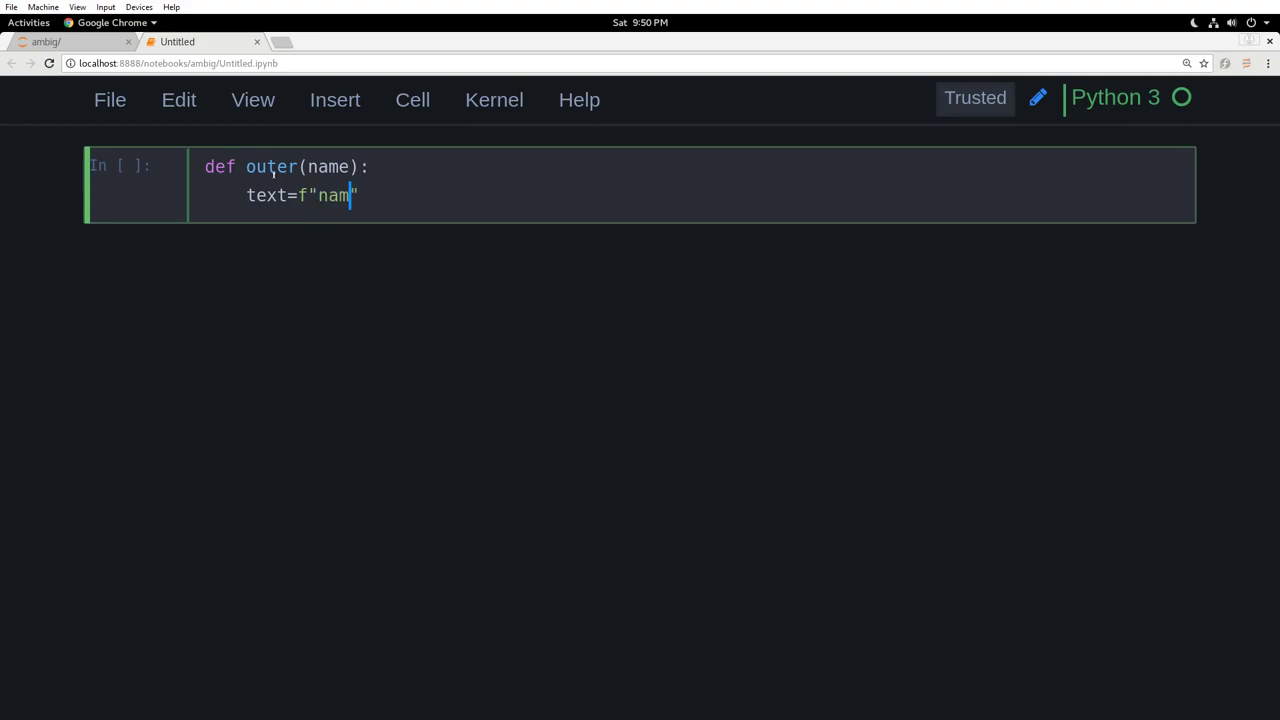
{"action": "type", "text": "aste"}
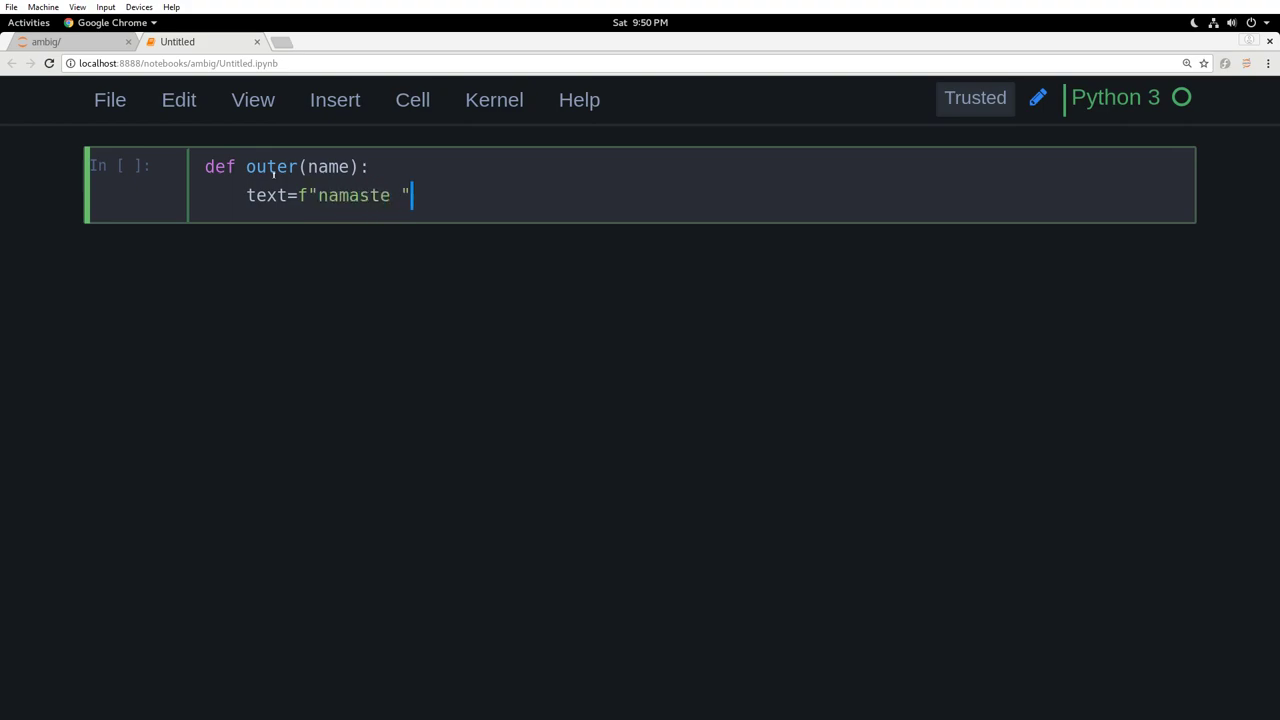
{"action": "key", "text": "BackSpace"}
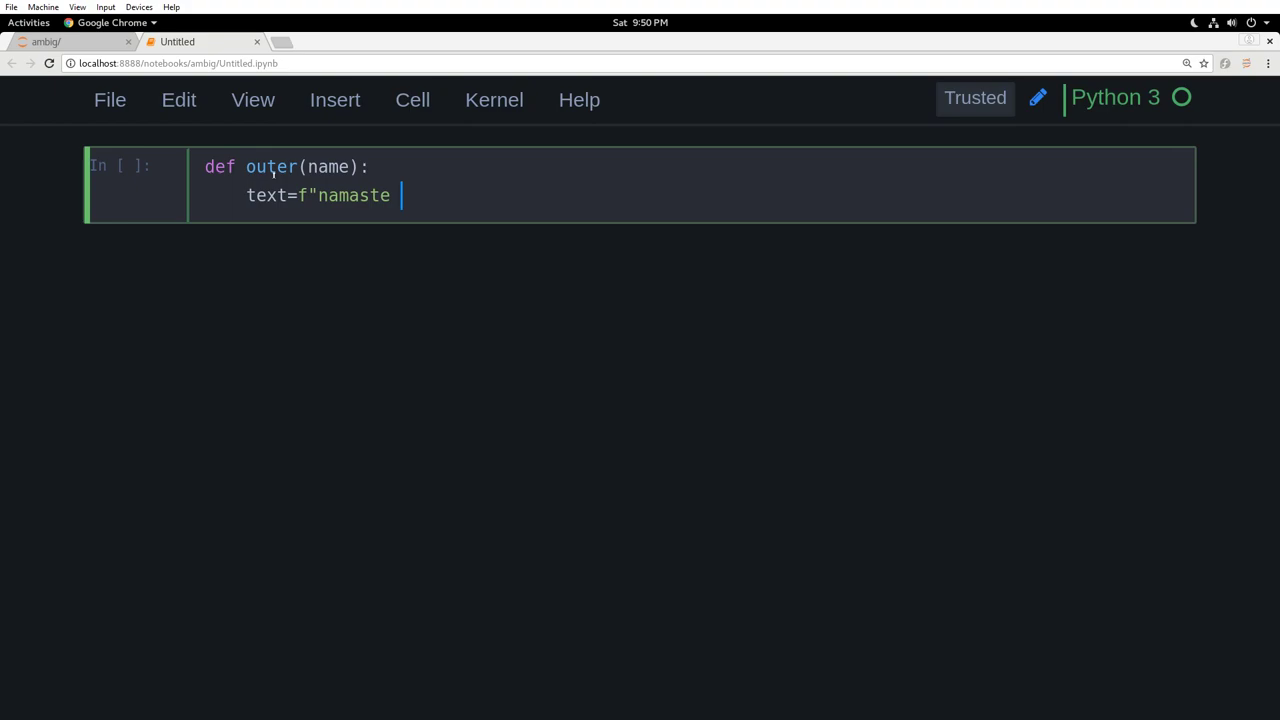
{"action": "type", "text": "{}"}
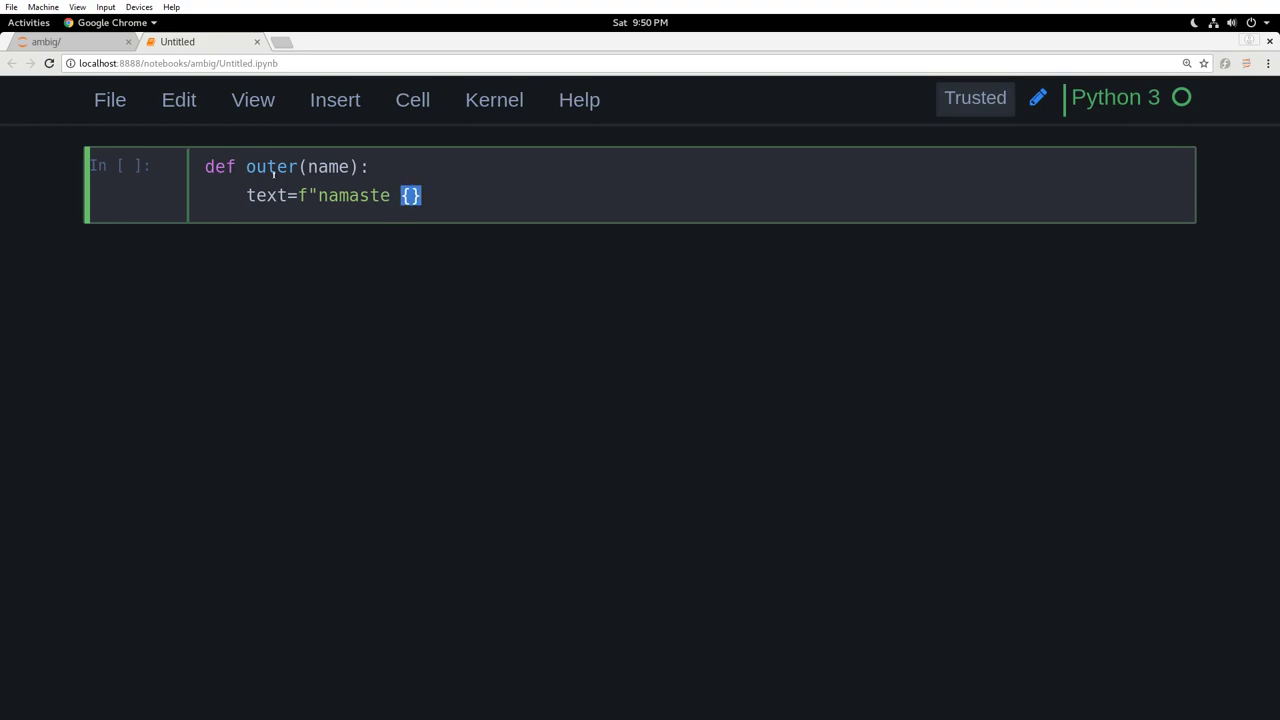
{"action": "type", "text": "name"}
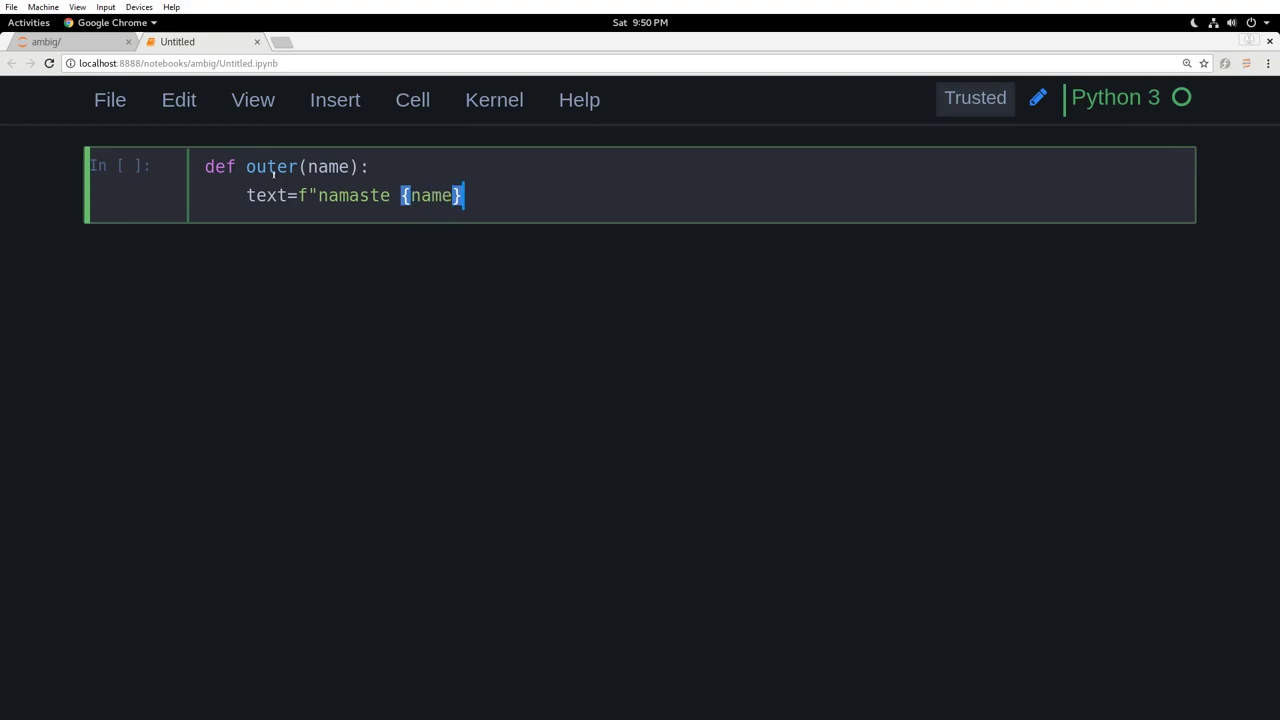
{"action": "type", "text": "\""}
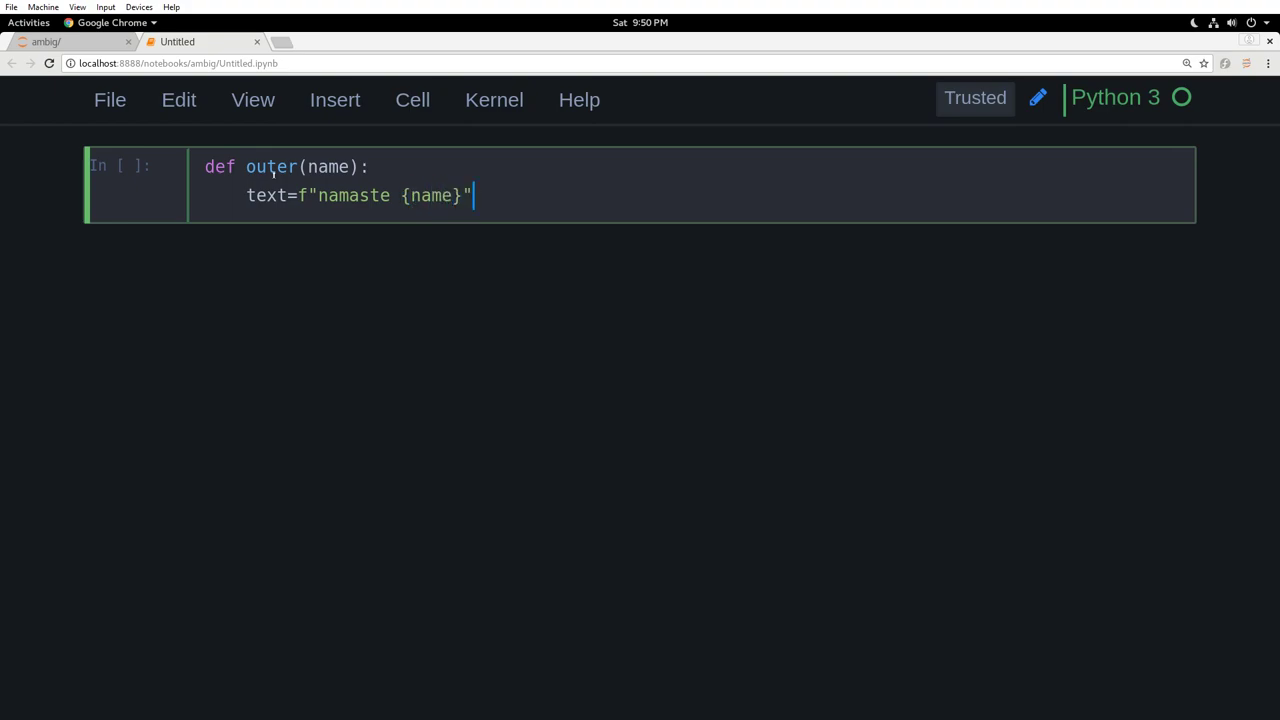
{"action": "mouse_move", "coordinate": [744, 230]}
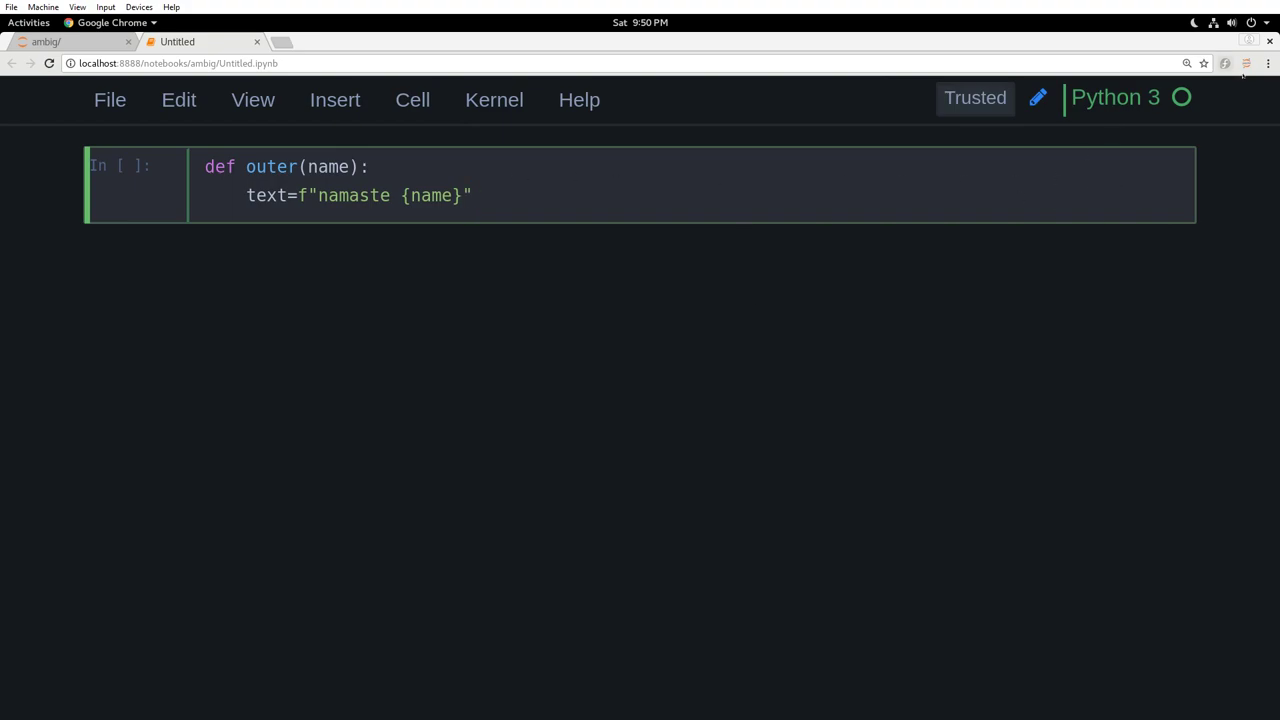
{"action": "mouse_move", "coordinate": [1244, 62]}
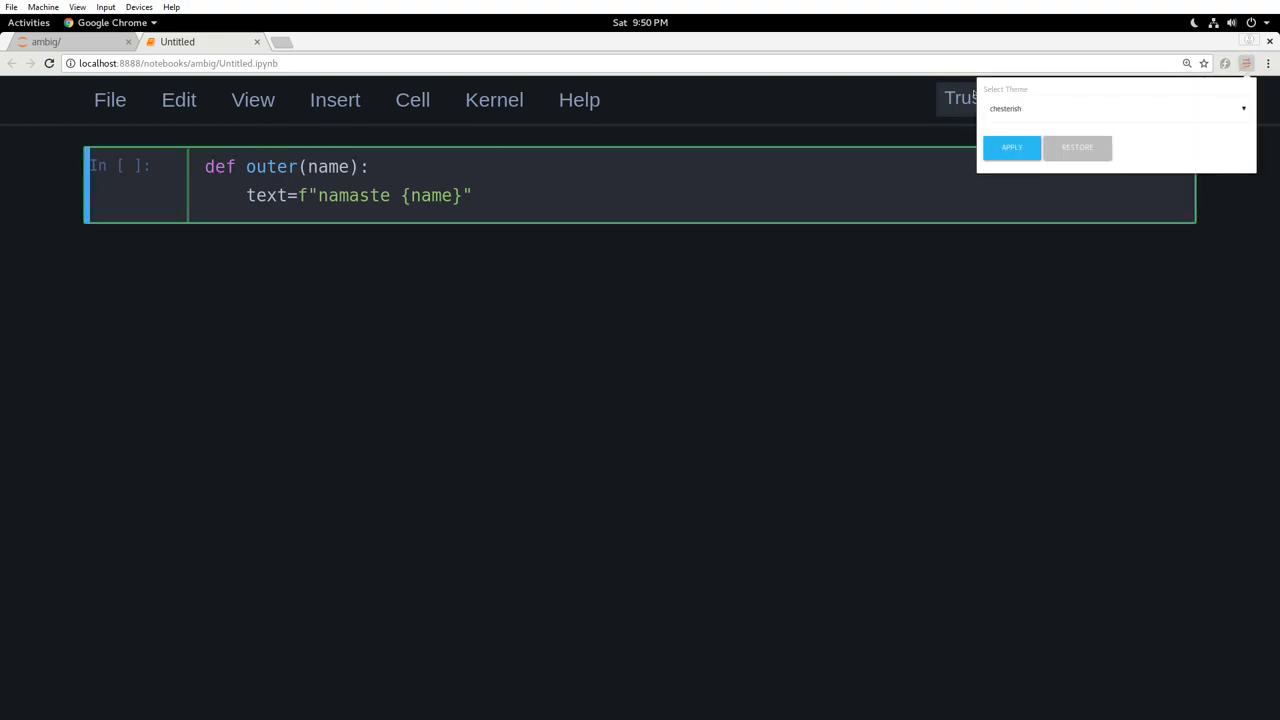
{"action": "left_click", "coordinate": [1268, 62]}
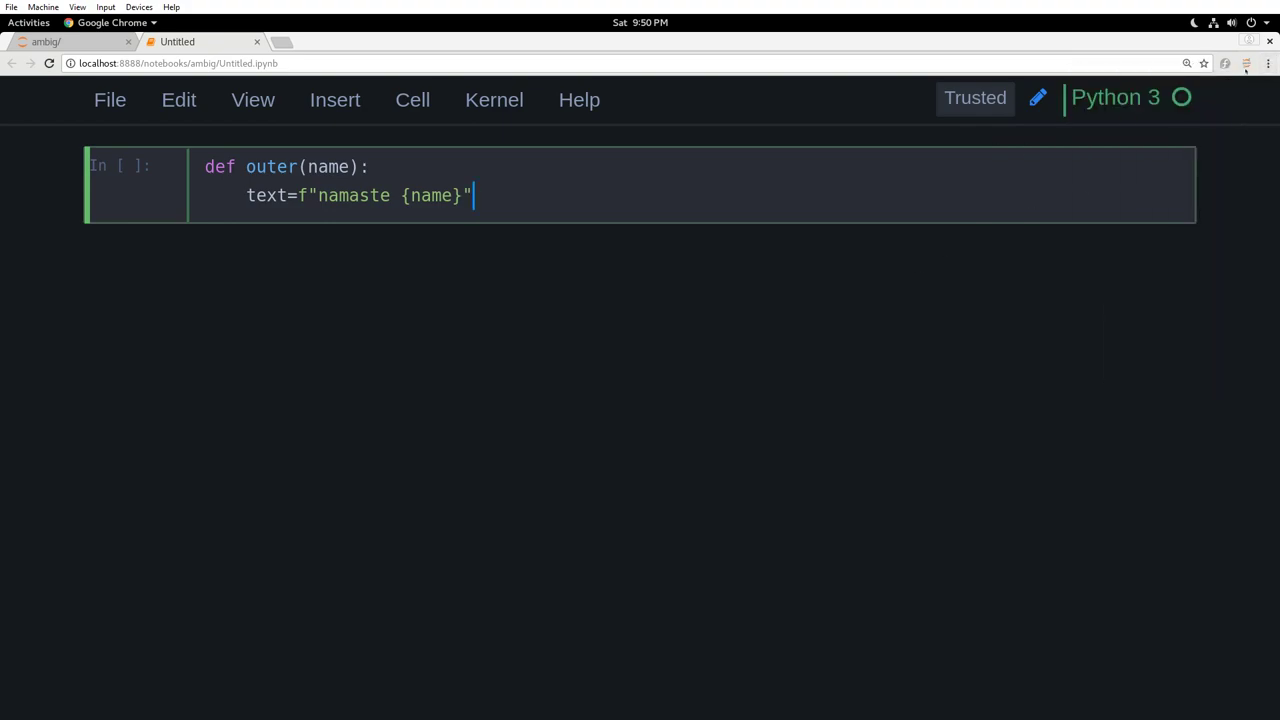
{"action": "mouse_move", "coordinate": [1246, 64]}
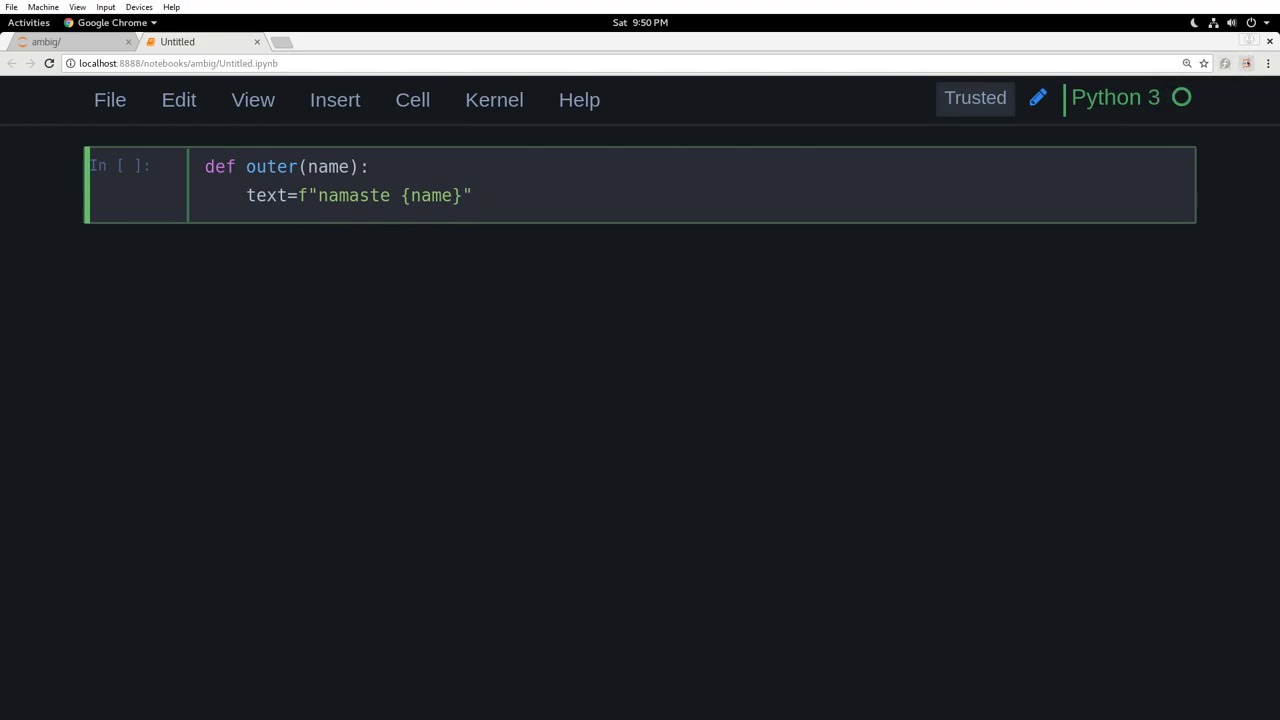
{"action": "mouse_move", "coordinate": [704, 264]}
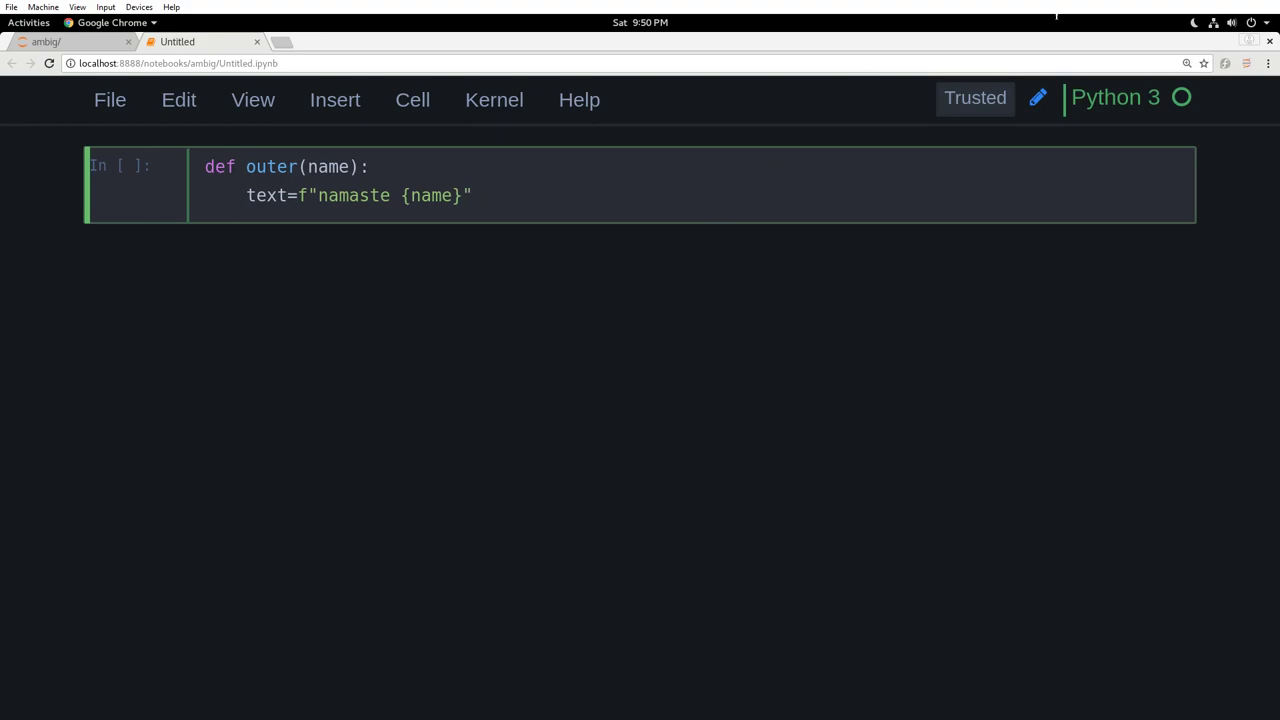
{"action": "mouse_move", "coordinate": [1246, 62]}
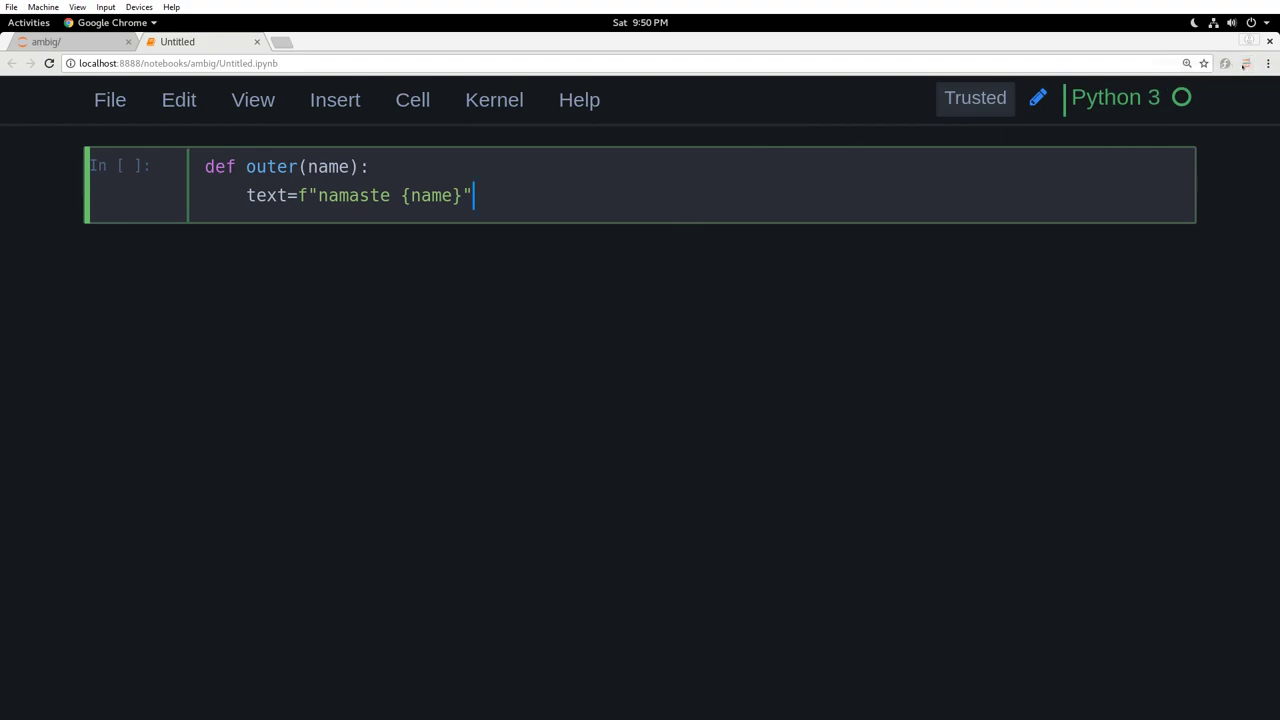
{"action": "left_click", "coordinate": [370, 166]}
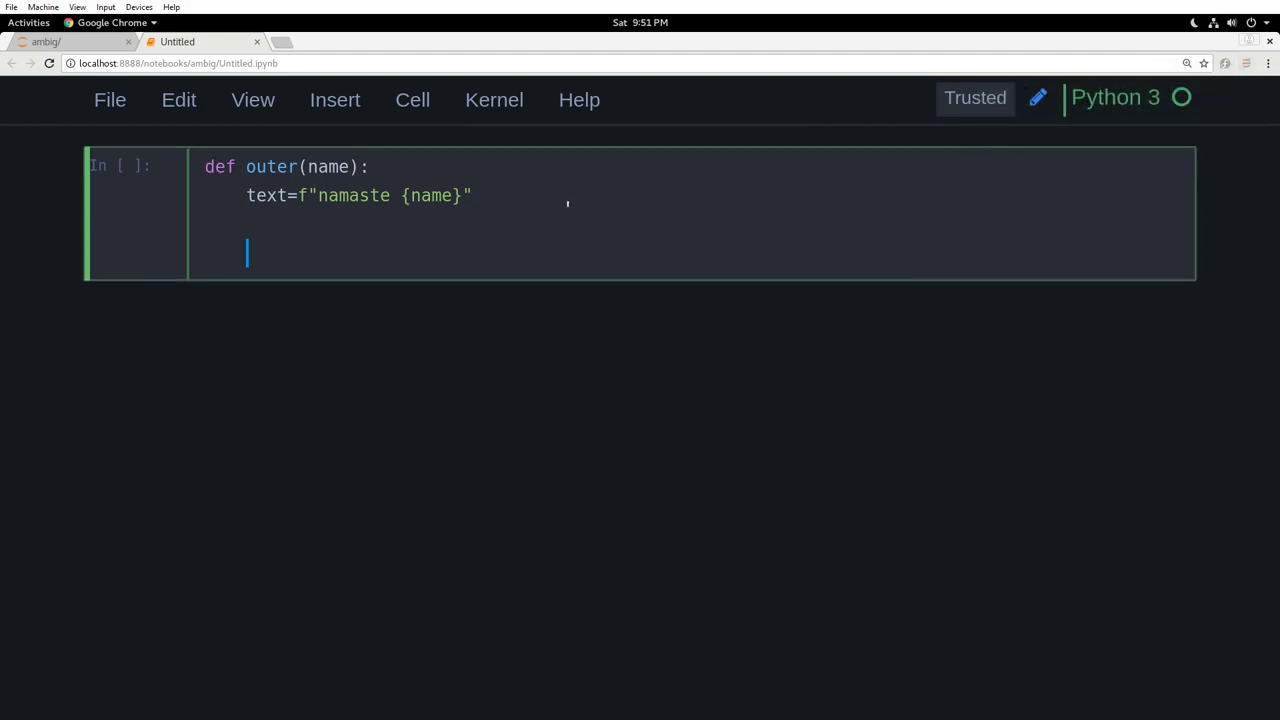
Step: Add a nested inner() function that prints text
{"action": "type", "text": "def"}
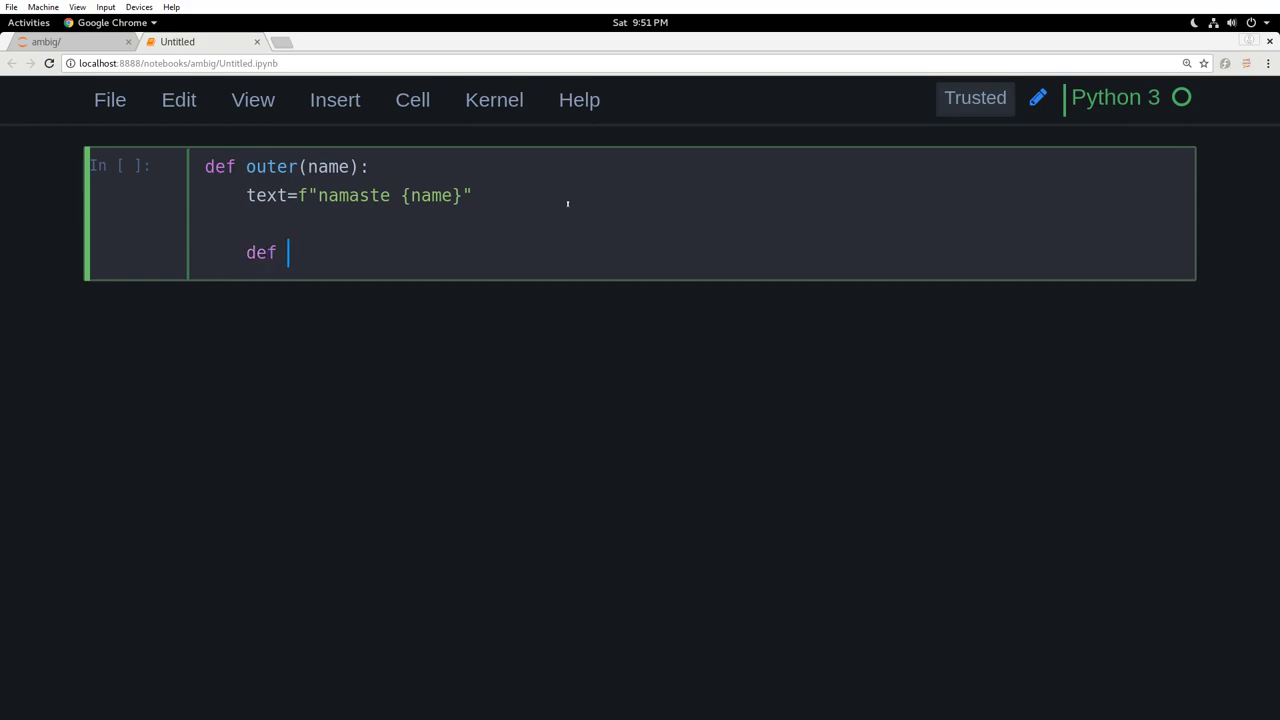
{"action": "type", "text": "inner():"}
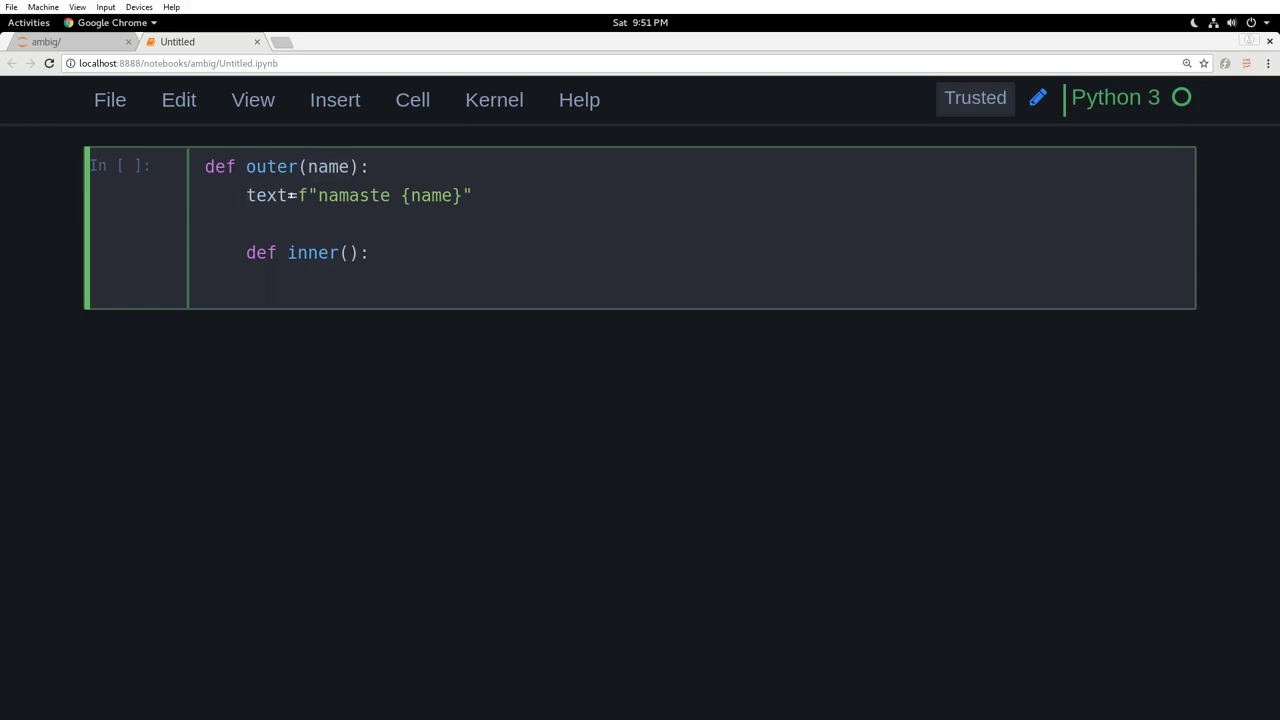
{"action": "left_click", "coordinate": [480, 196]}
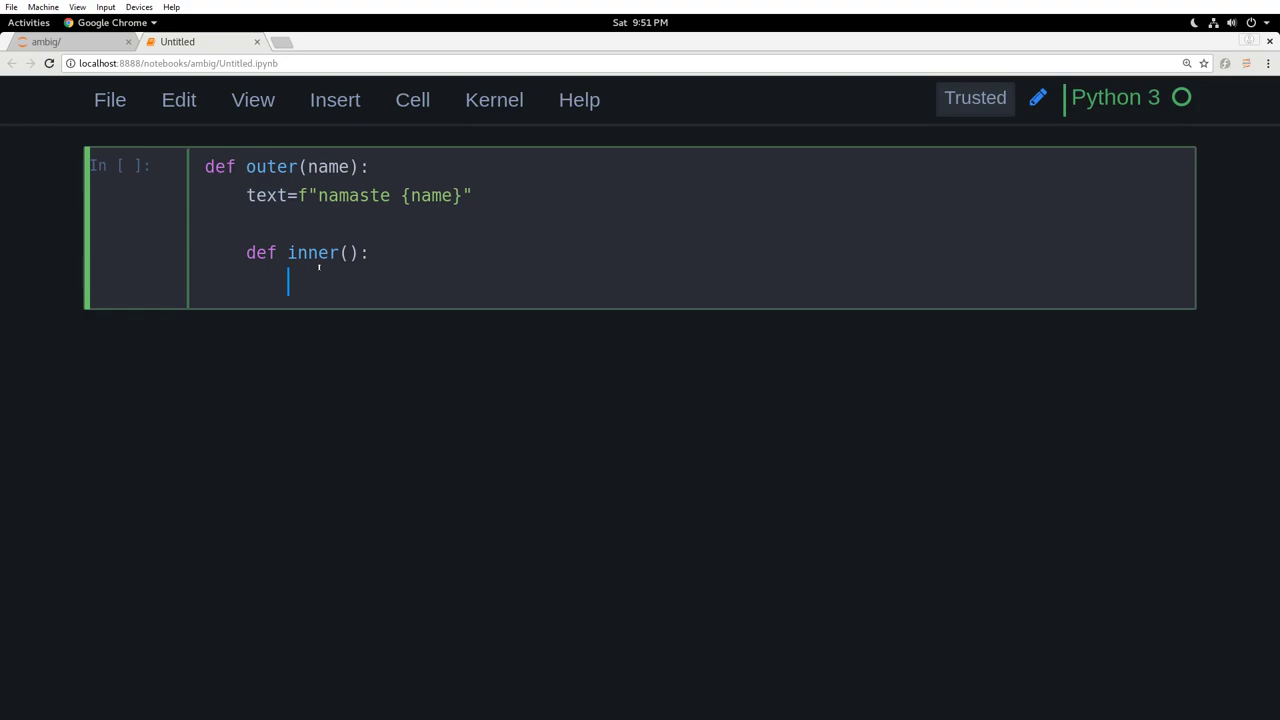
{"action": "type", "text": "p"}
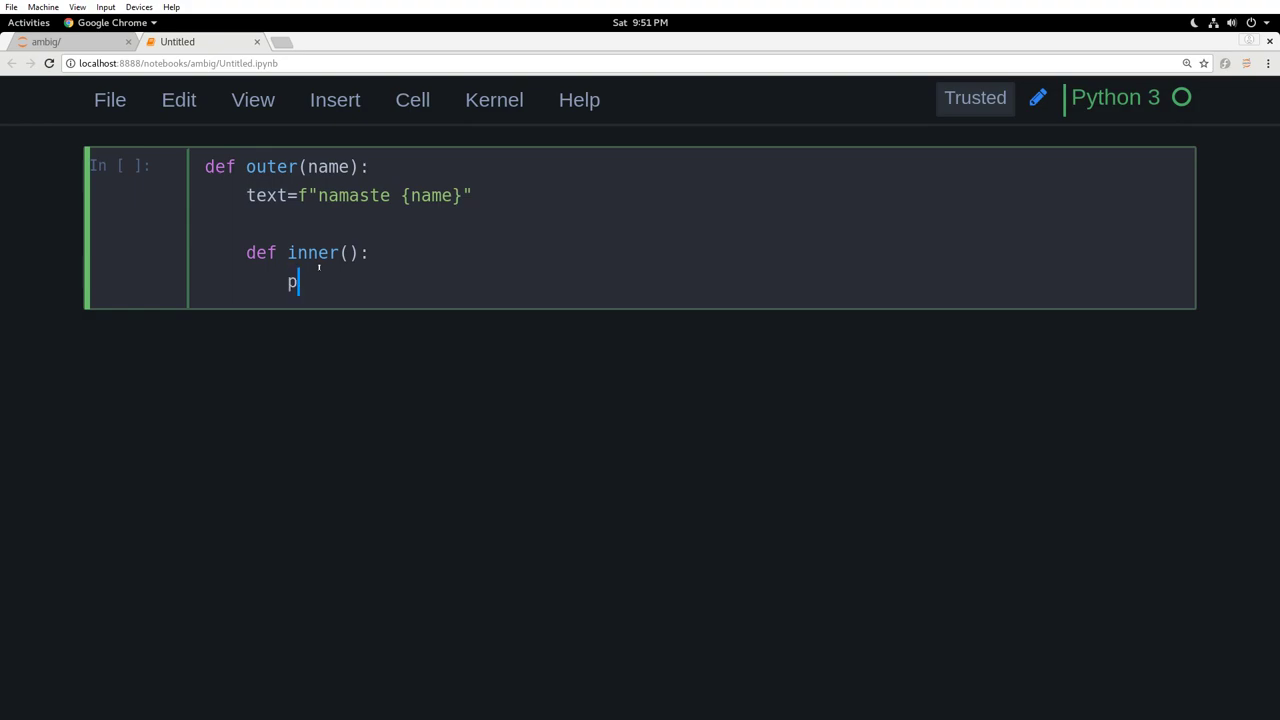
{"action": "type", "text": "rint()"}
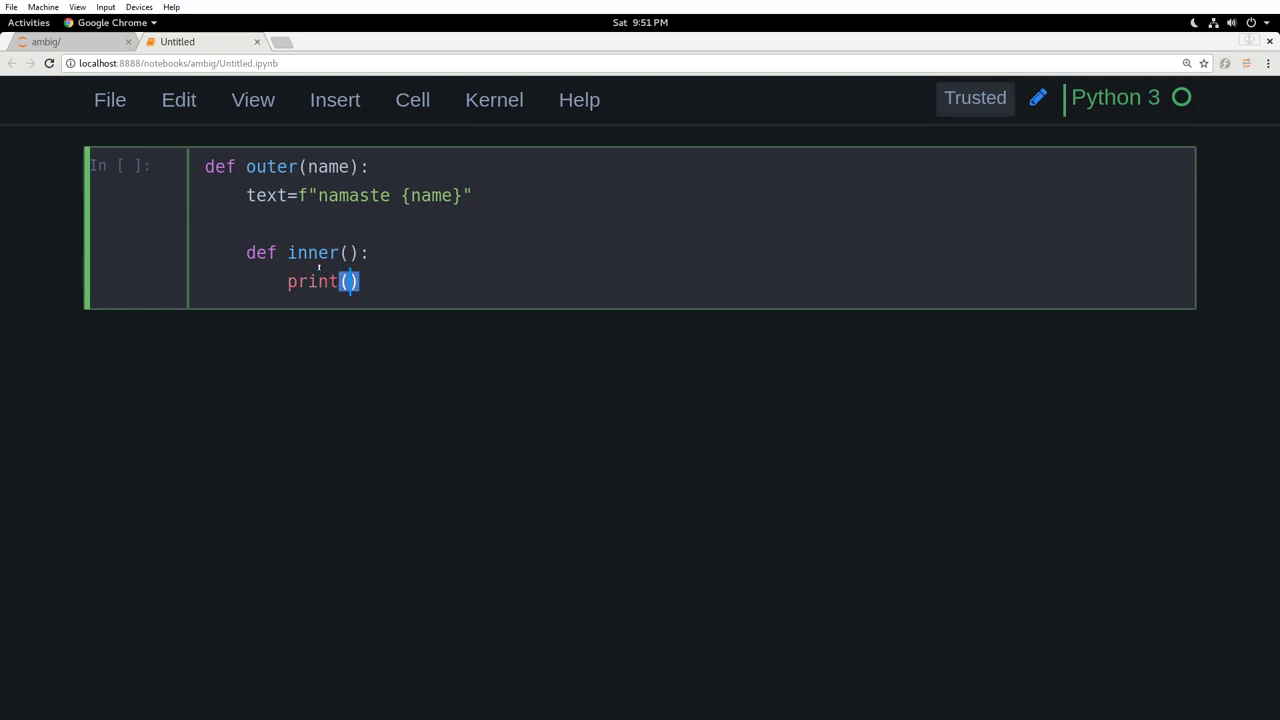
{"action": "type", "text": "text"}
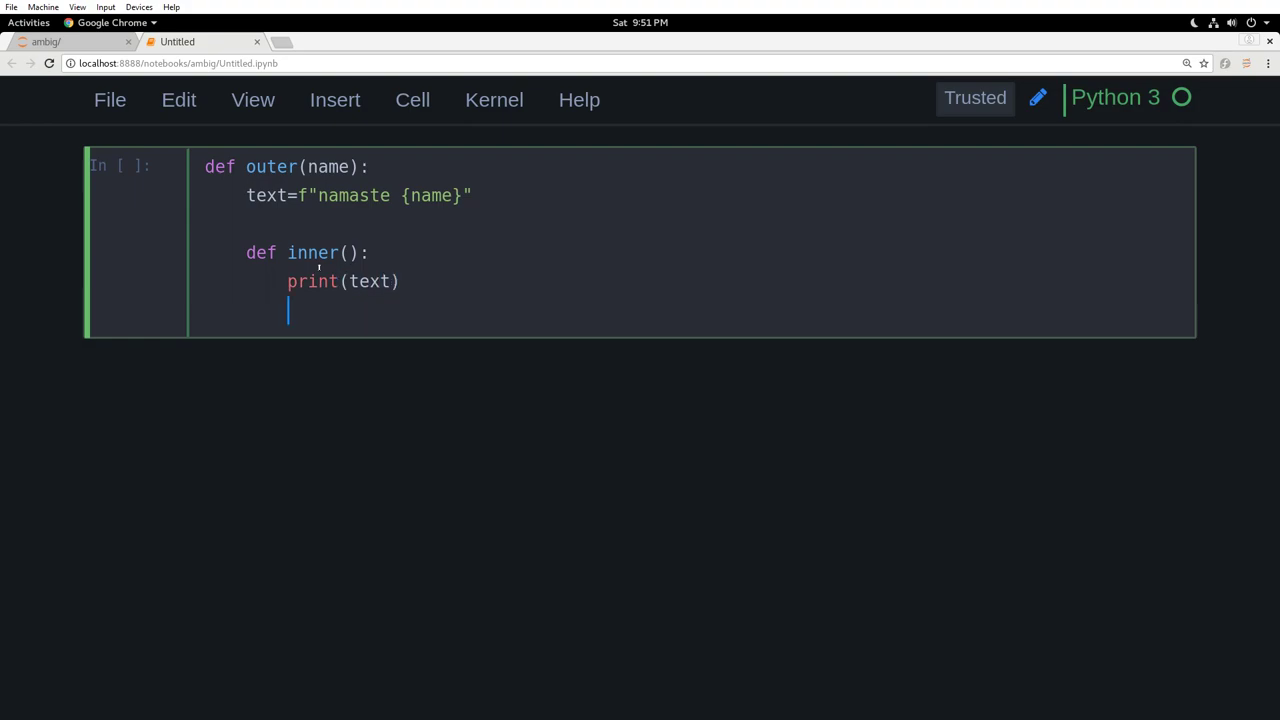
Step: Call inner() with a comment about calling/printing, call outer('ambi'), and run the cell
{"action": "type", "text": "inner"}
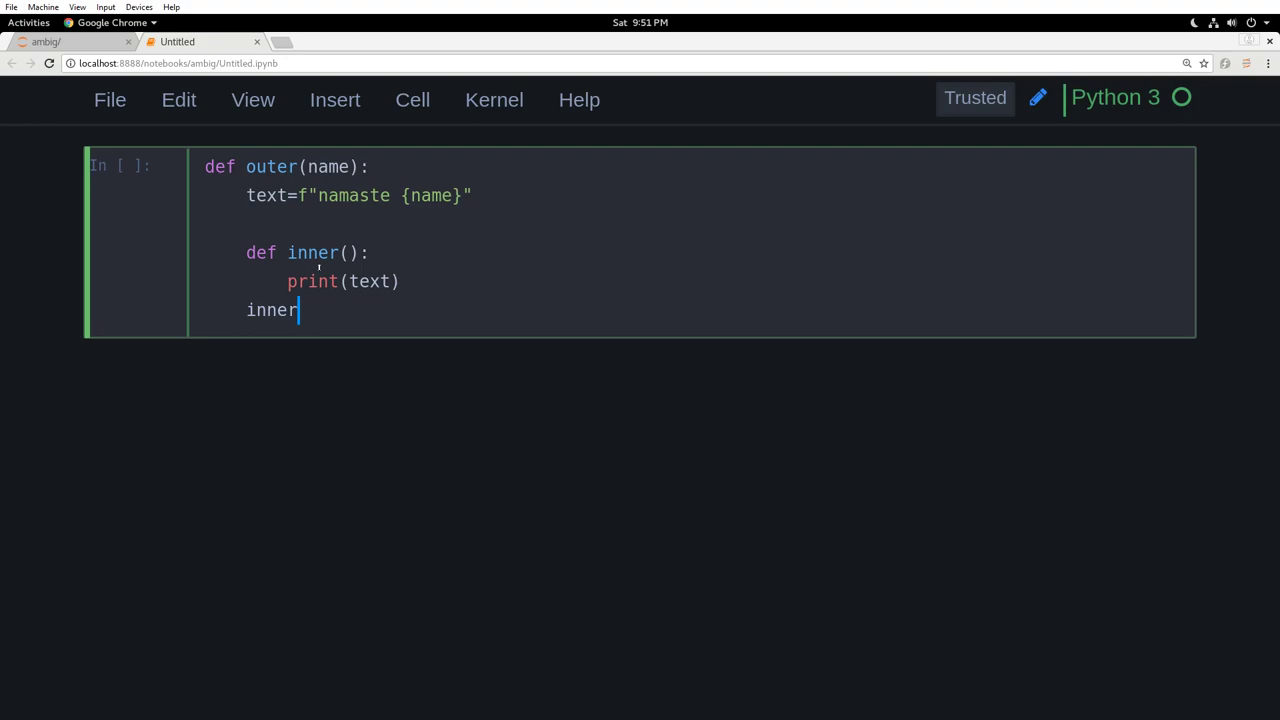
{"action": "type", "text": "()"}
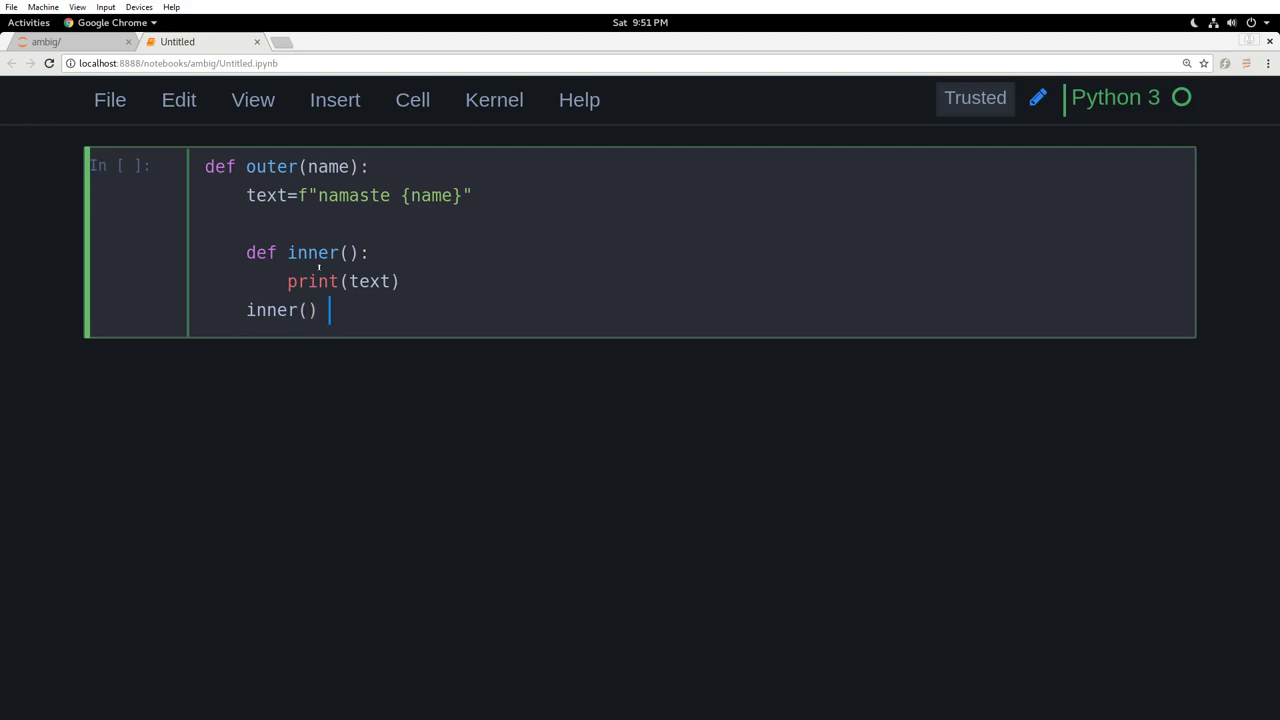
{"action": "type", "text": "# we are ca"}
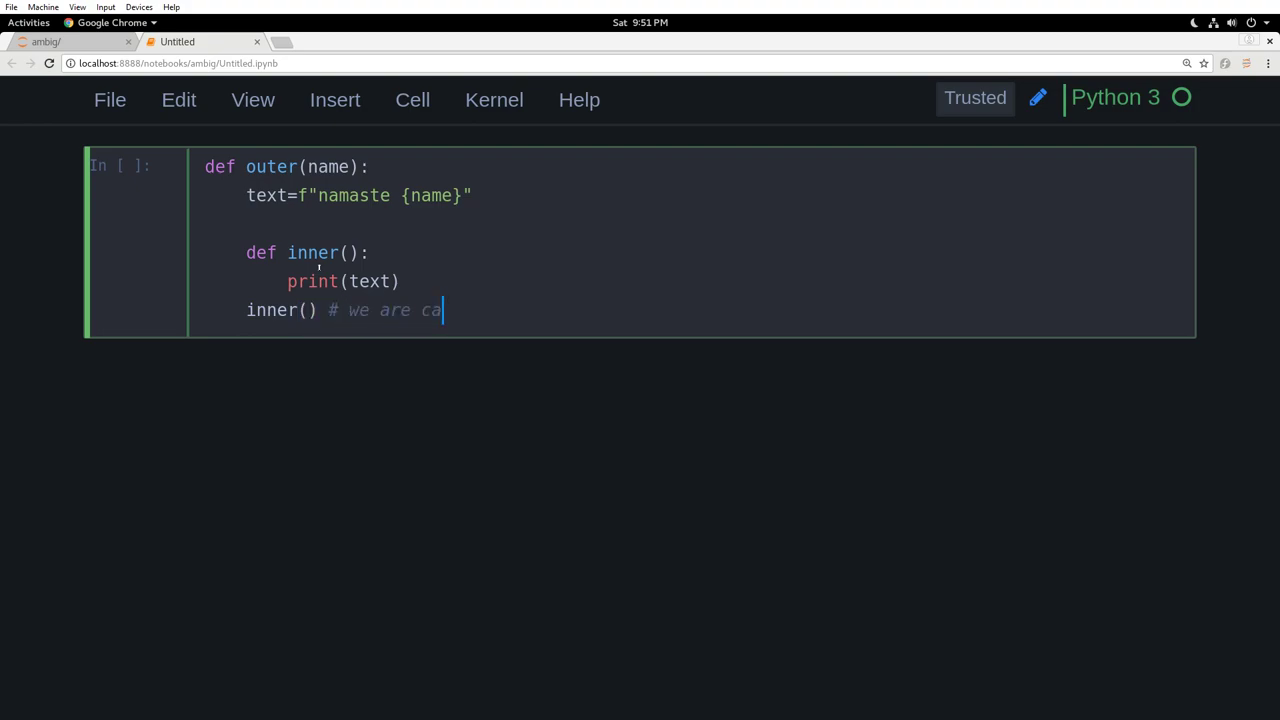
{"action": "type", "text": "lling/printi"}
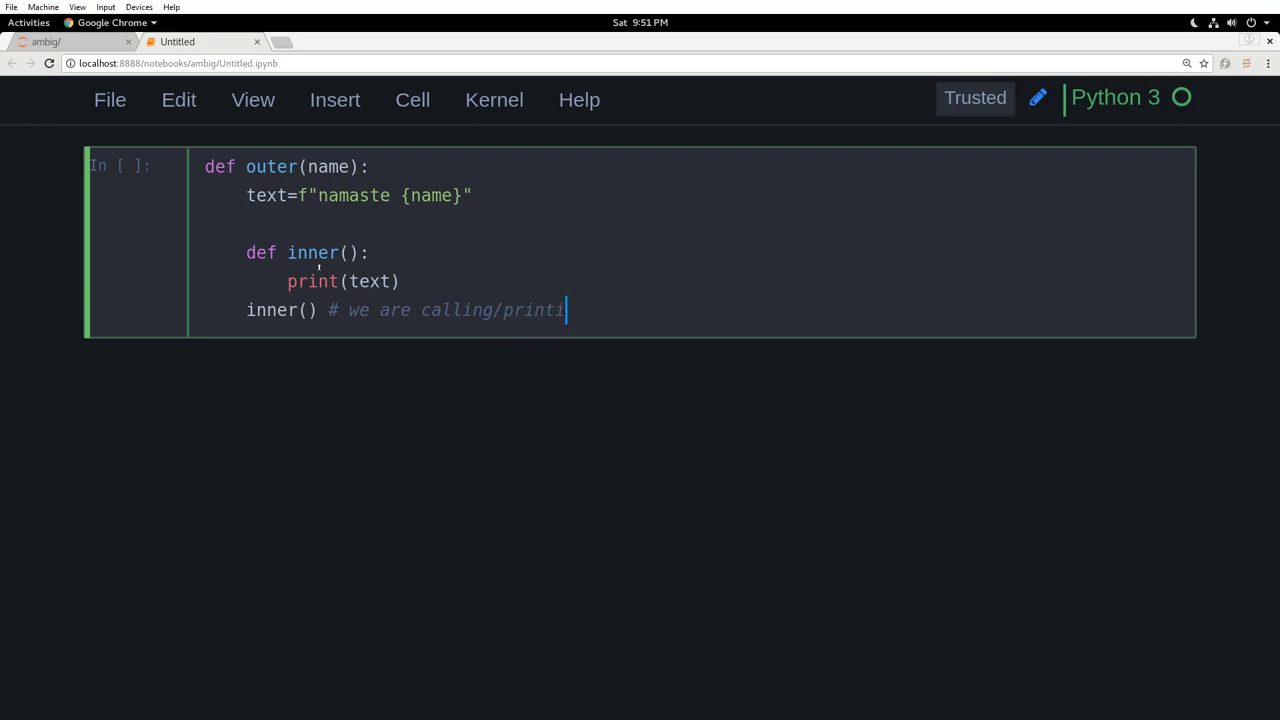
{"action": "type", "text": "ng the inner function"}
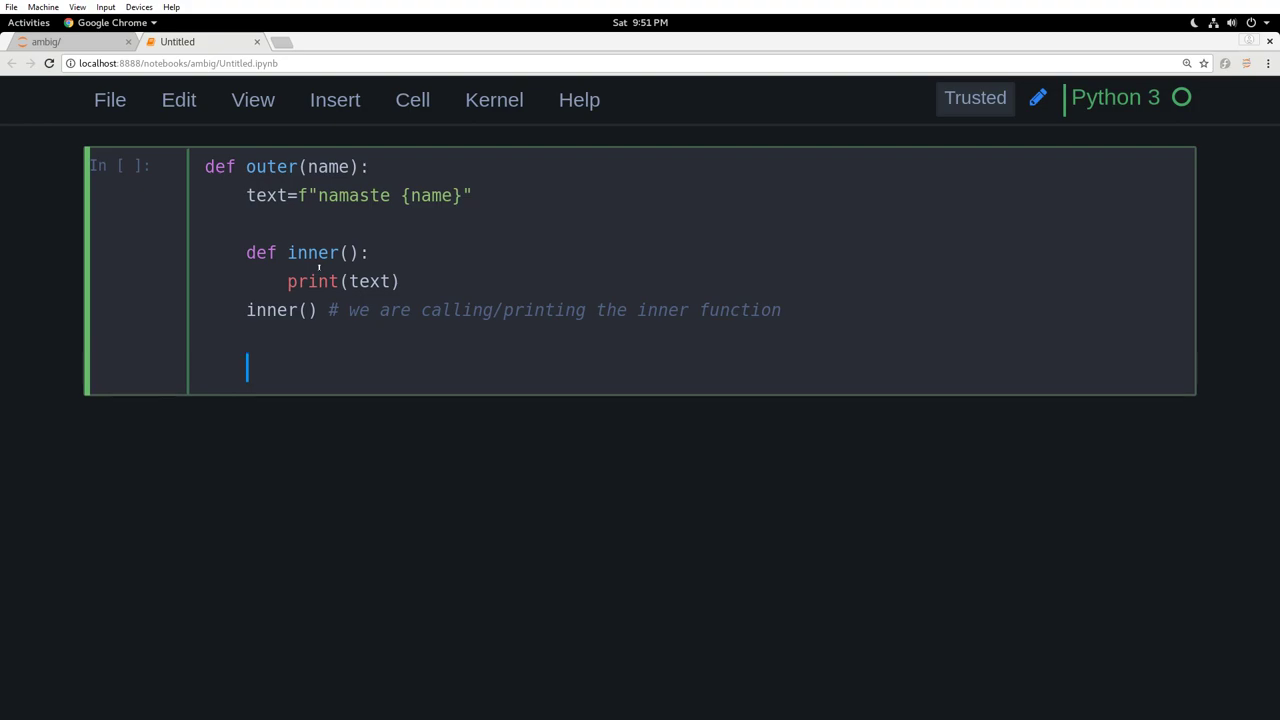
{"action": "type", "text": "out"}
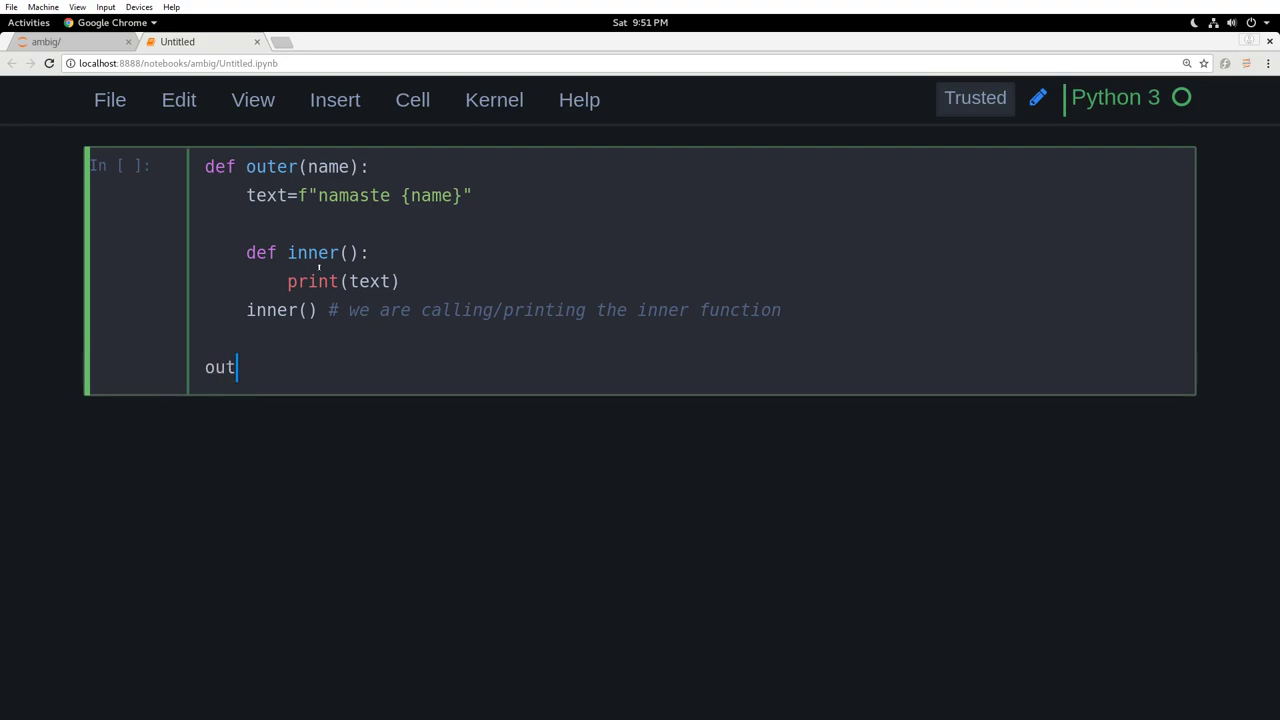
{"action": "type", "text": "er('am')"}
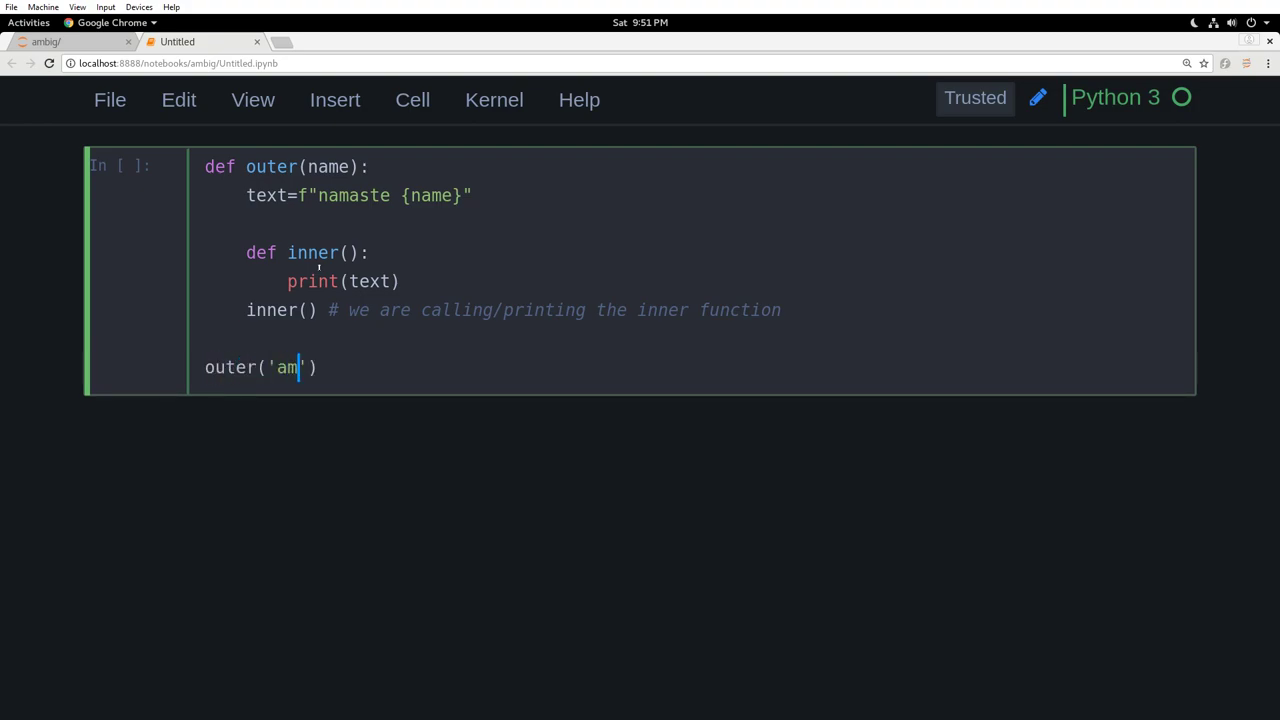
{"action": "key", "text": "shift+Return"}
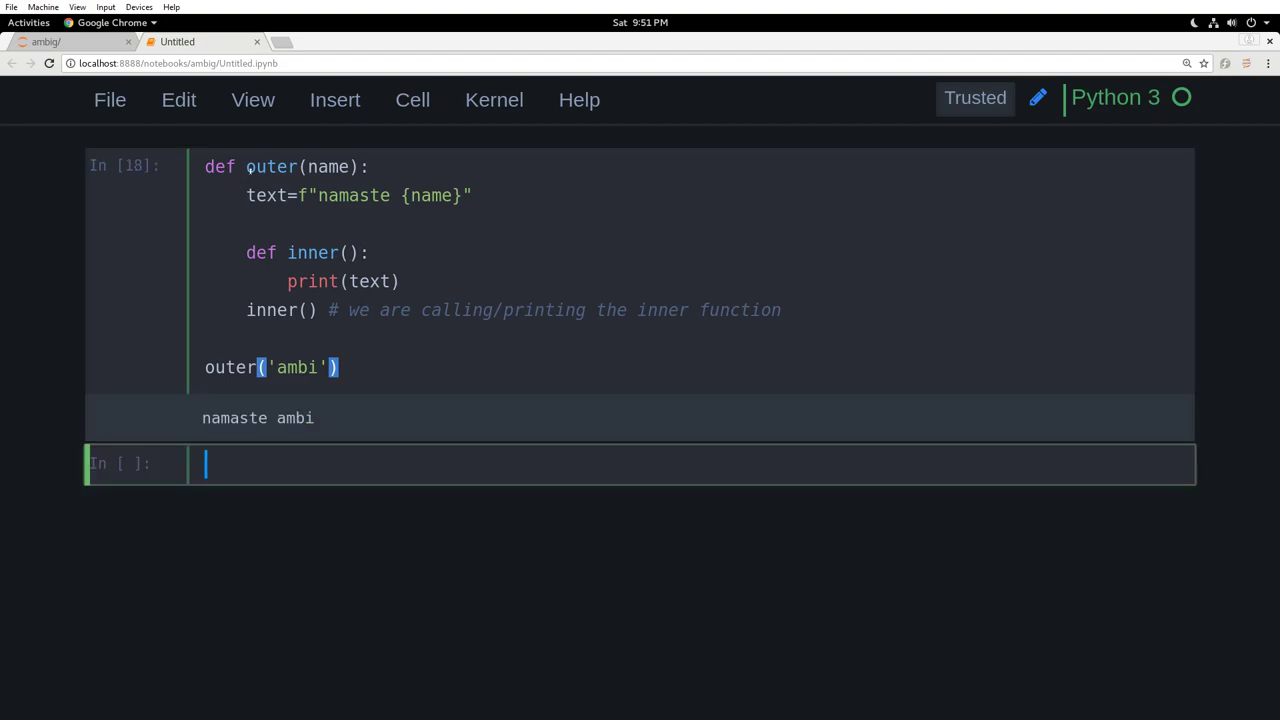
Step: Run the cell printing namaste ambi and select it to copy the outer function
{"action": "type", "text": "'"}
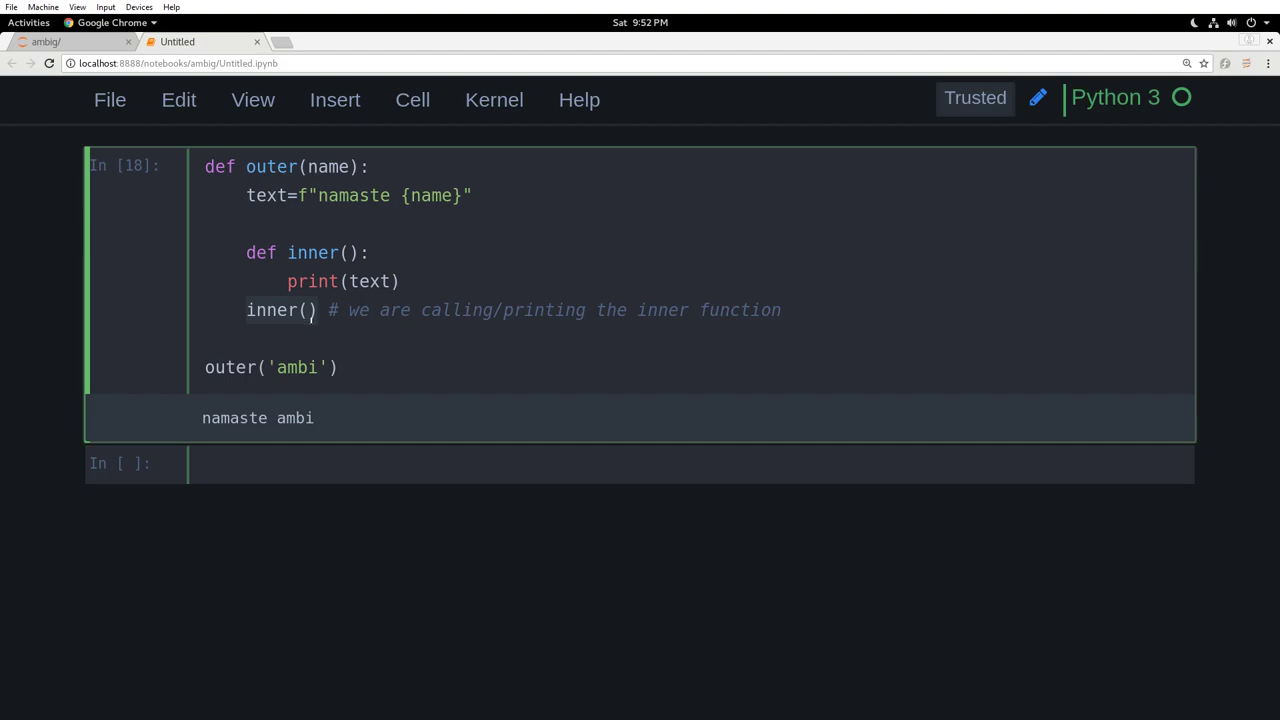
{"action": "left_click", "coordinate": [248, 338]}
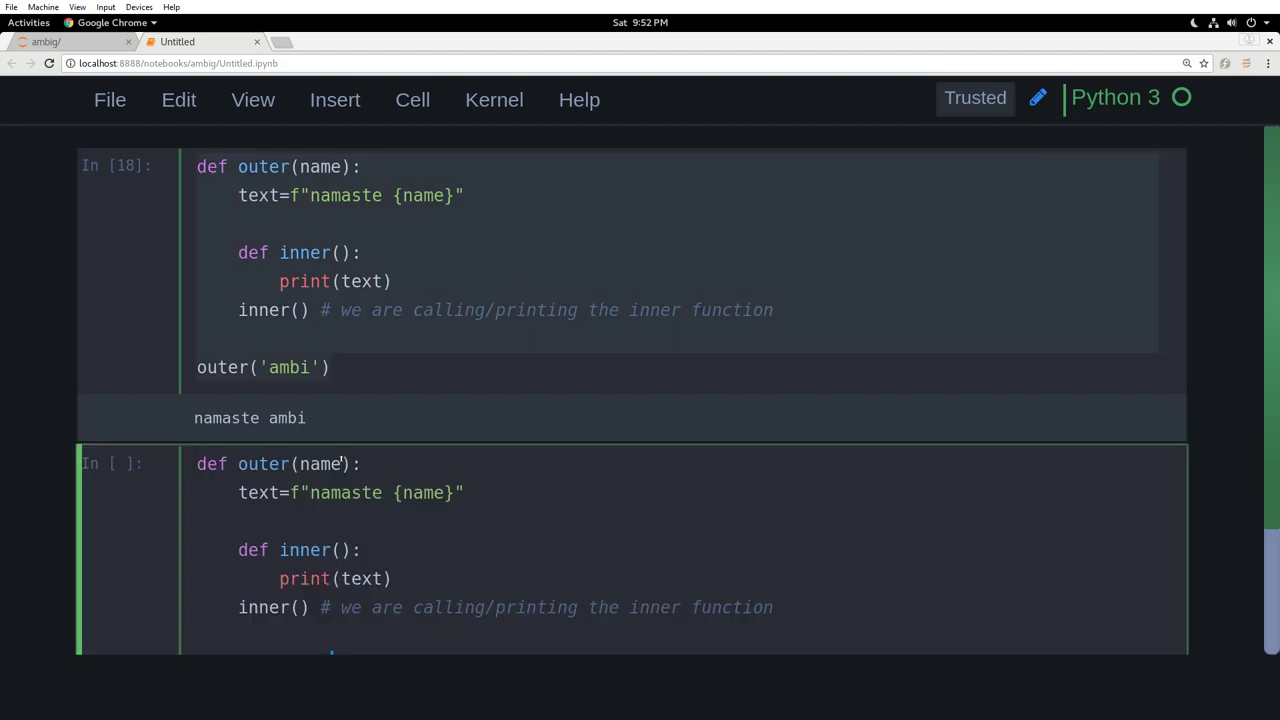
Step: Replace the inner() call with return inner and run, showing the returned function object
{"action": "scroll", "scroll_direction": "down", "scroll_amount": 3}
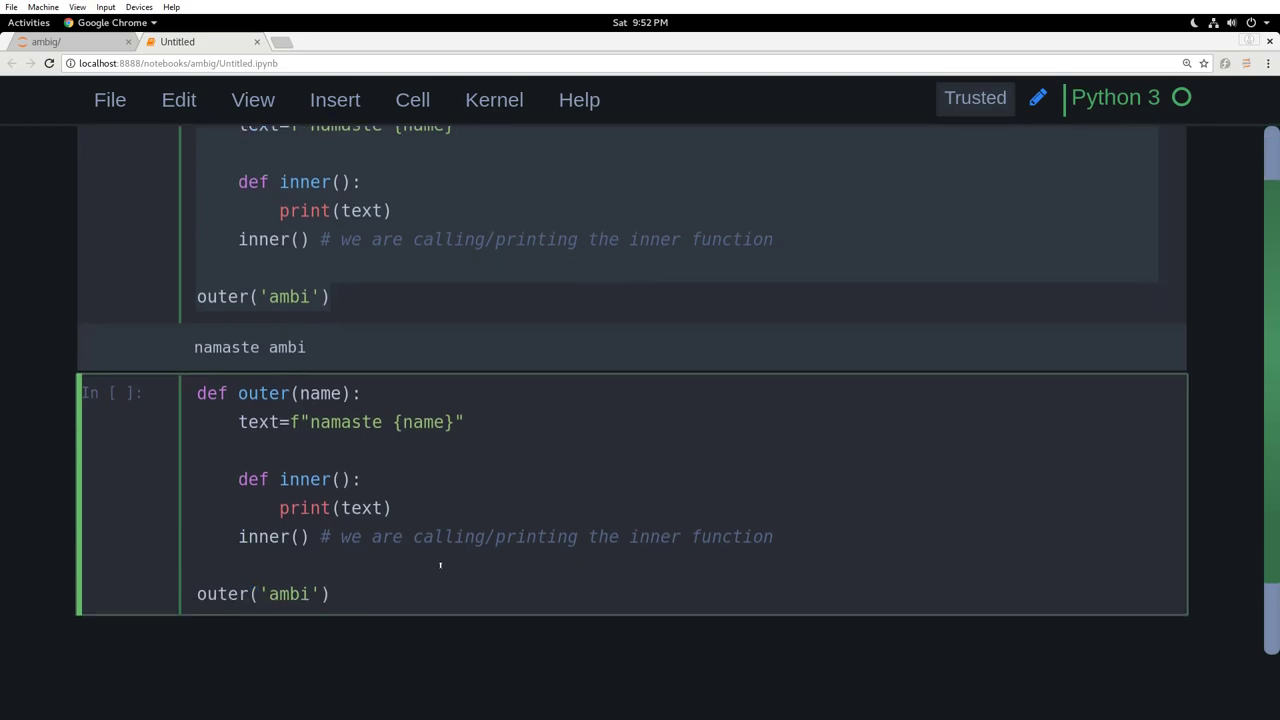
{"action": "type", "text": "return"}
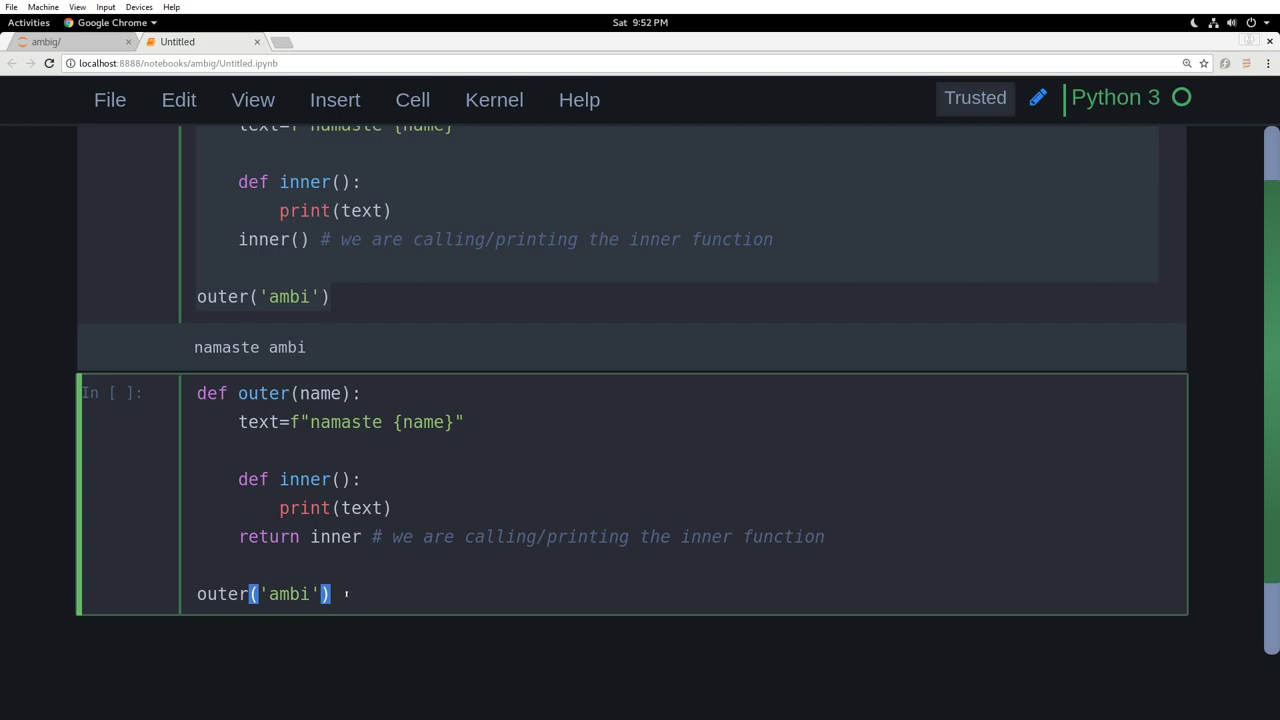
{"action": "key", "text": "shift+Return"}
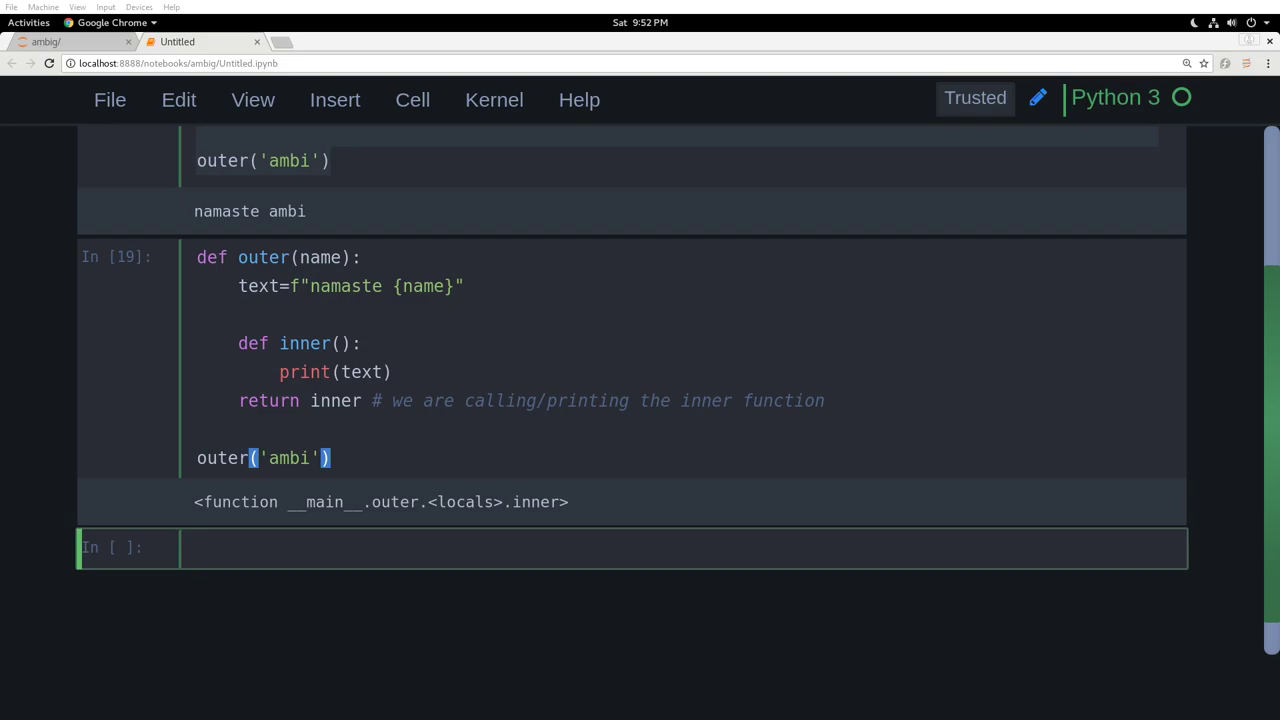
{"action": "left_click", "coordinate": [420, 344]}
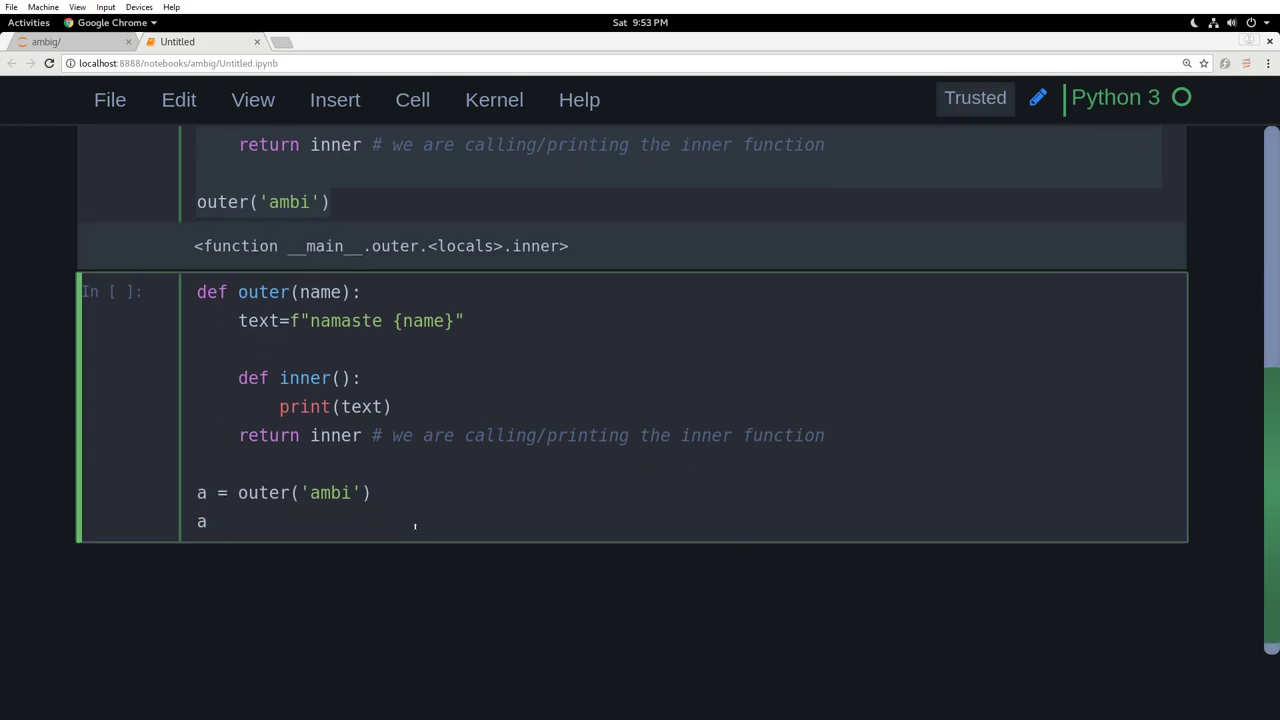
Step: Run a = outer('ambi') followed by a(), printing namaste ambi, and save the notebook
{"action": "key", "text": "shift+Return"}
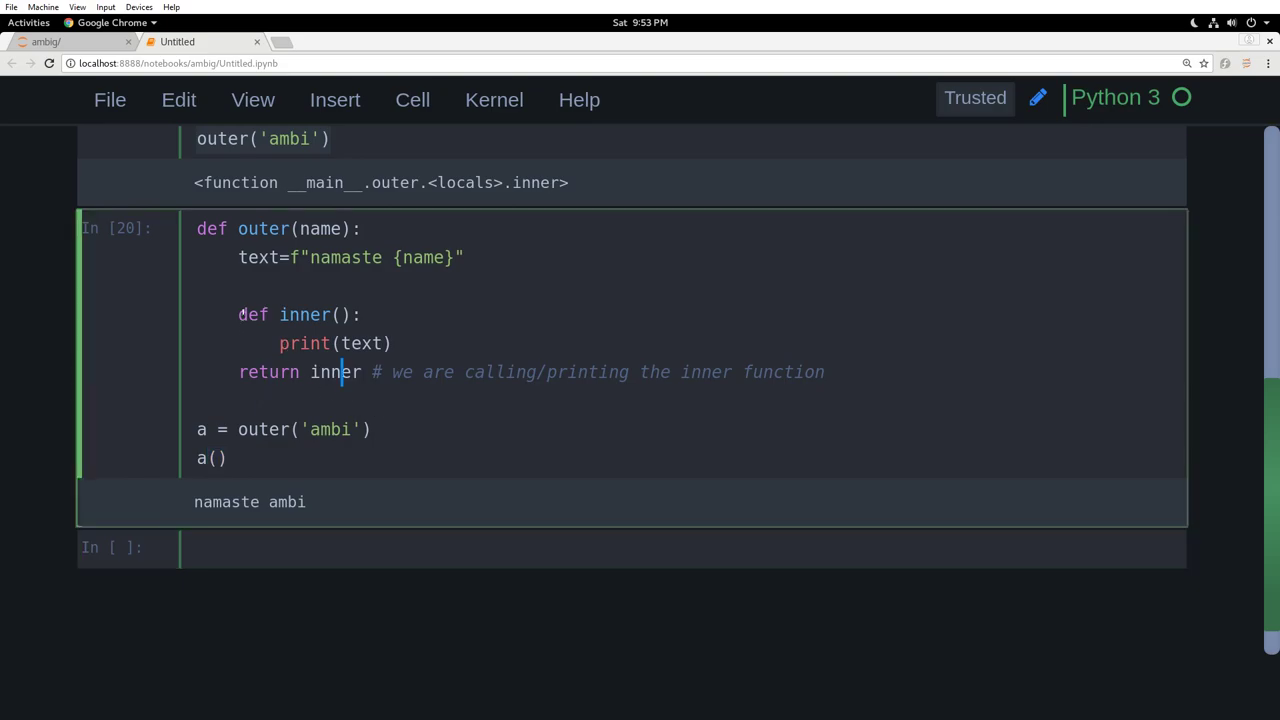
{"action": "key", "text": "ctrl+s"}
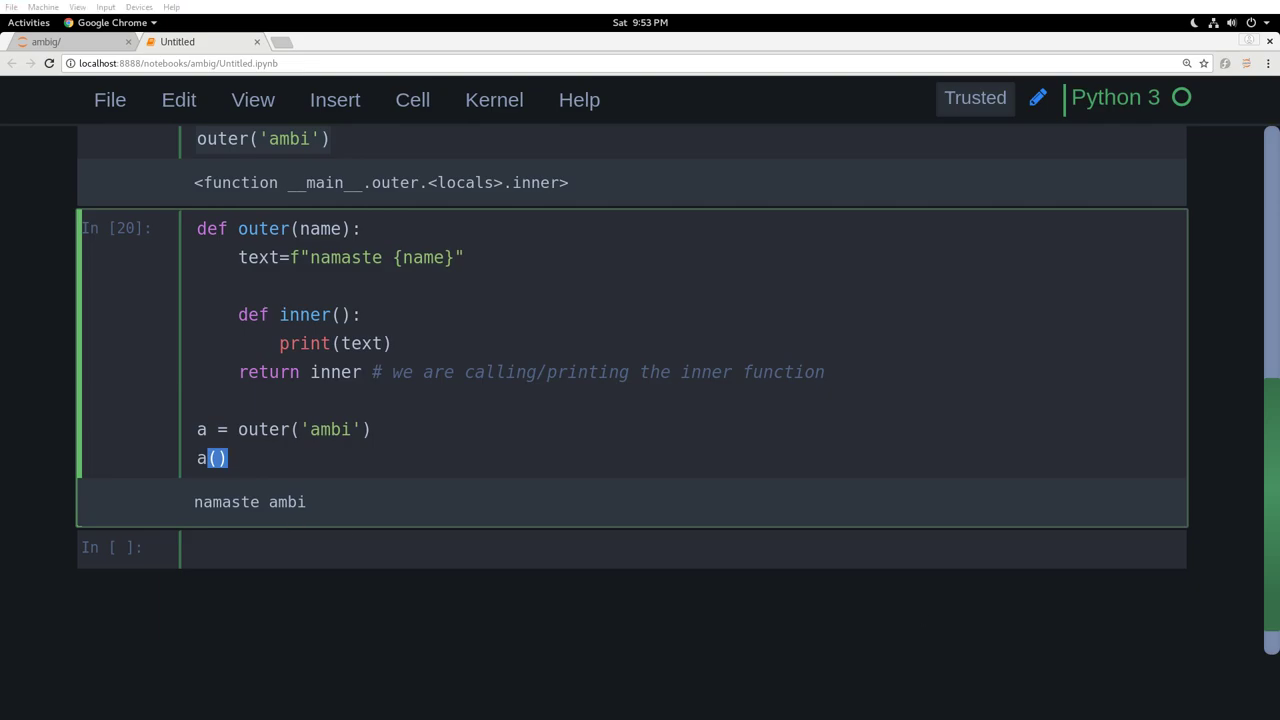
Step: Run outer('ambi')() directly, printing namaste ambi, then begin a del outer cell
{"action": "left_click", "coordinate": [454, 548]}
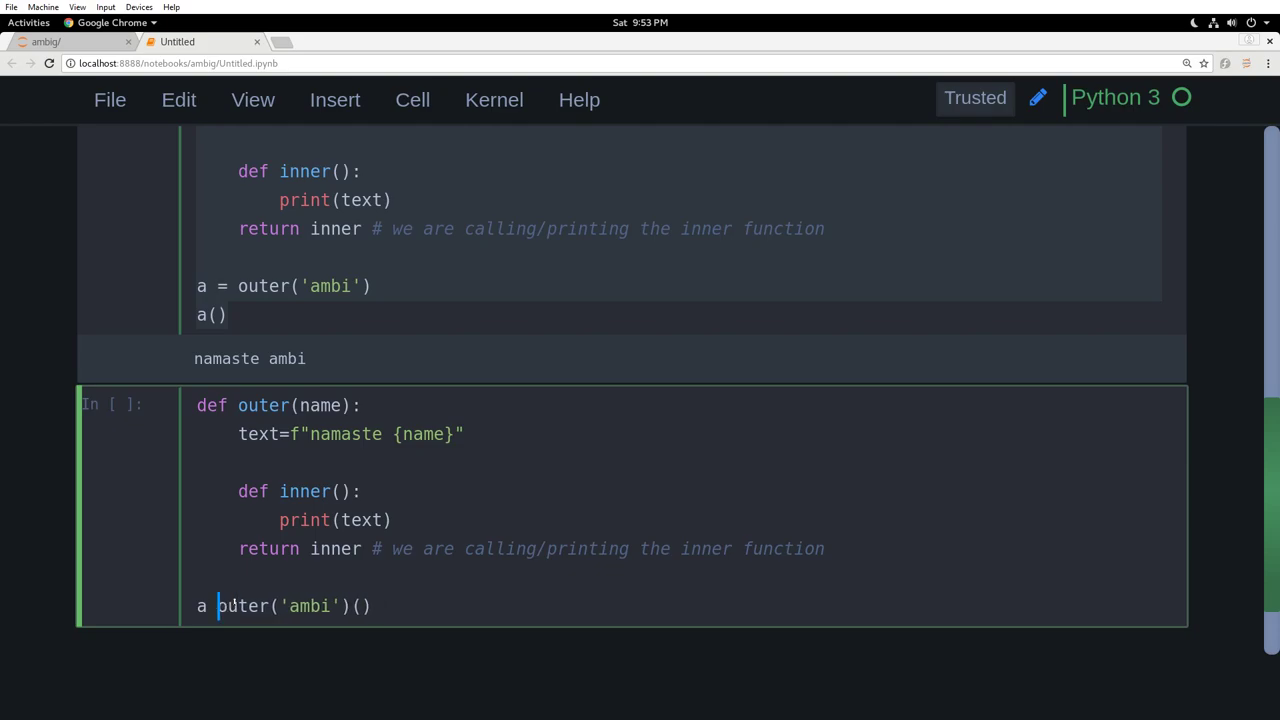
{"action": "key", "text": "shift+Return"}
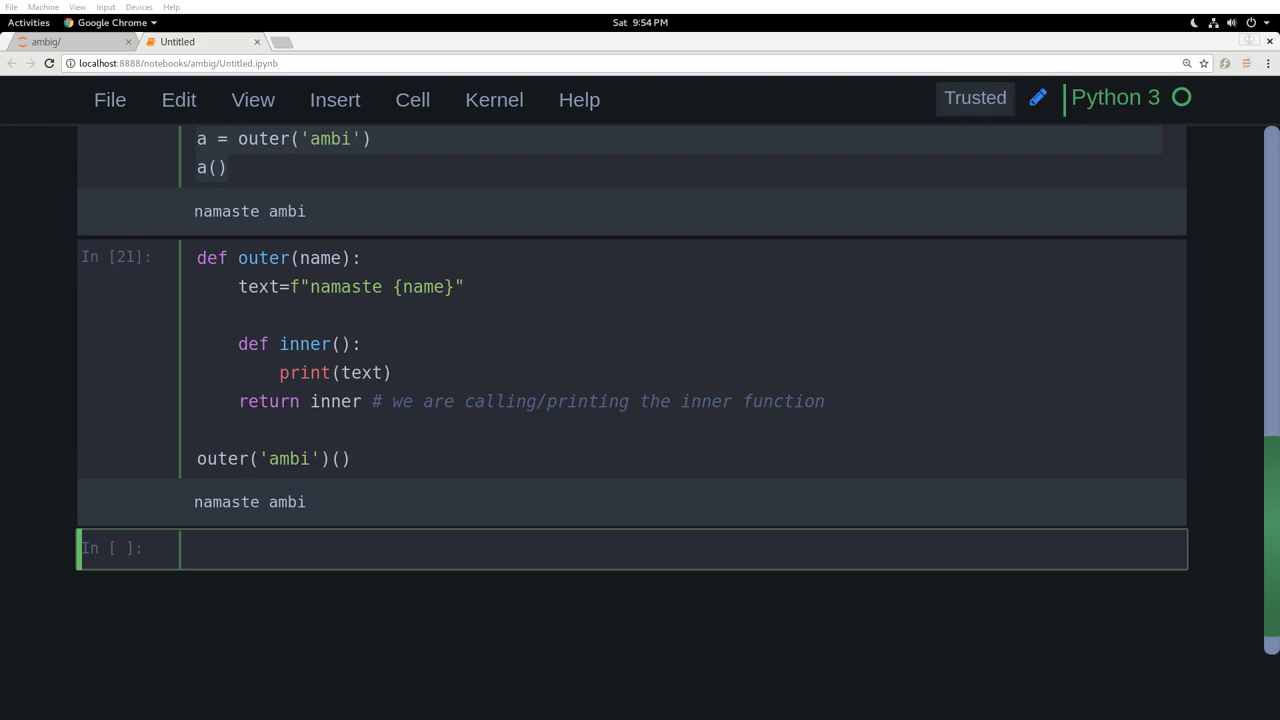
{"action": "type", "text": "del ou"}
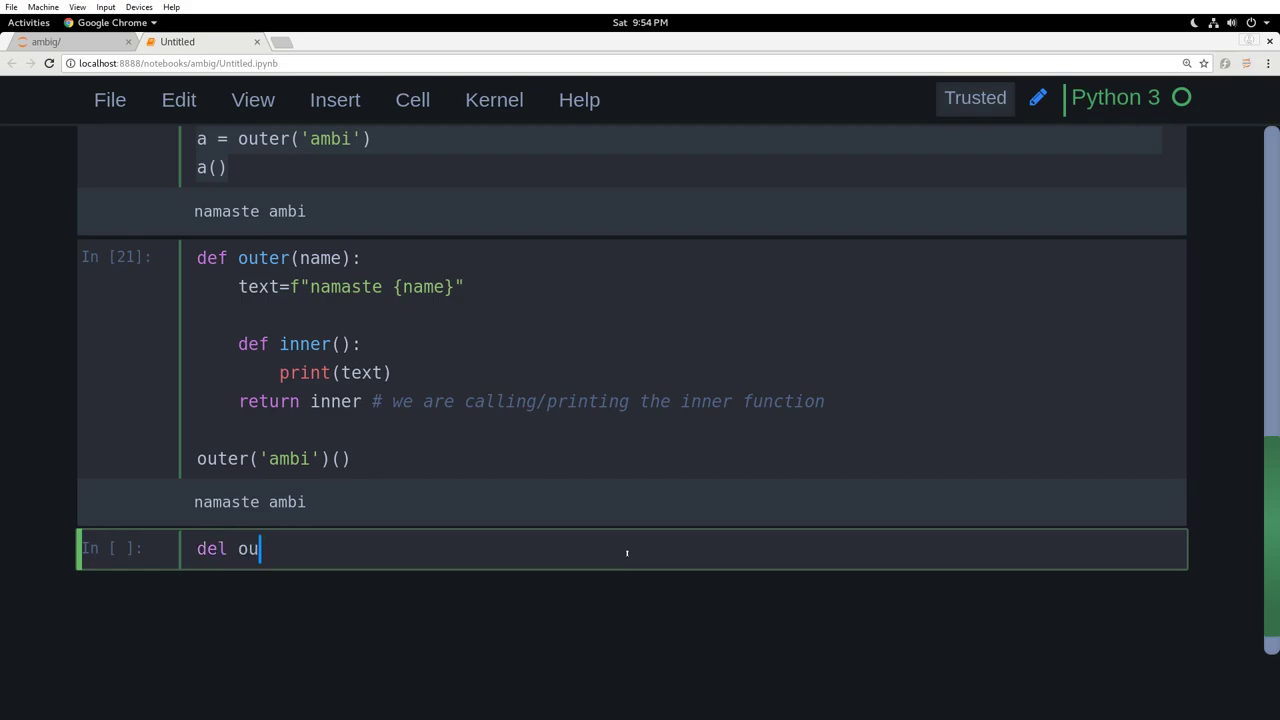
Step: Run del outer, then call a(), which still prints namaste ambi
{"action": "type", "text": "ter"}
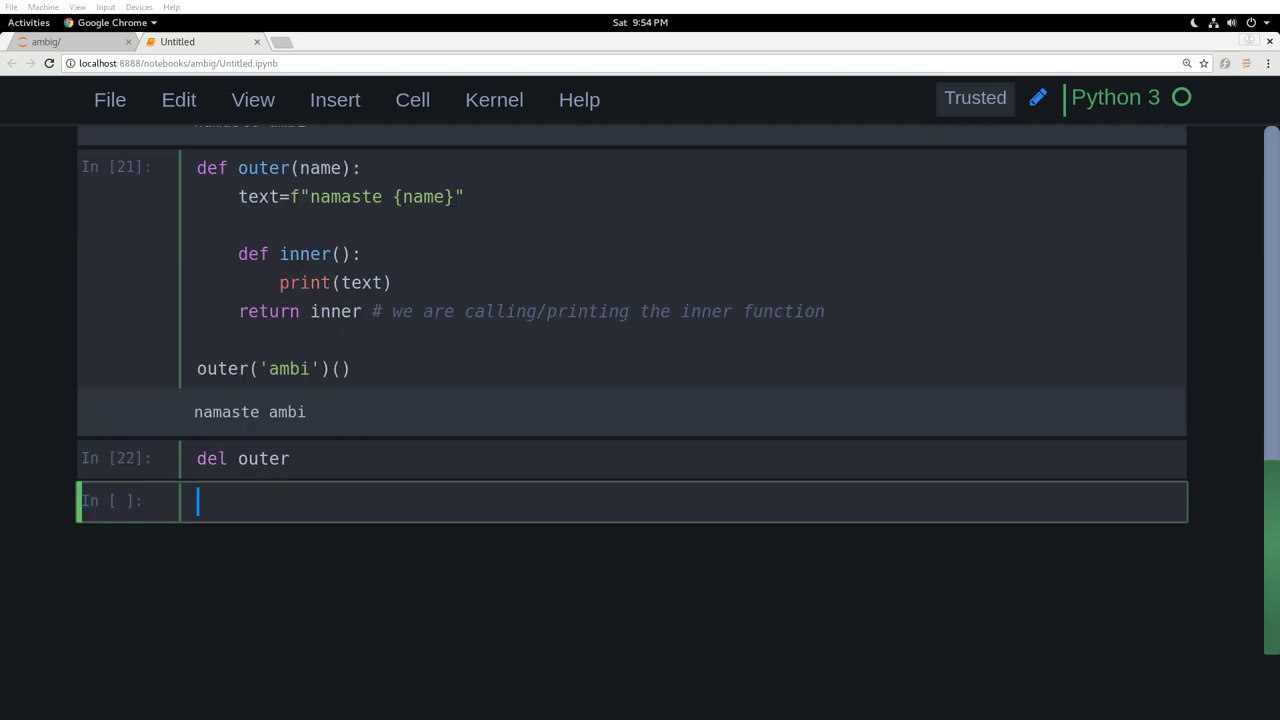
{"action": "type", "text": "a"}
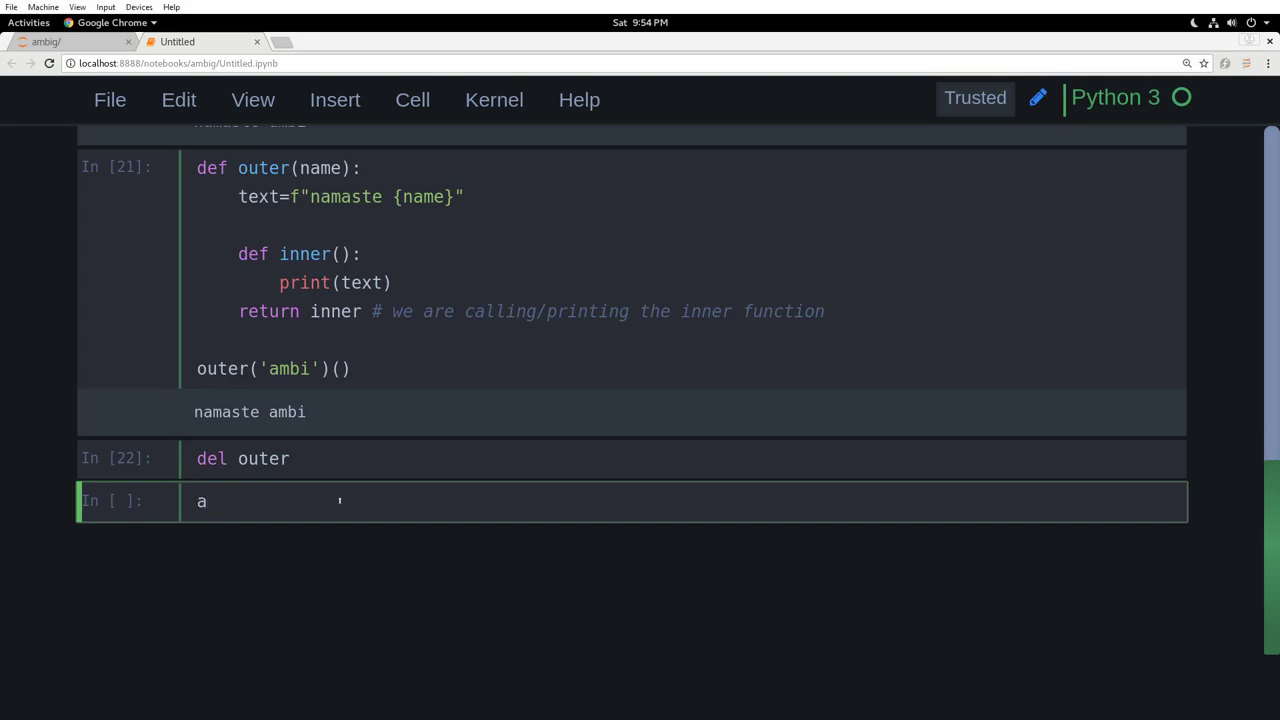
{"action": "key", "text": "shift+Return"}
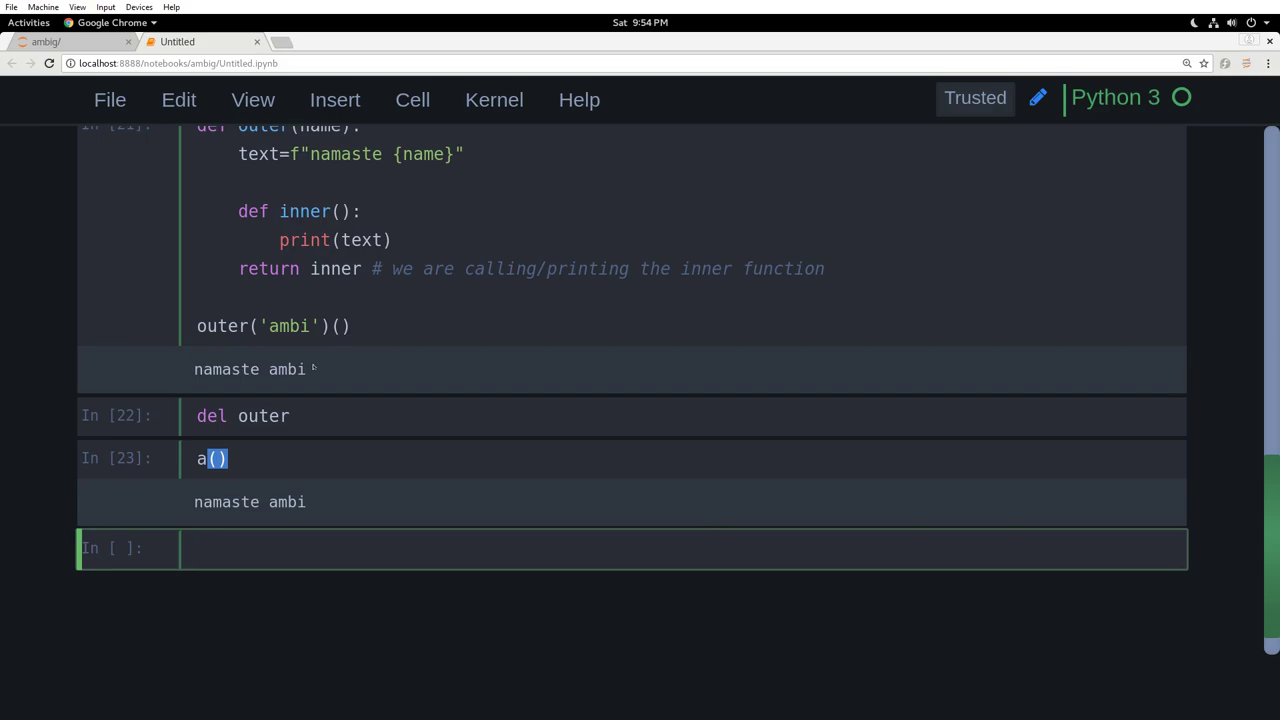
{"action": "mouse_move", "coordinate": [690, 504]}
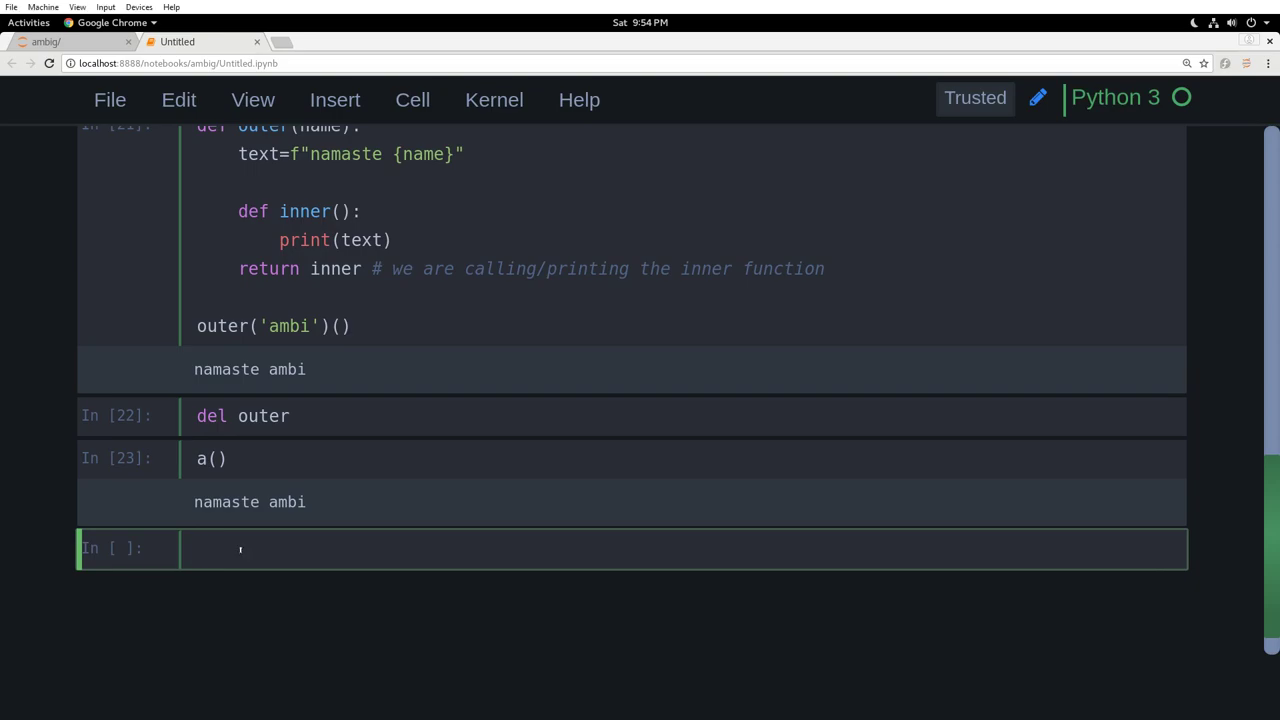
Step: Define and run raiser(n) with nested power(x) returning n**x, and returning power
{"action": "type", "text": "def ra"}
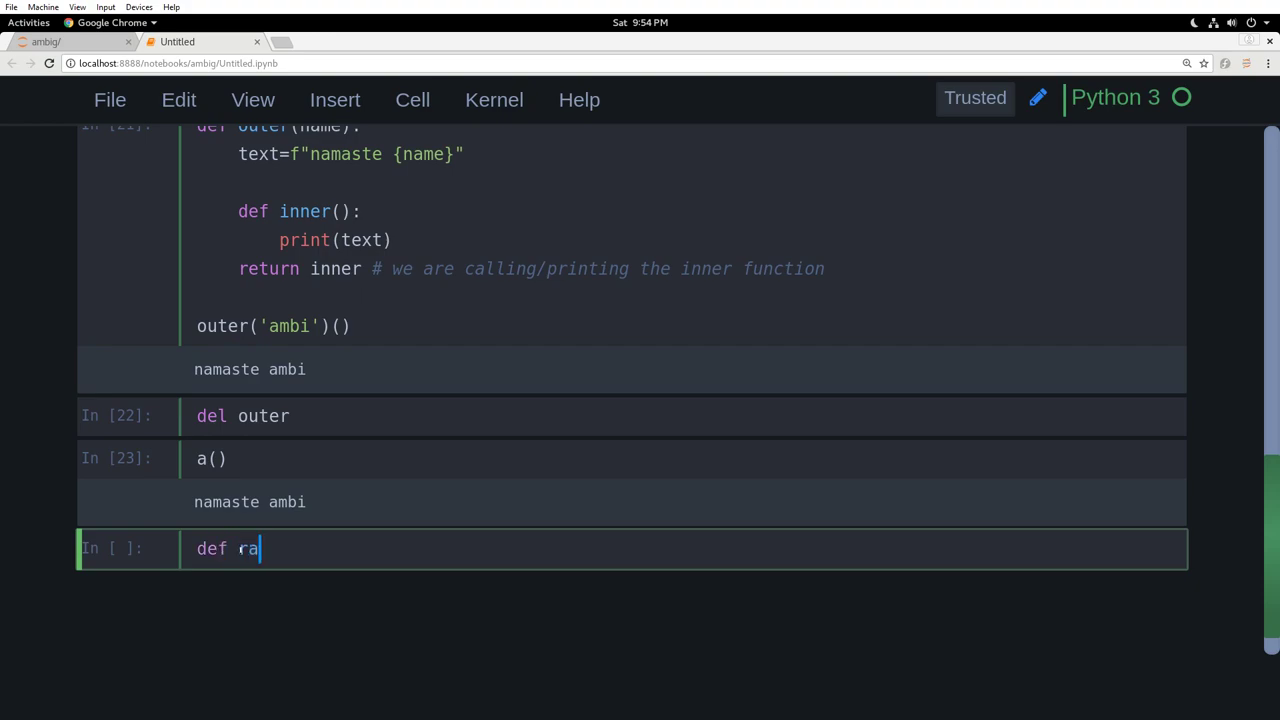
{"action": "type", "text": "iser()"}
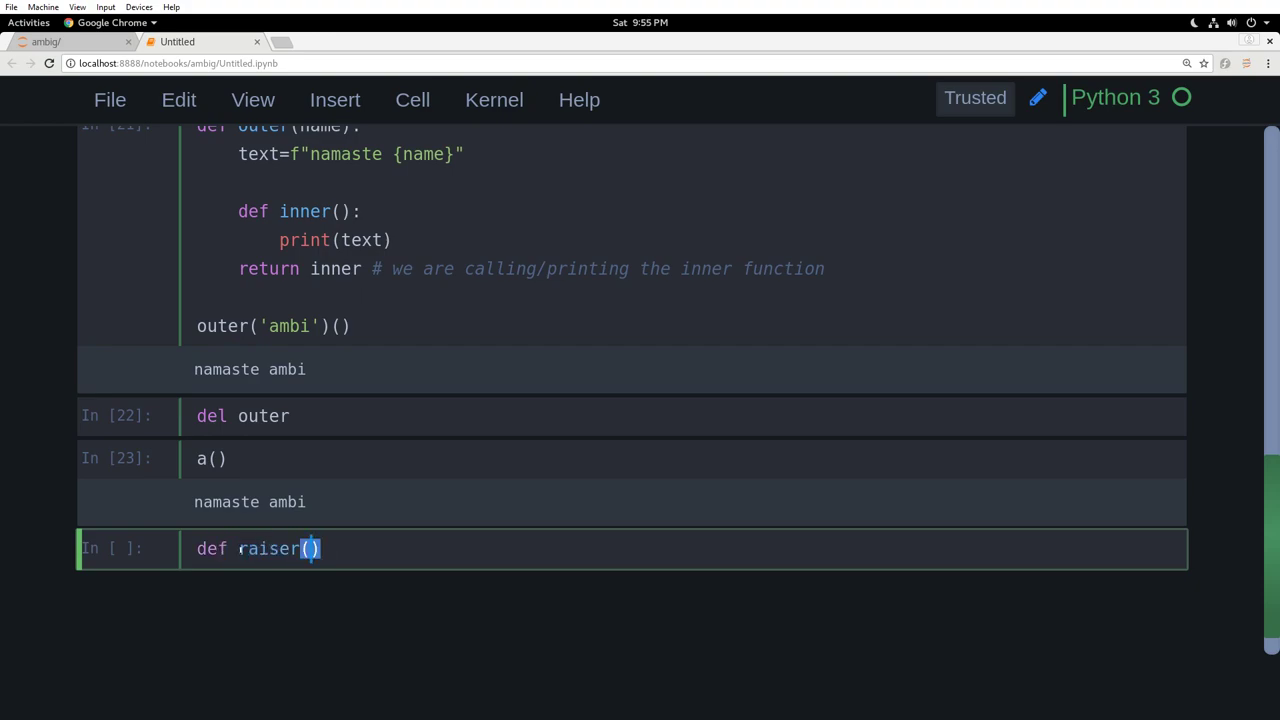
{"action": "type", "text": "n:"}
{"action": "type", "text": "def power"}
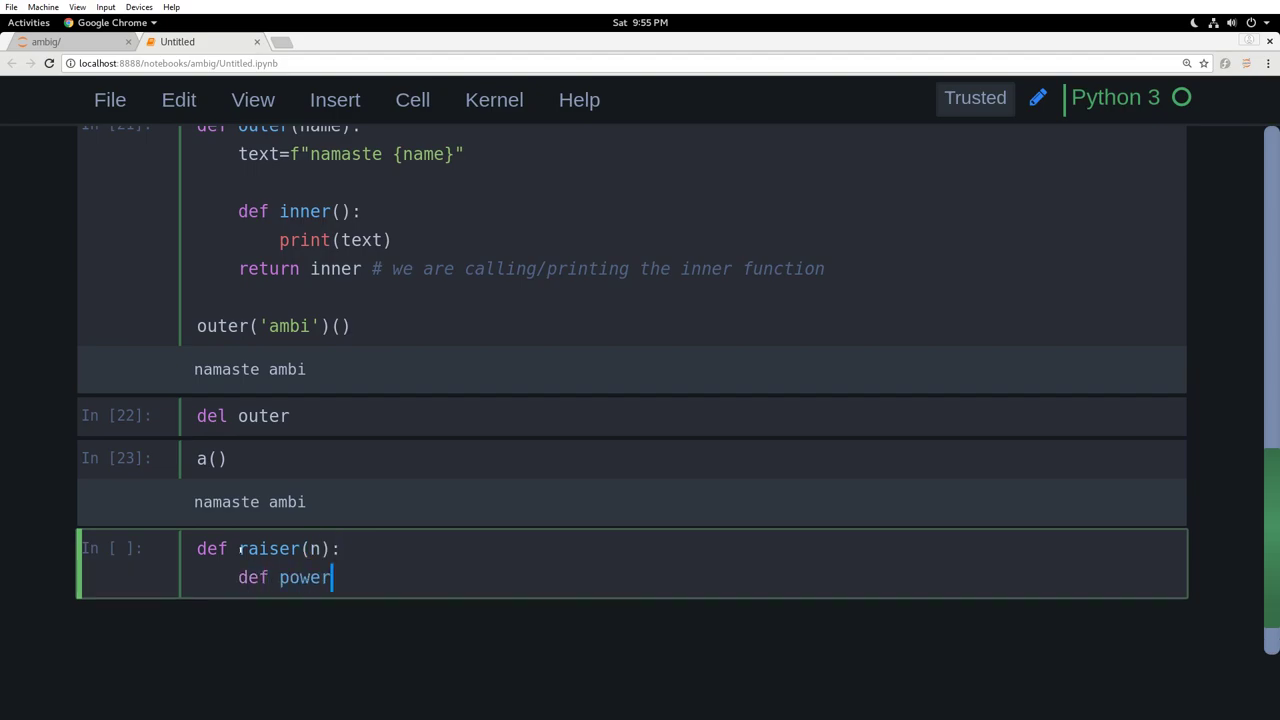
{"action": "type", "text": "(x)"}
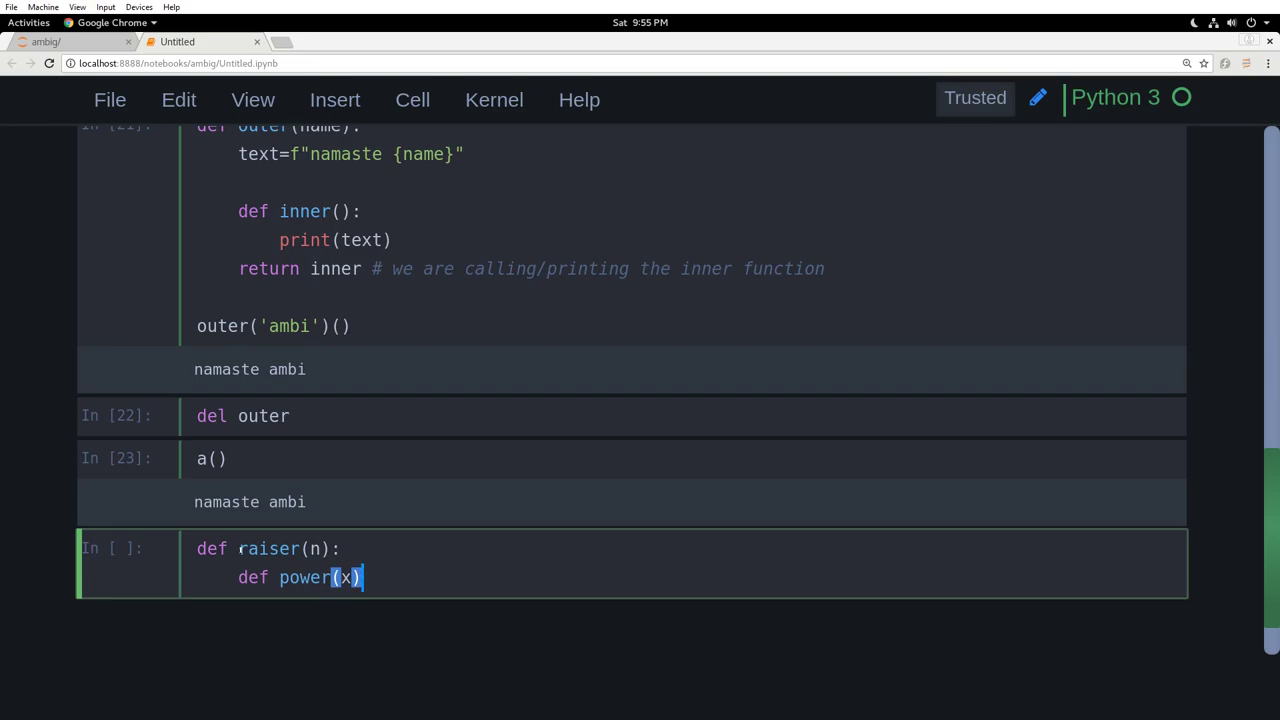
{"action": "type", "text": ":"}
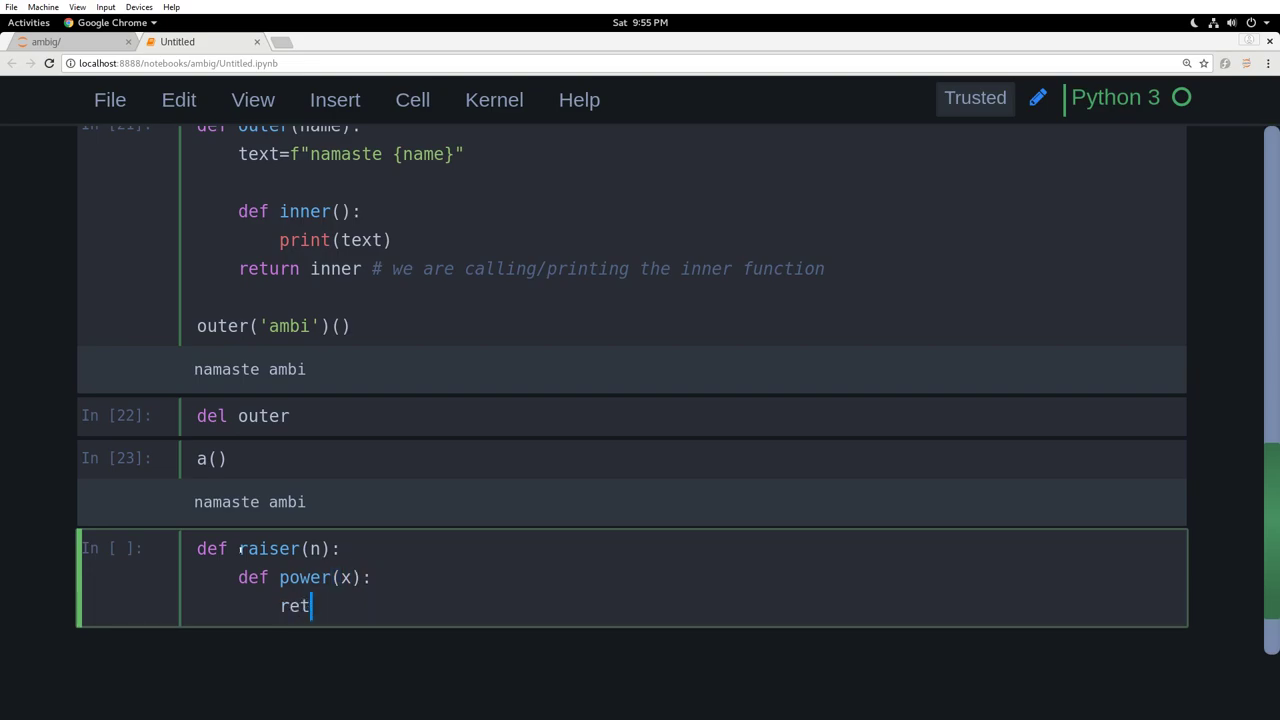
{"action": "type", "text": "urn n**"}
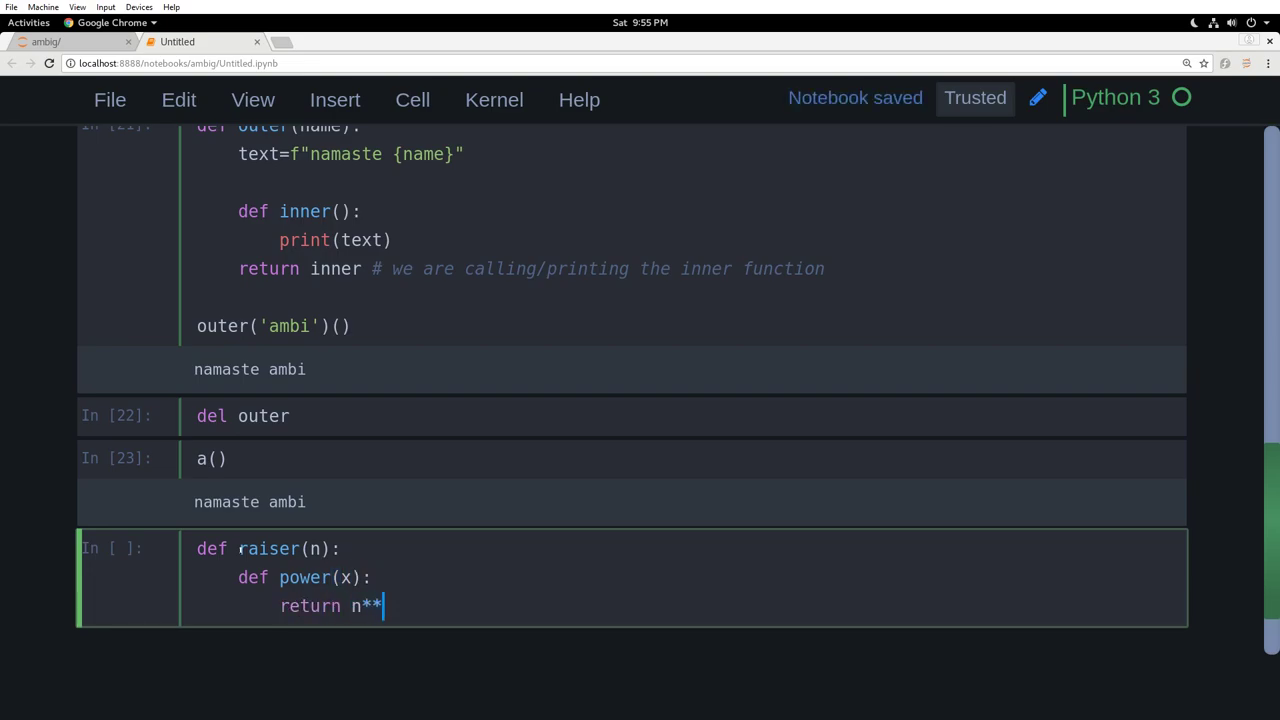
{"action": "type", "text": "x"}
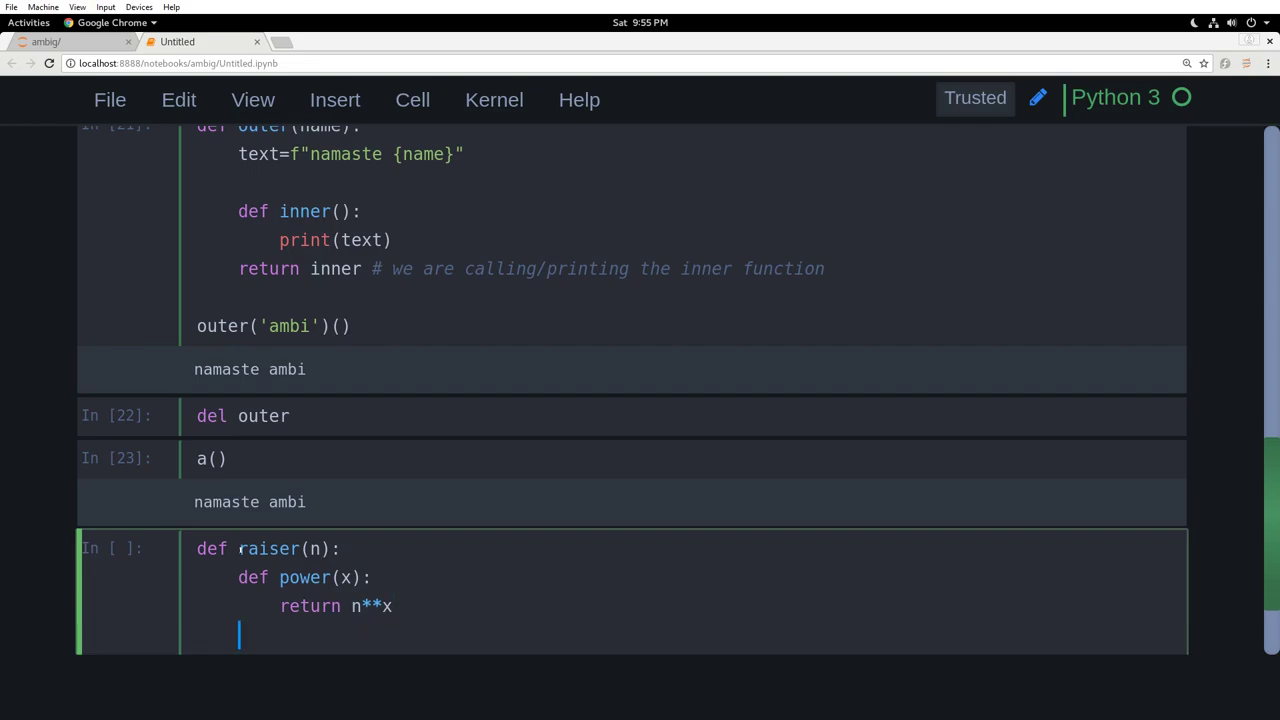
{"action": "type", "text": "return"}
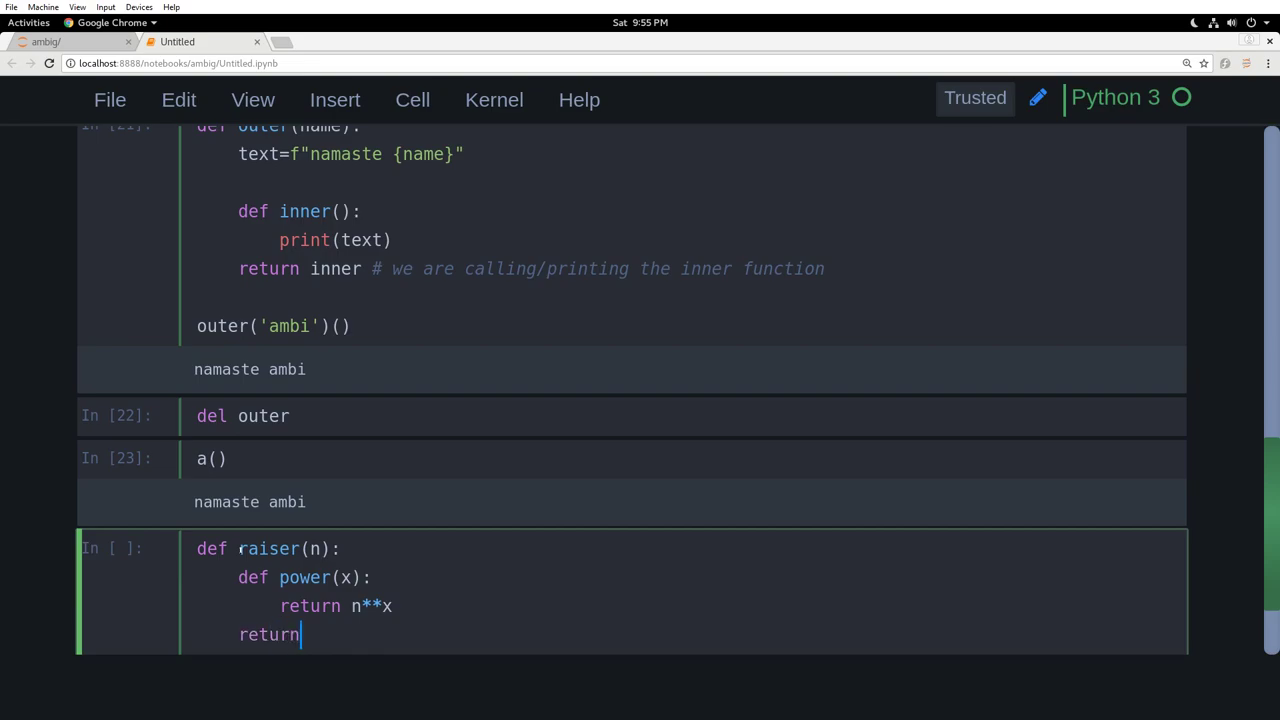
{"action": "type", "text": "power"}
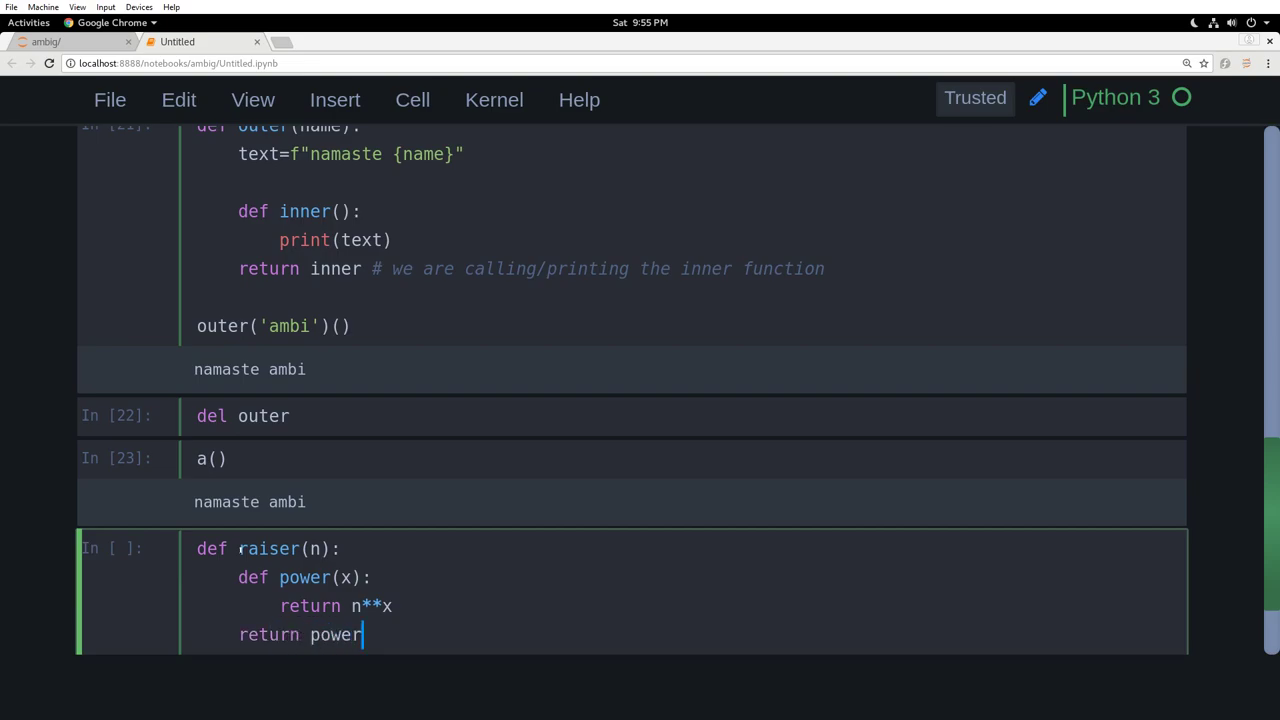
{"action": "key", "text": "shift+Return"}
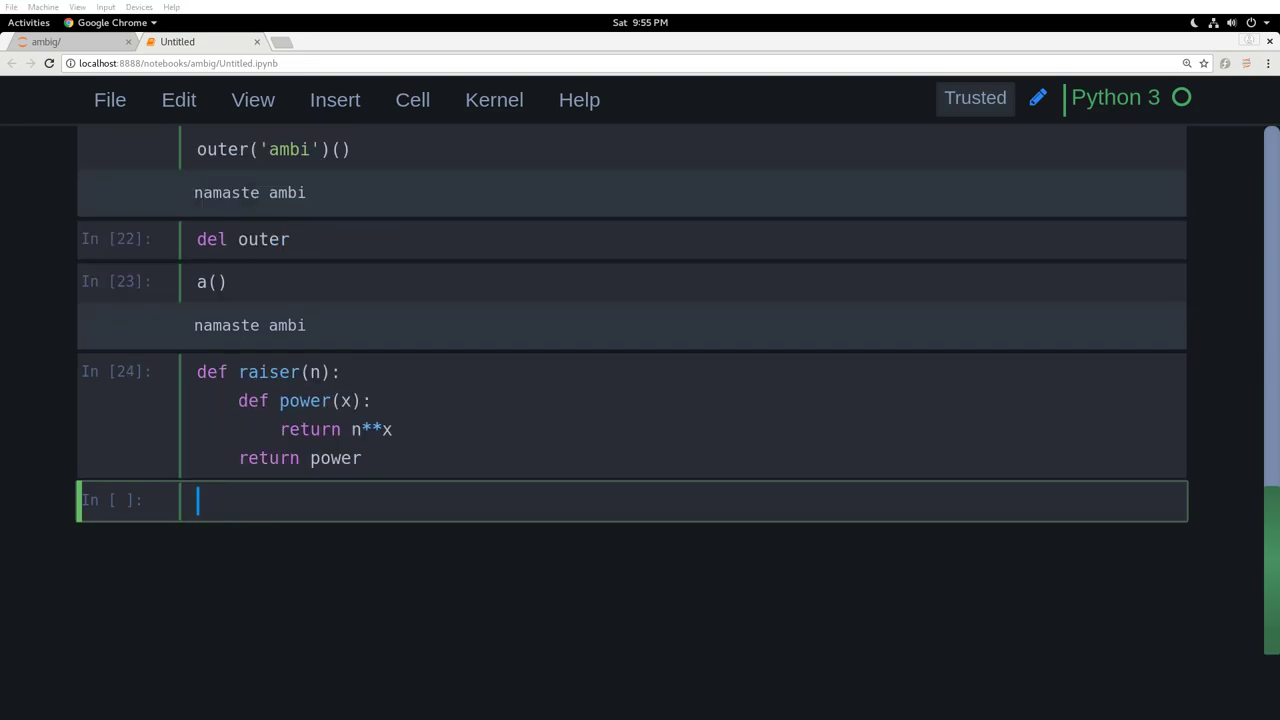
{"action": "mouse_move", "coordinate": [332, 500]}
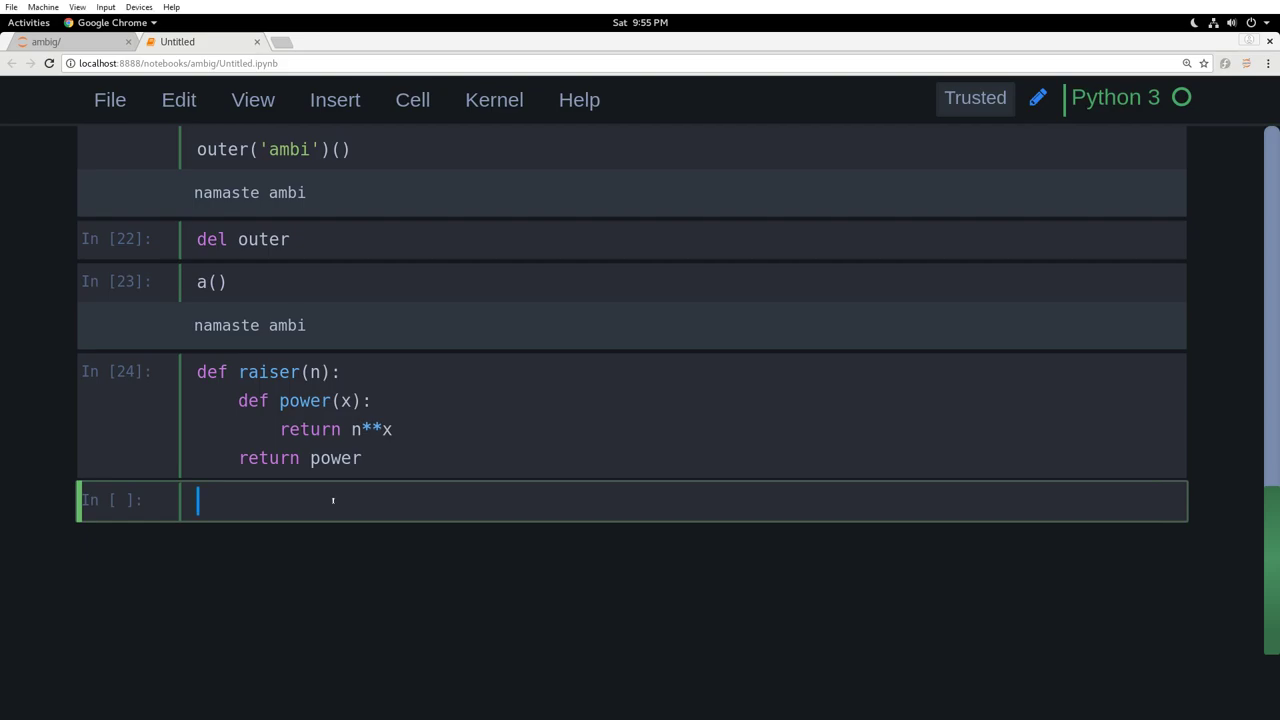
Step: Set a = raiser(2) and print a, showing a power function object
{"action": "type", "text": "="}
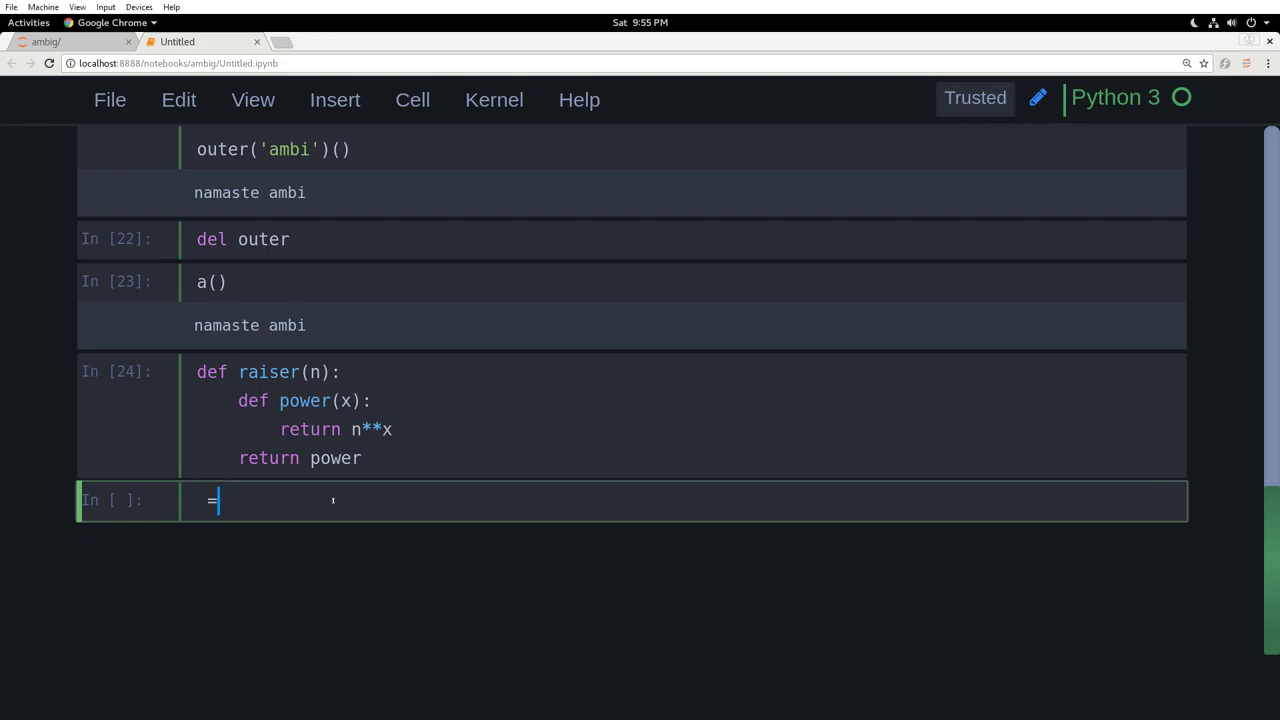
{"action": "type", "text": "a = ra"}
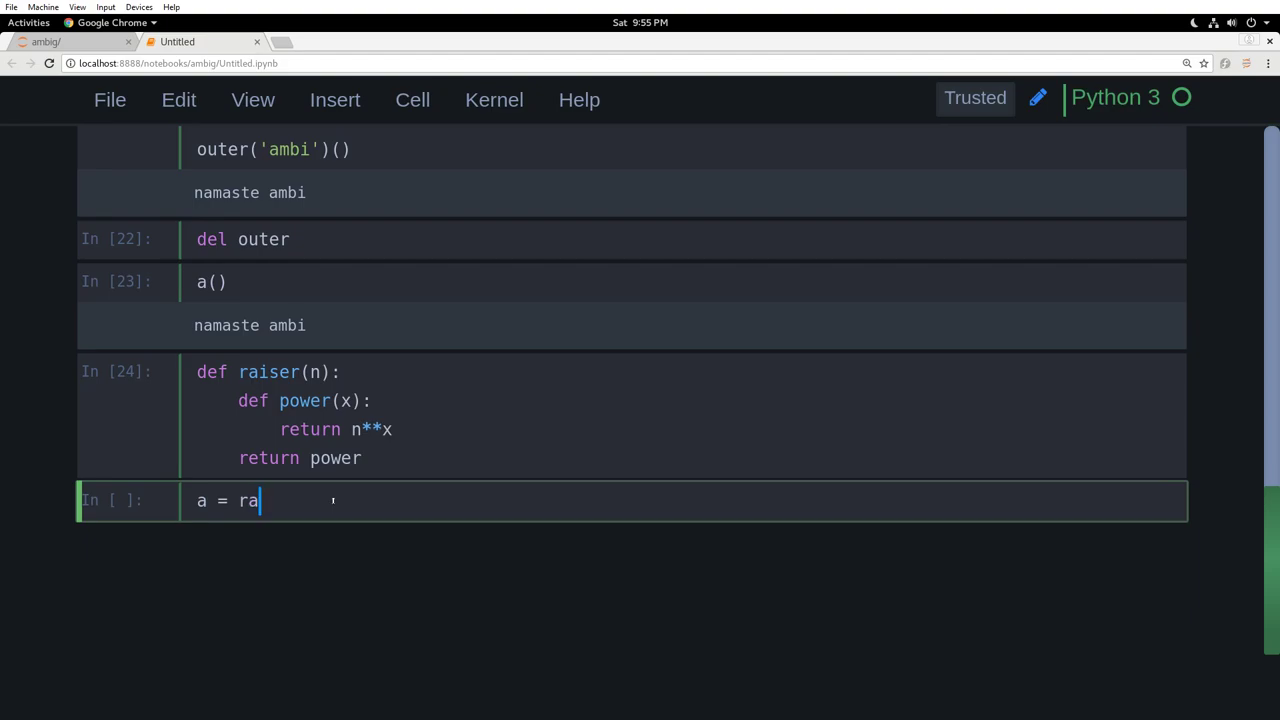
{"action": "type", "text": "iser(2)"}
{"action": "type", "text": "pri"}
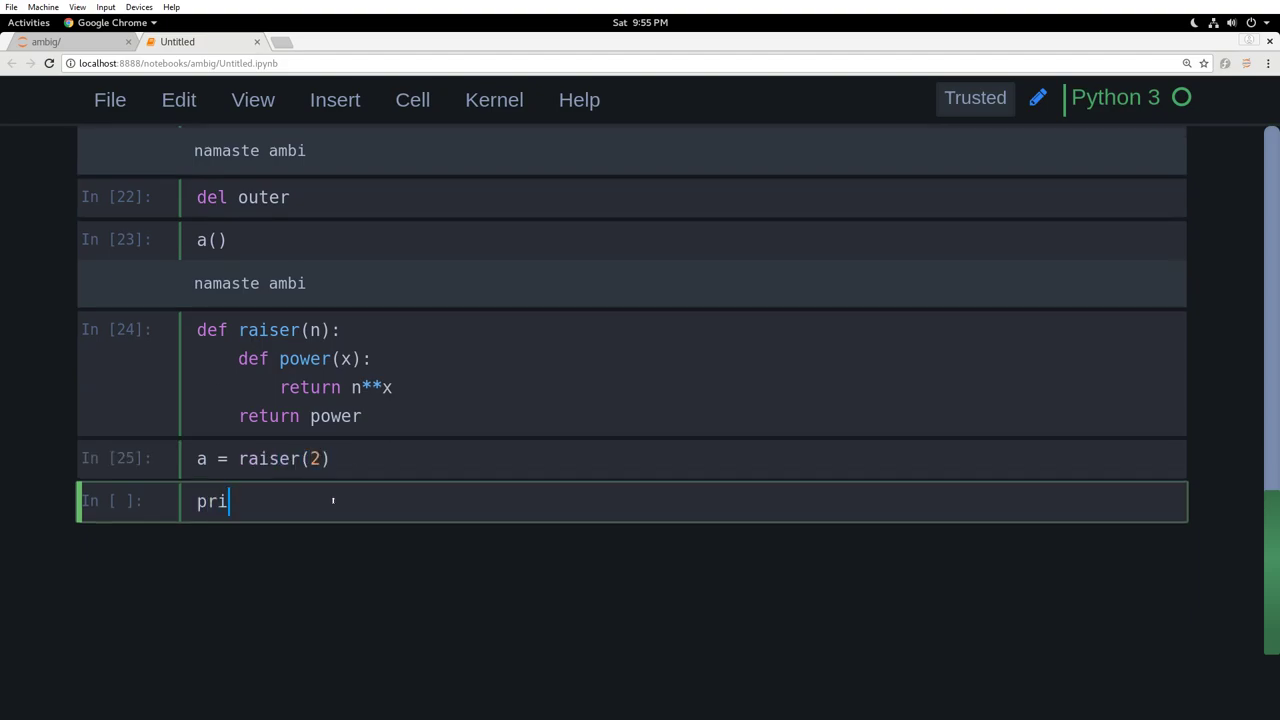
{"action": "type", "text": "nt(a)"}
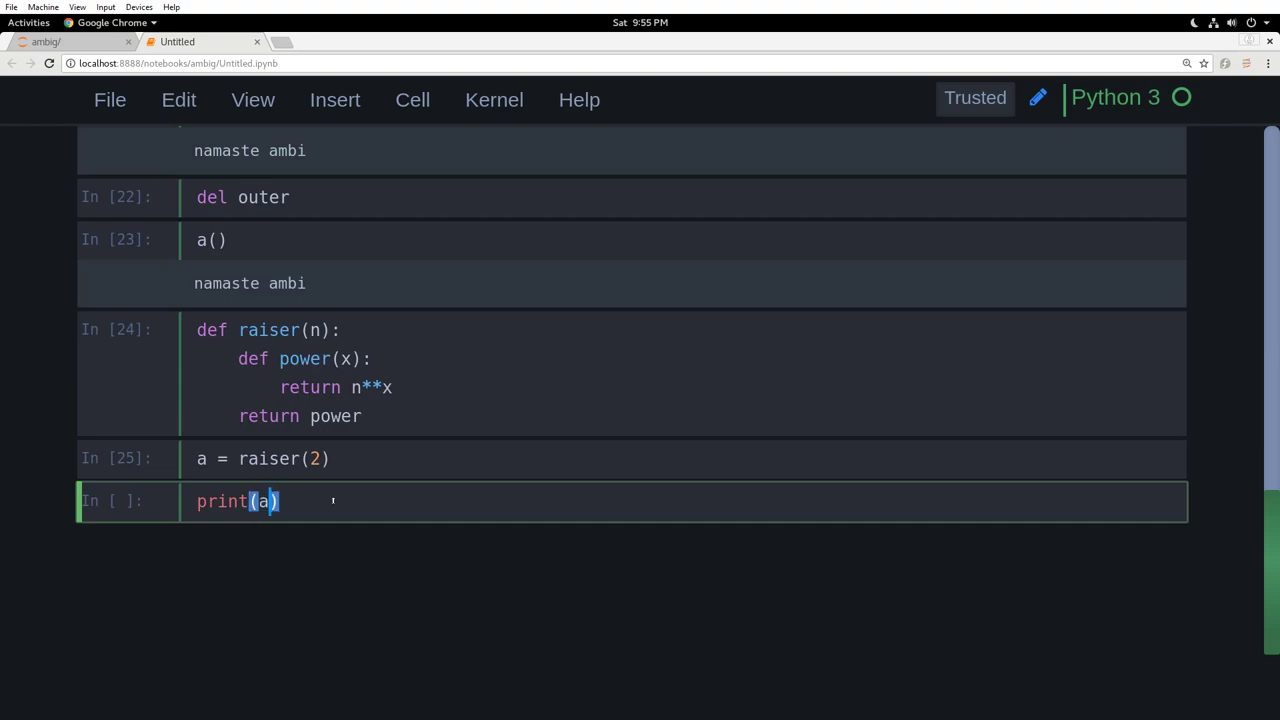
{"action": "key", "text": "shift+Return"}
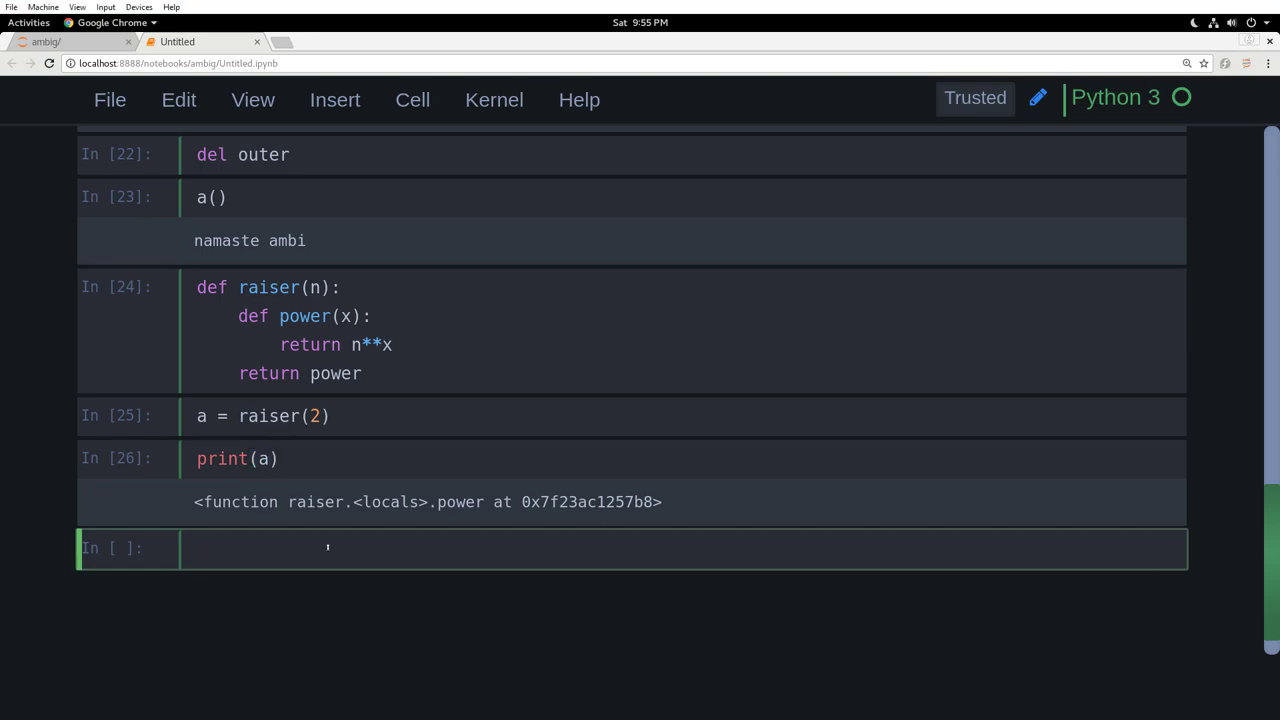
Step: Print a(2) giving 4, then assign b = raiser(3)(2) and start evaluating b
{"action": "type", "text": "print"}
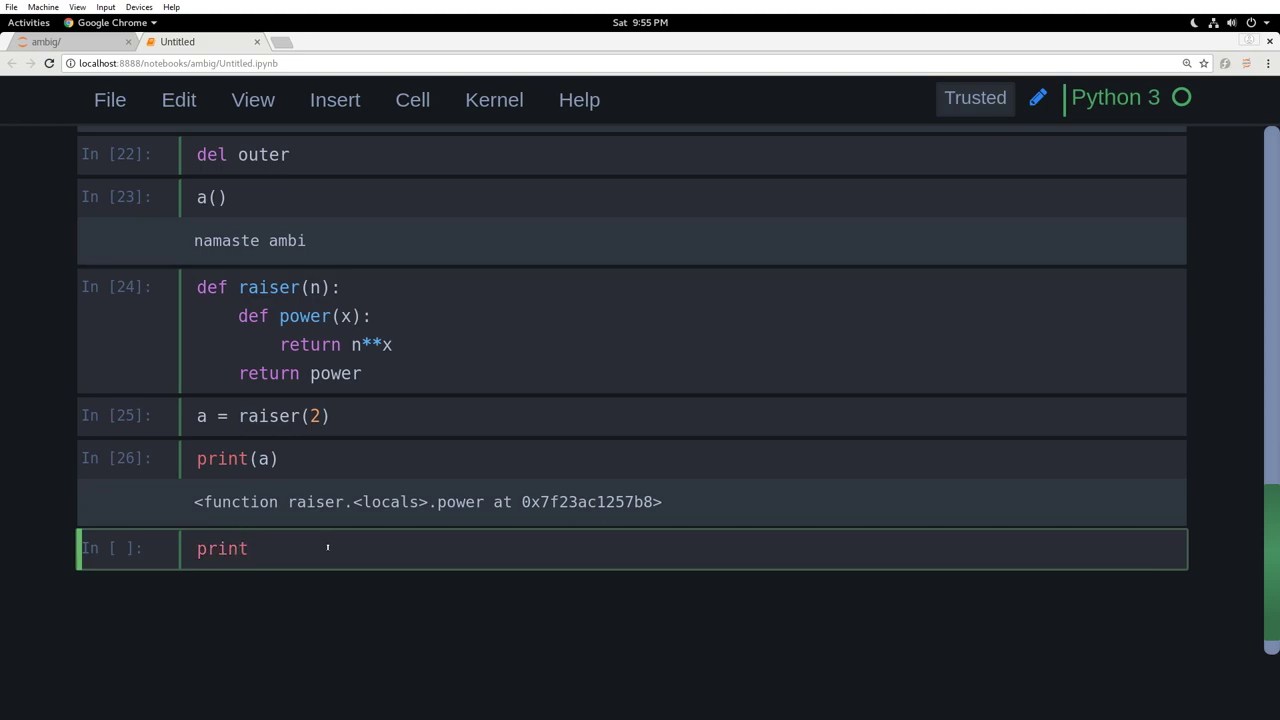
{"action": "type", "text": "(a)"}
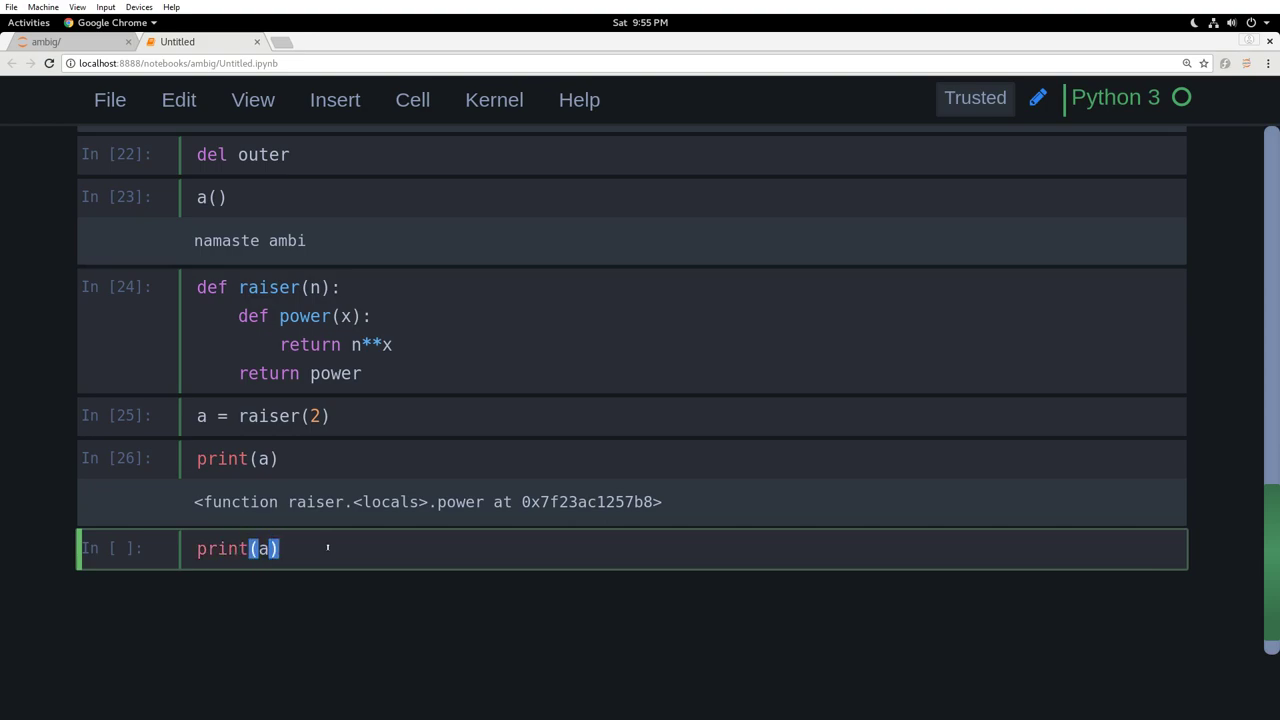
{"action": "type", "text": "(2)"}
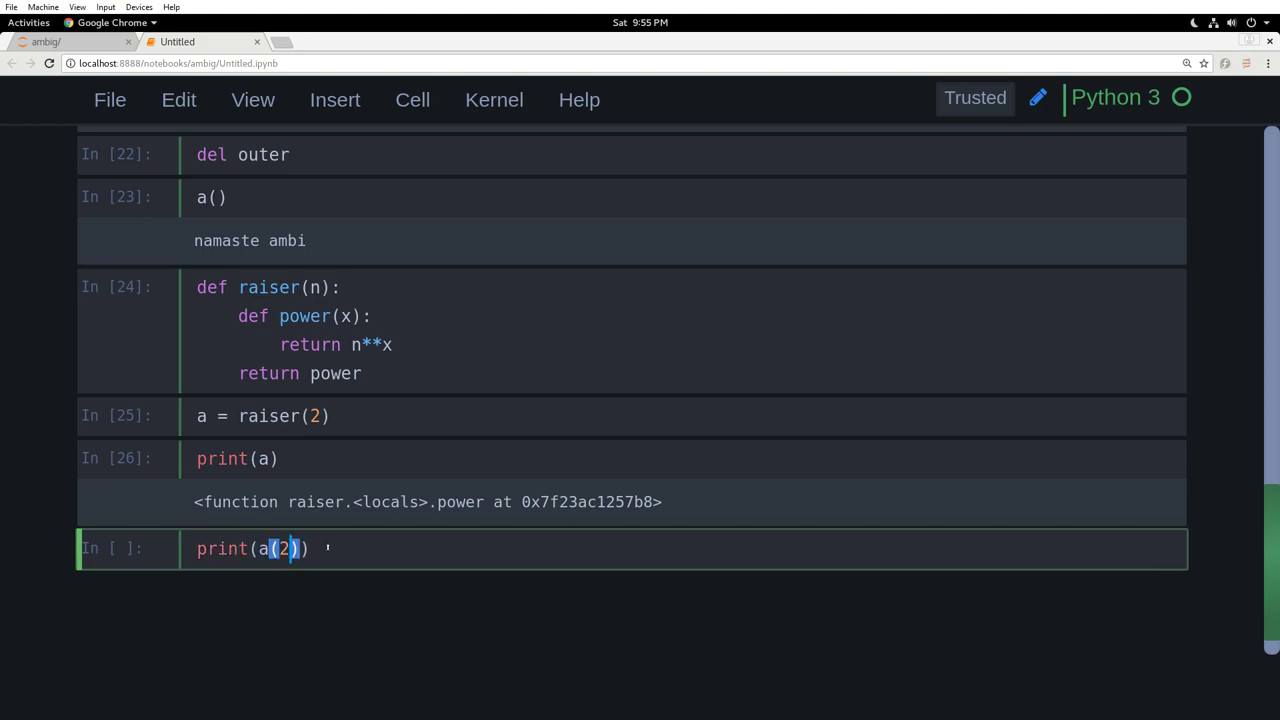
{"action": "key", "text": "shift+Return"}
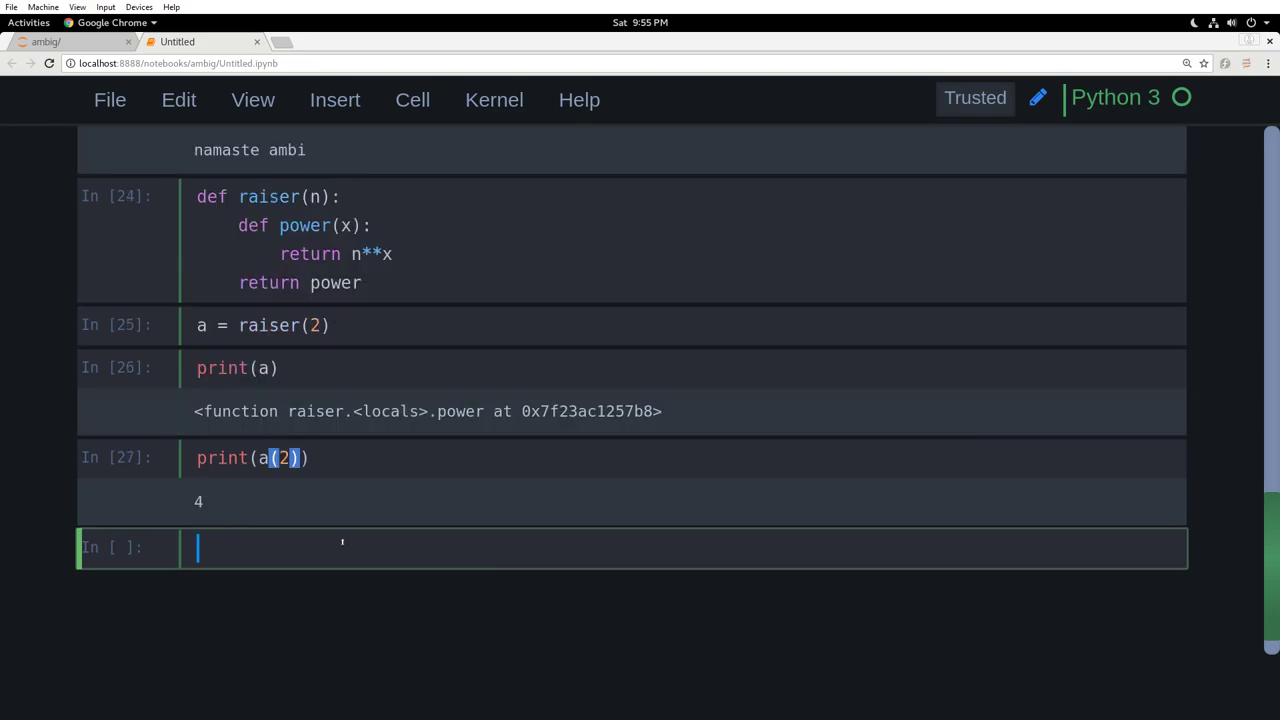
{"action": "type", "text": "b ="}
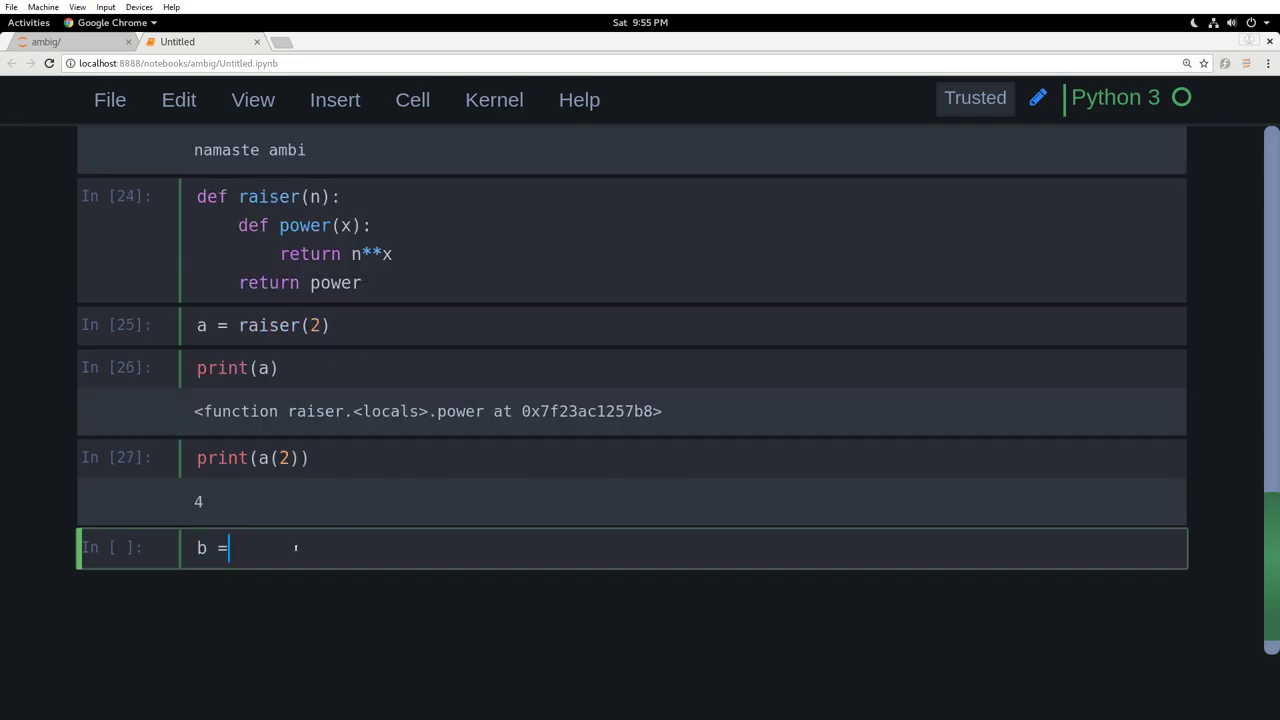
{"action": "type", "text": "raiser()"}
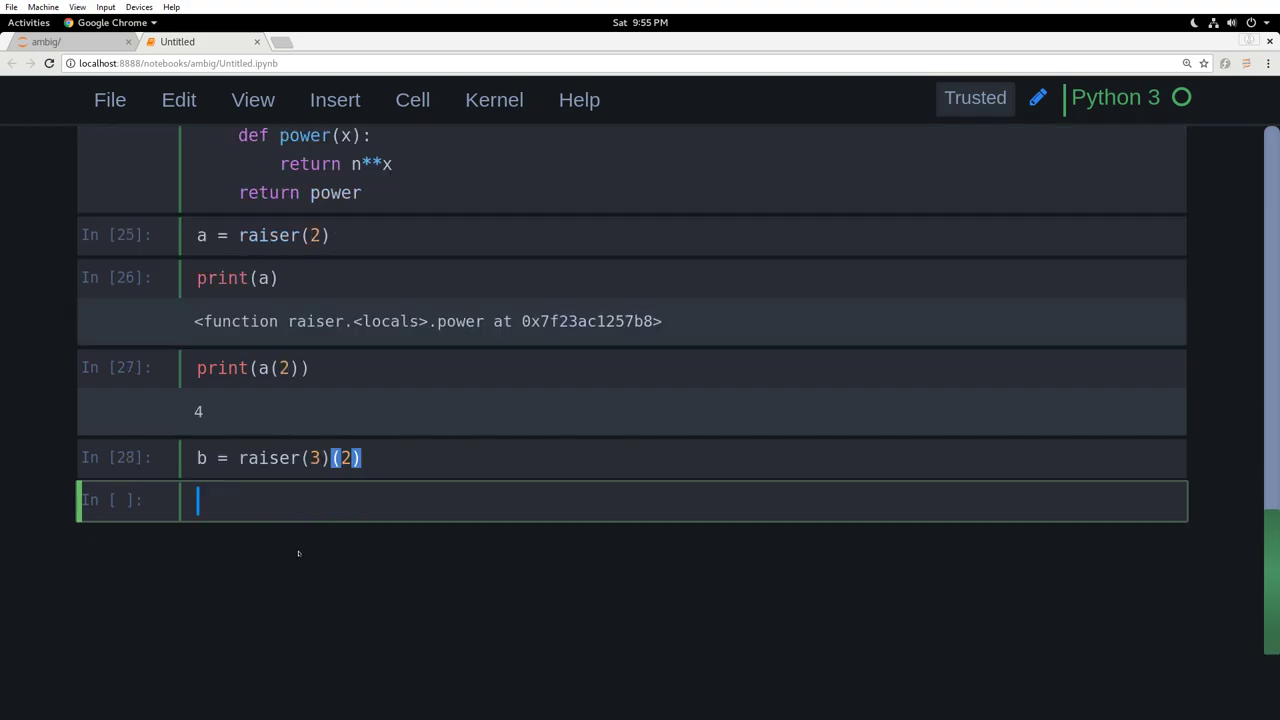
{"action": "type", "text": "b"}
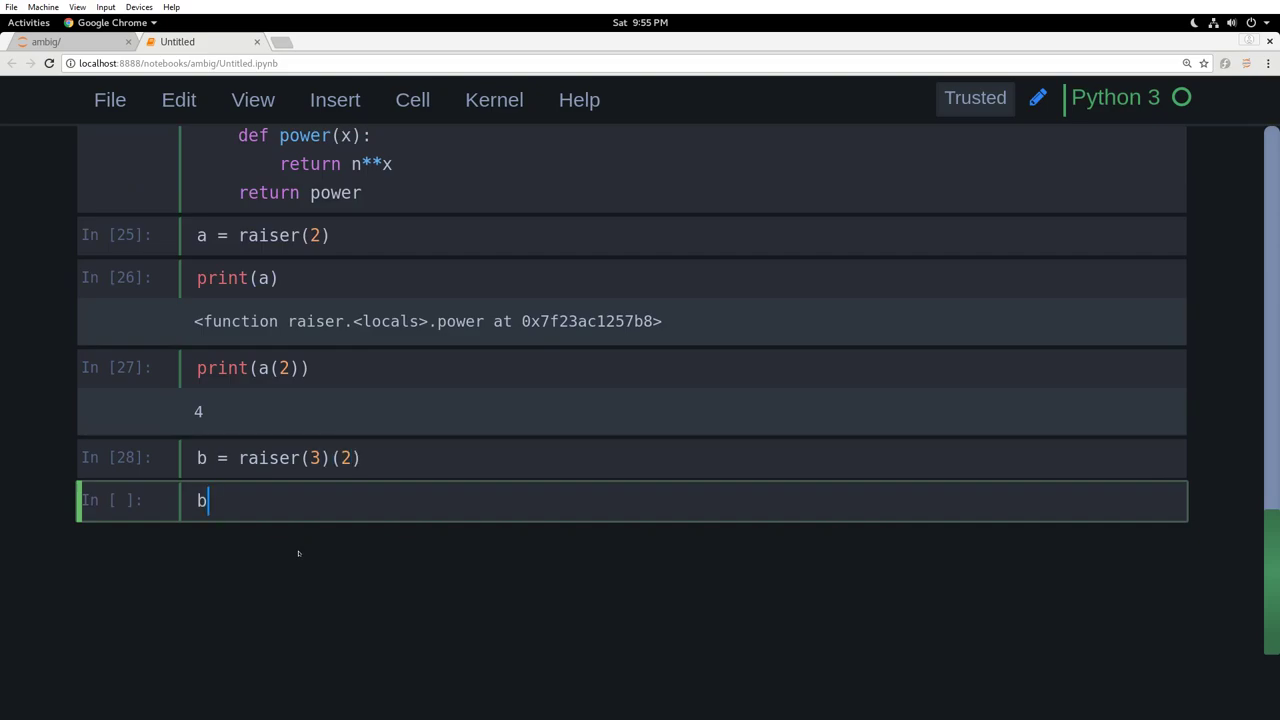
Step: Show b equals 9, then evaluate raiser(3)(5) giving 243 and raiser(3)(3) giving 27
{"action": "key", "text": "shift+Return"}
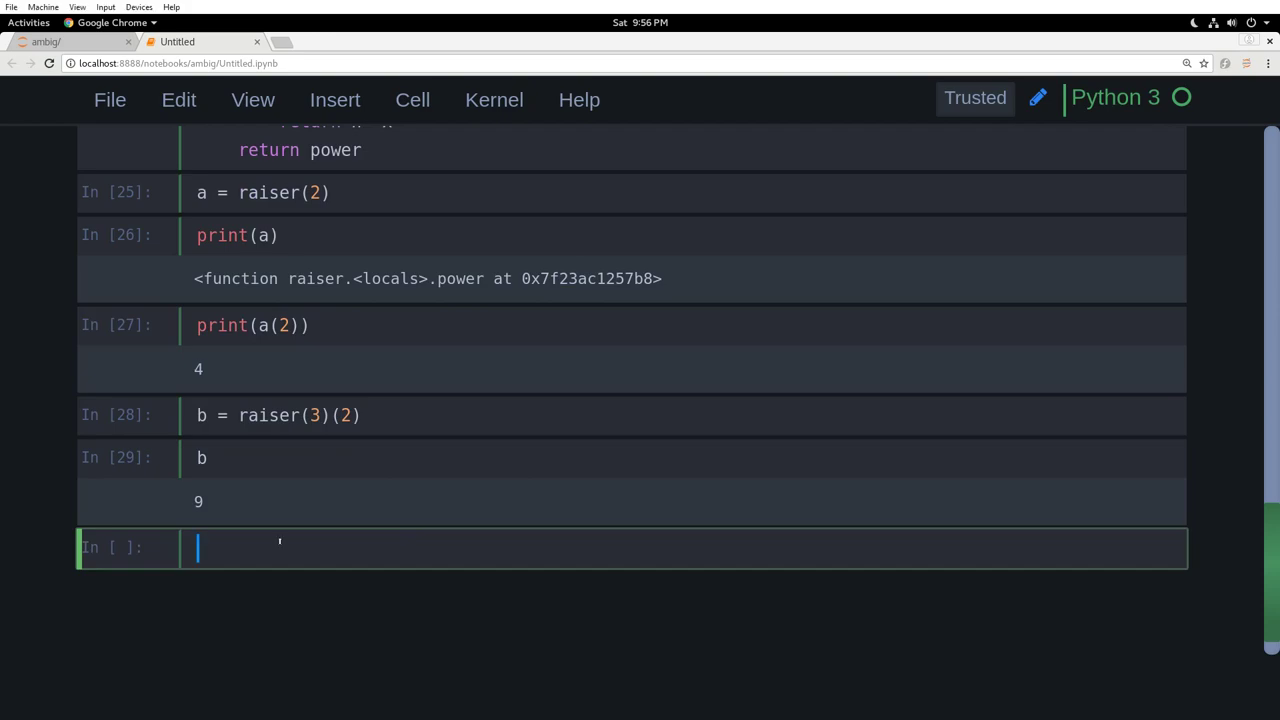
{"action": "type", "text": "raiser"}
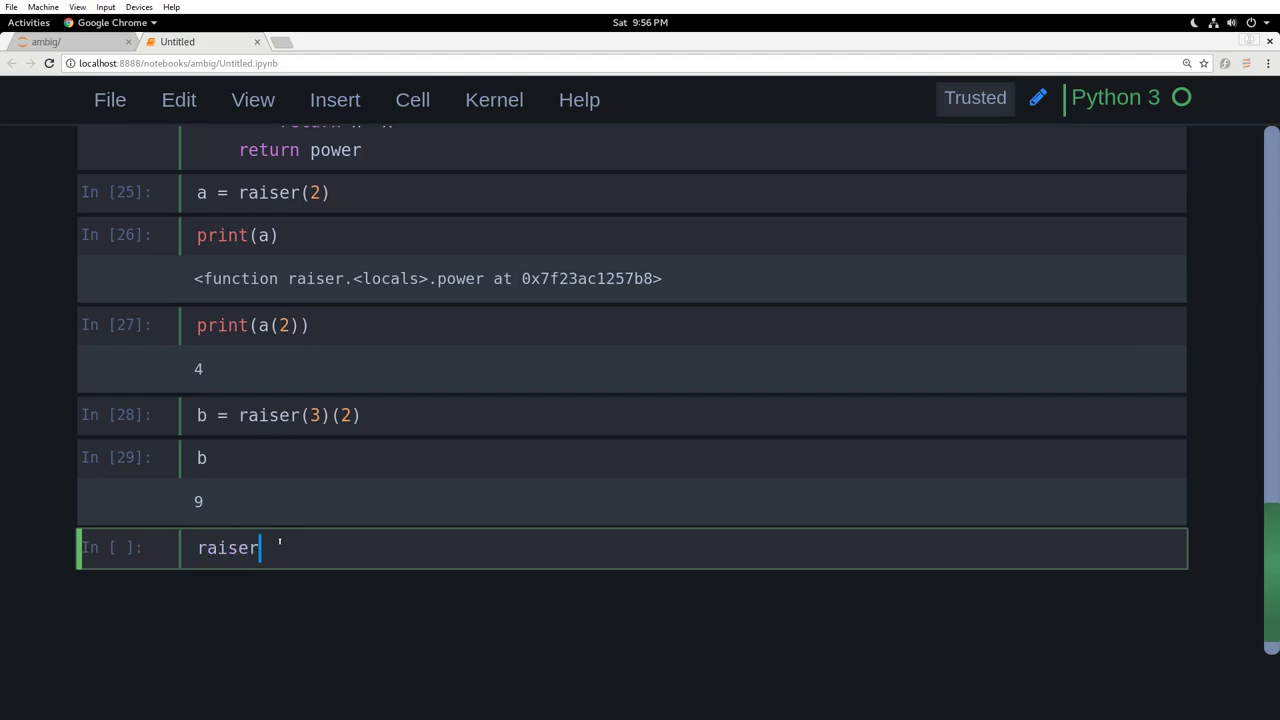
{"action": "type", "text": "(3)("}
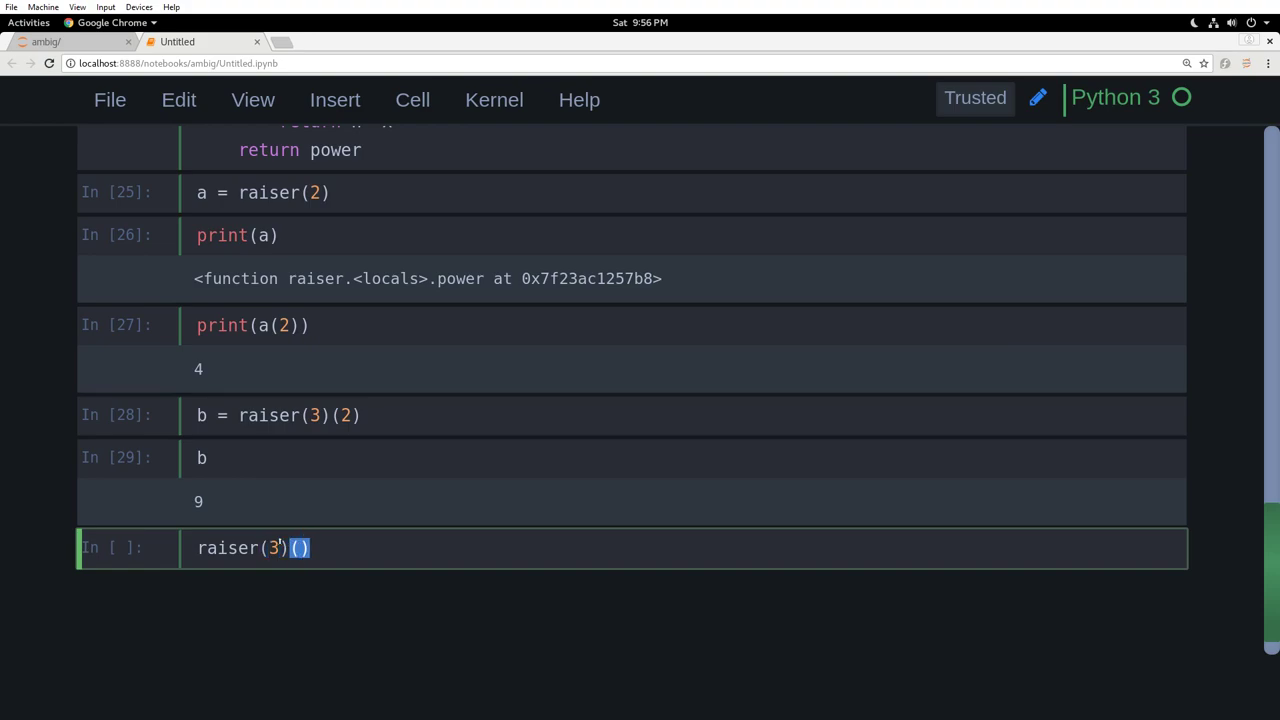
{"action": "key", "text": "shift+Return"}
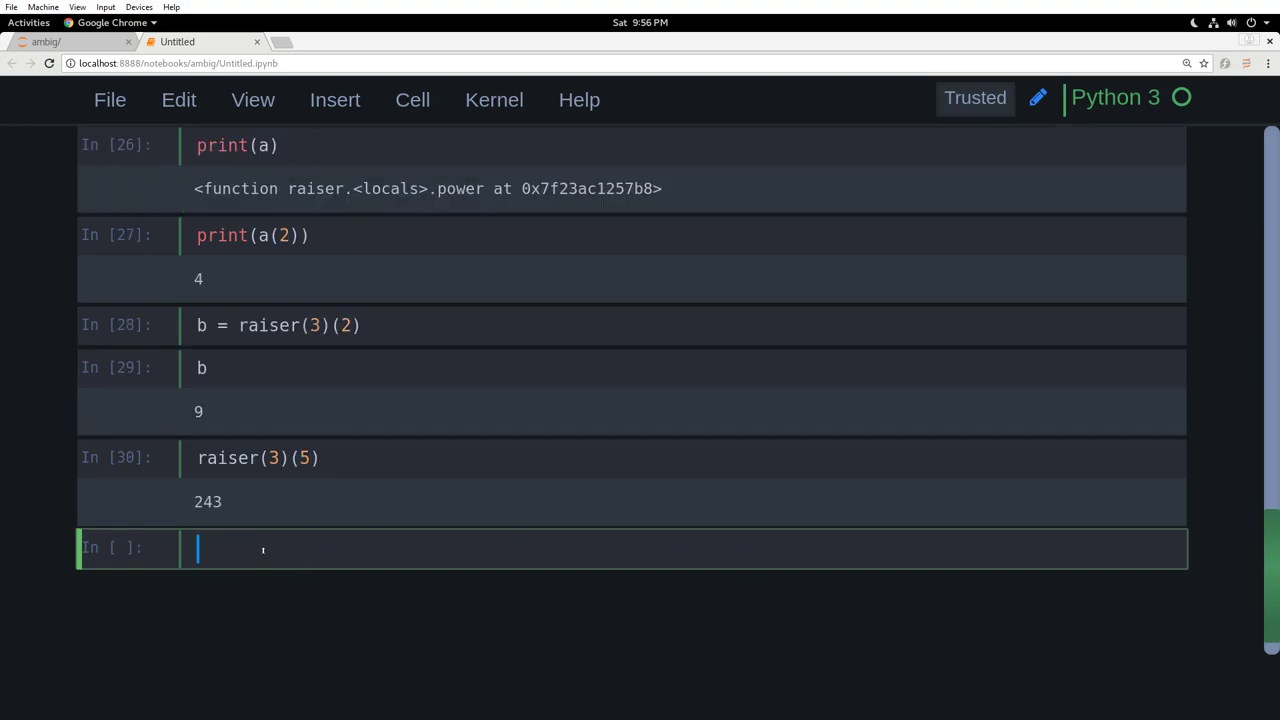
{"action": "type", "text": "raiser()"}
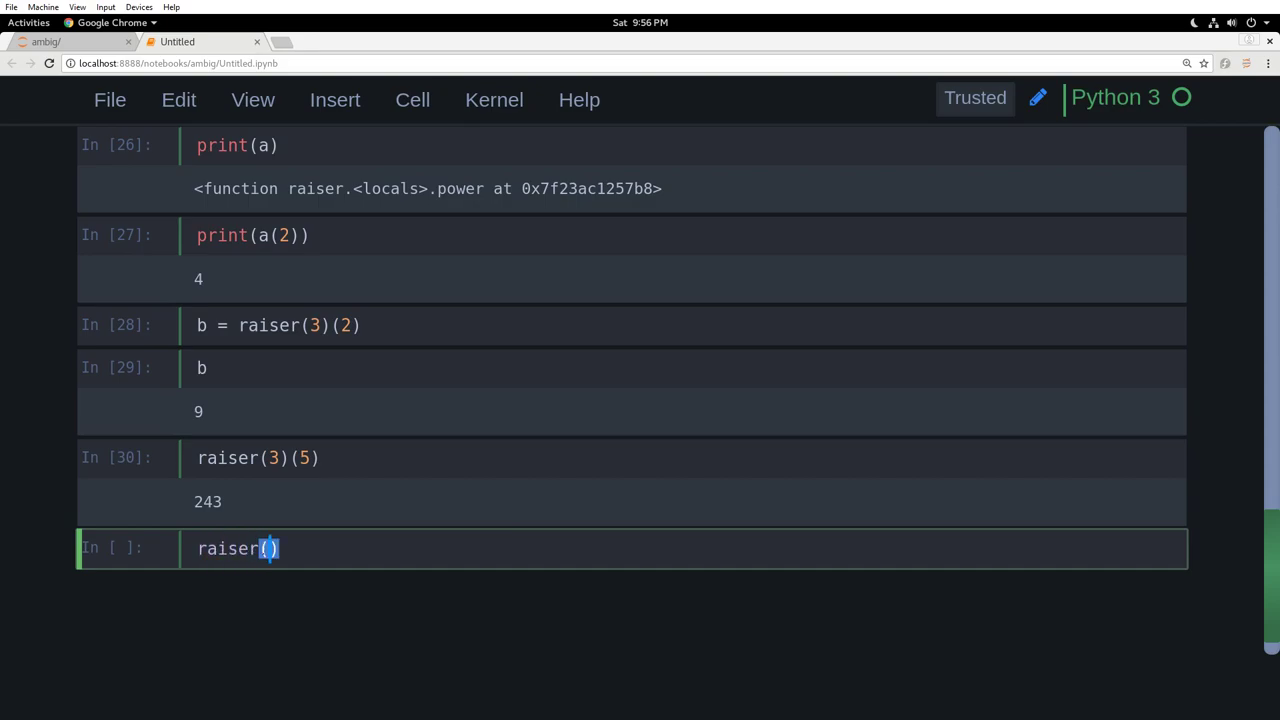
{"action": "type", "text": "3"}
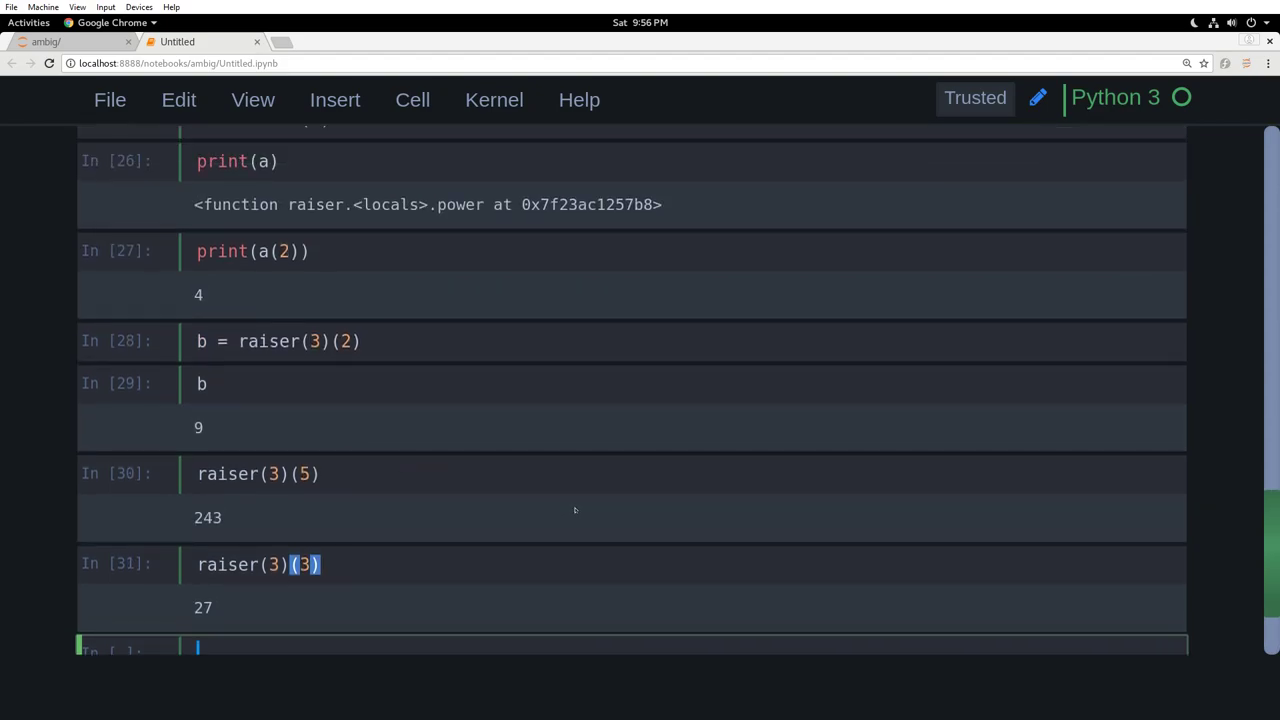
{"action": "scroll", "scroll_direction": "up", "scroll_amount": 3}
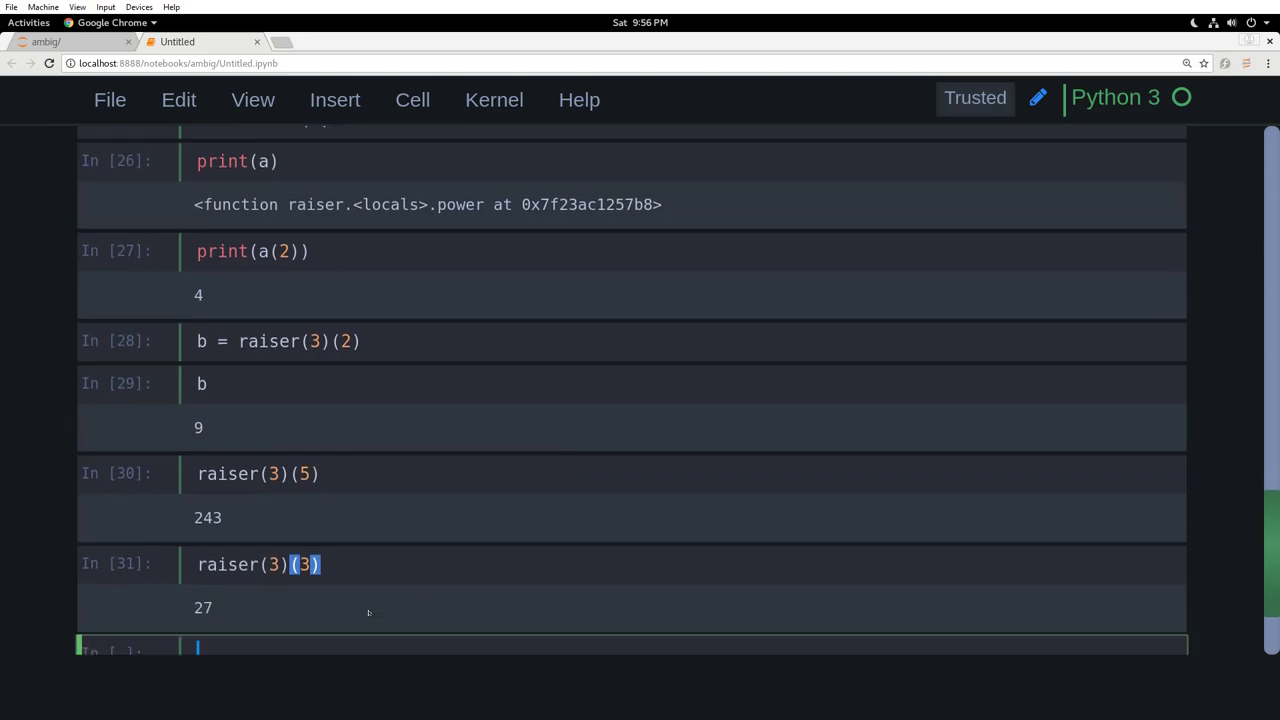
{"action": "scroll", "scroll_direction": "up", "scroll_amount": 3}
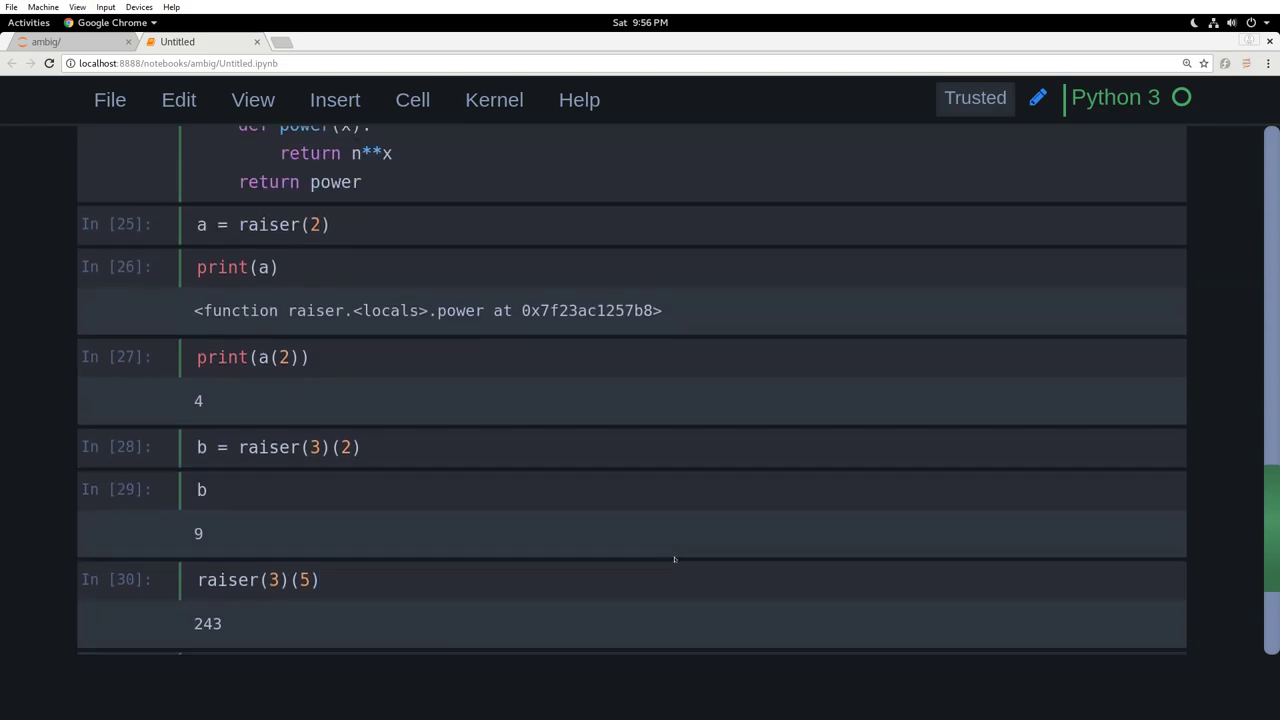
{"action": "scroll", "scroll_direction": "up", "scroll_amount": 3}
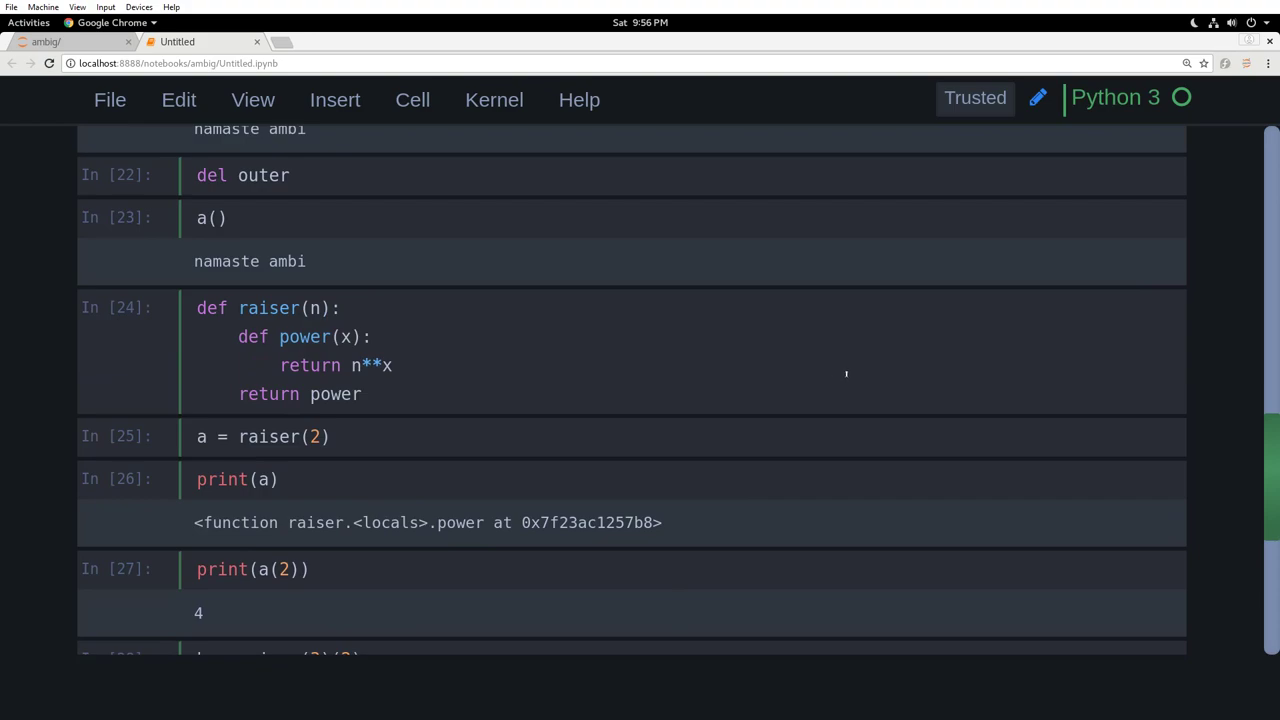
{"action": "mouse_move", "coordinate": [908, 148]}
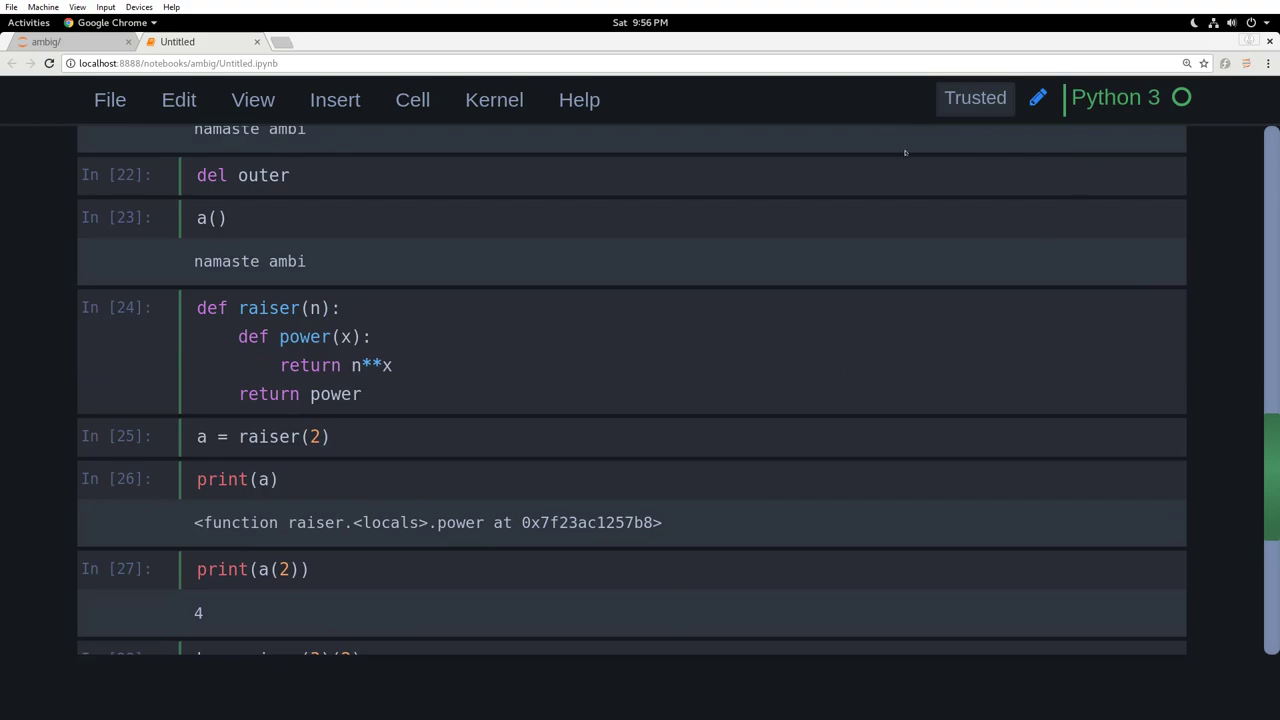
{"action": "mouse_move", "coordinate": [904, 152]}
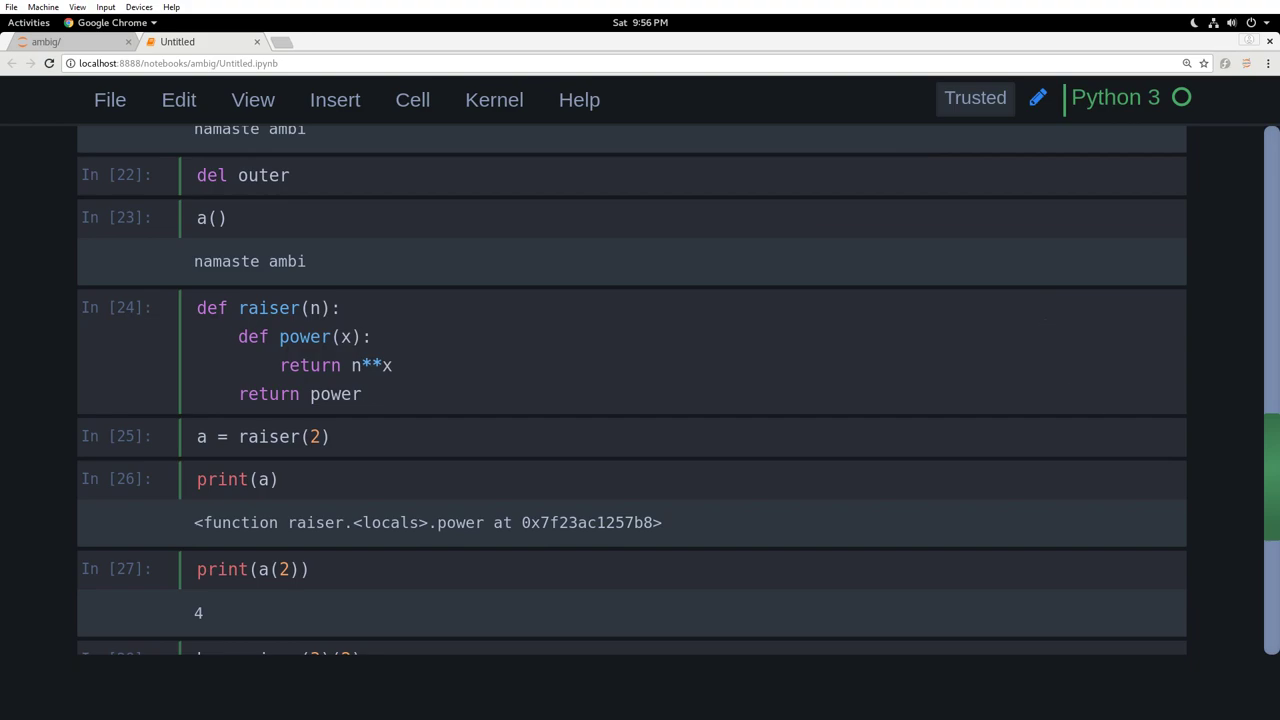